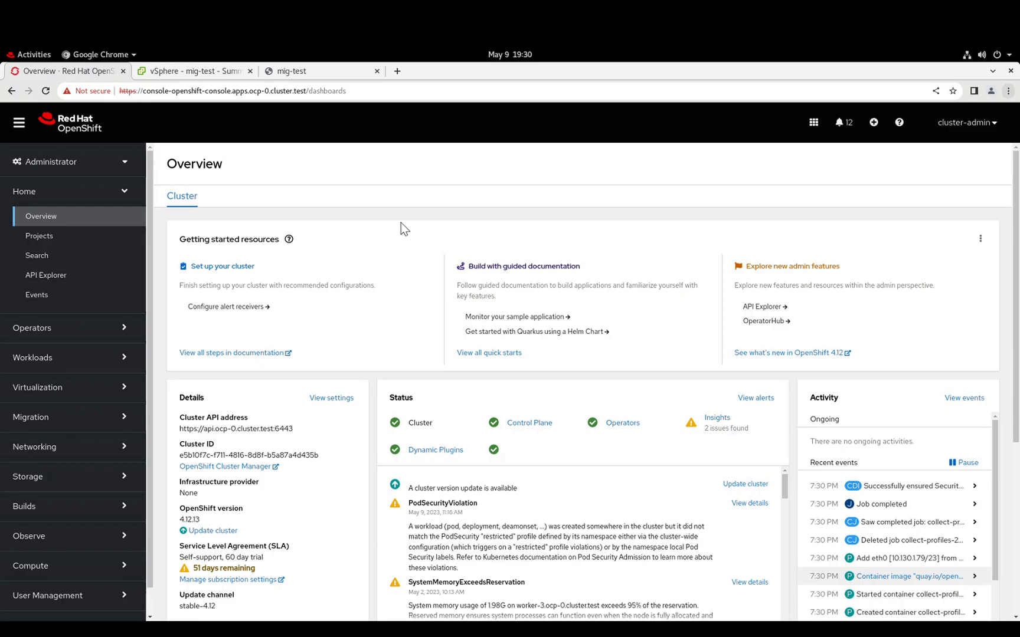
{"action": "mouse_move", "coordinate": [206, 87]}
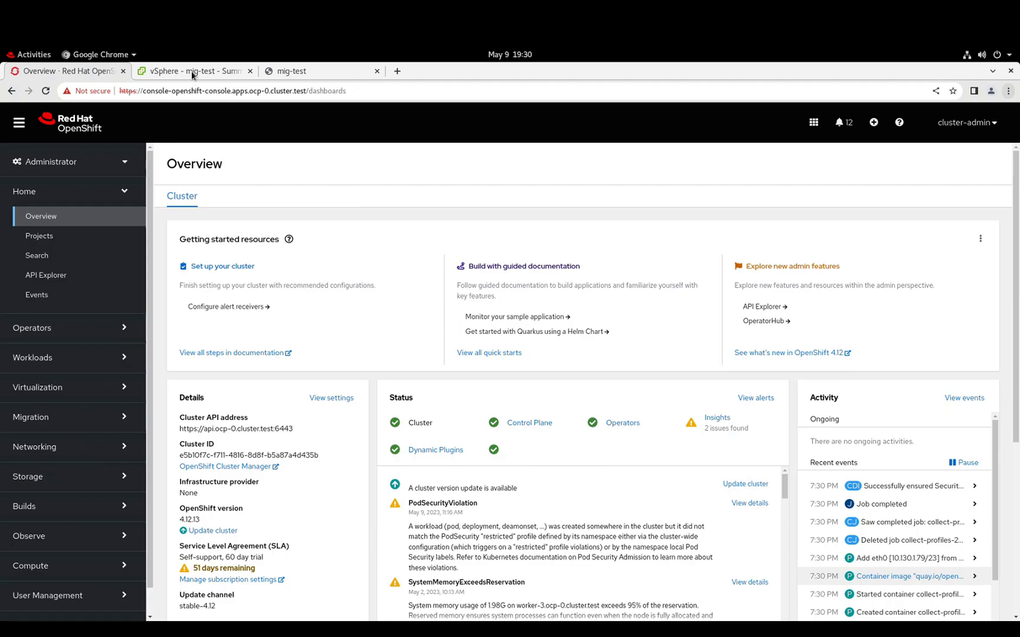
Switch to the vSphere summary of the powered-on CentOS VM mig-test.
{"action": "left_click", "coordinate": [193, 71]}
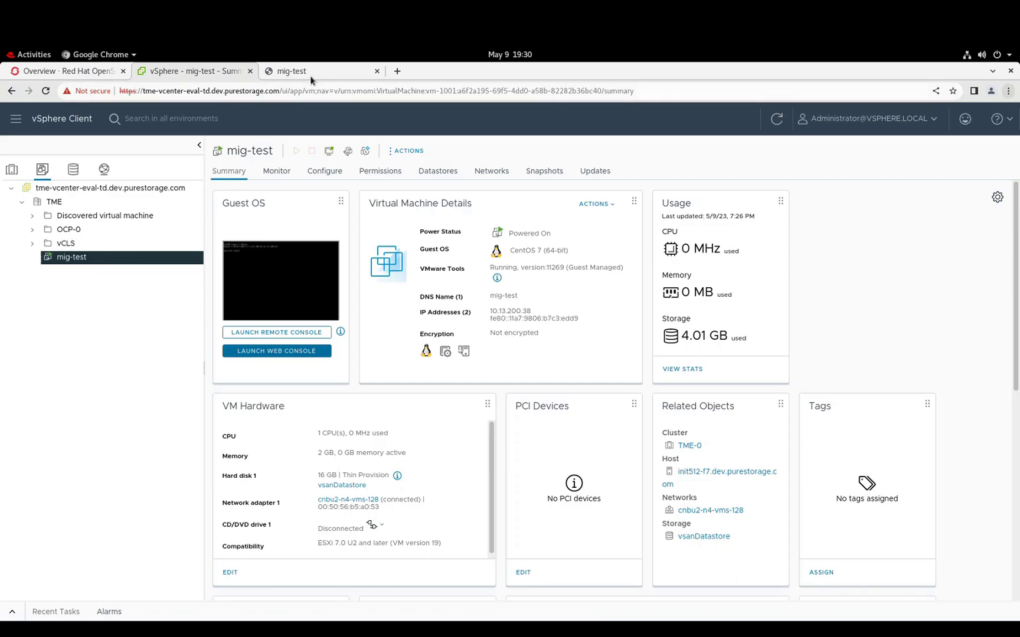
In the mig-test console, log in as root and run echo $(date) > test.log.
{"action": "left_click", "coordinate": [276, 351]}
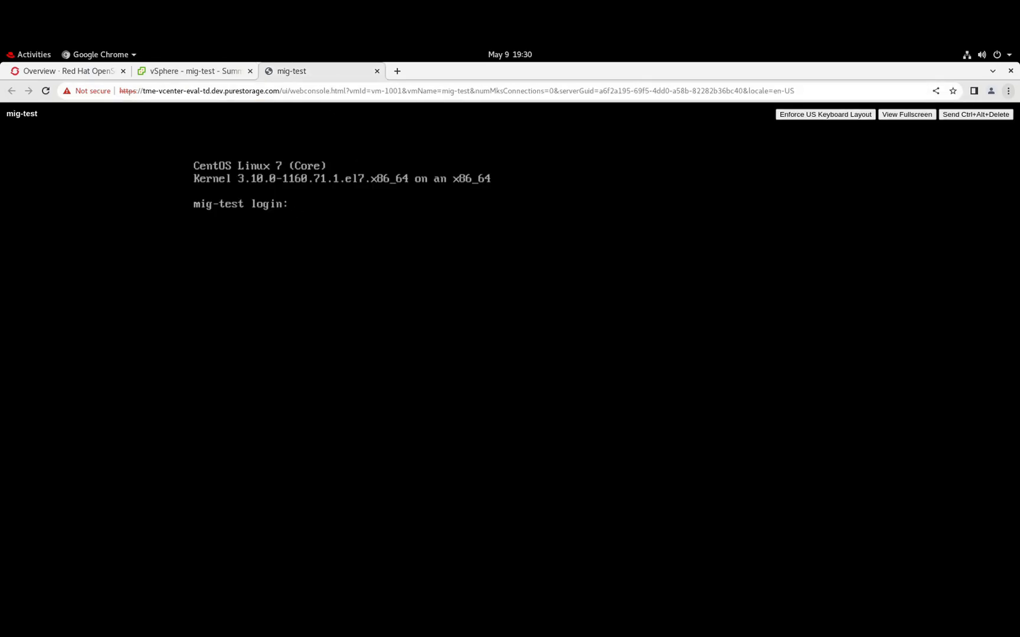
{"action": "type", "text": "root"}
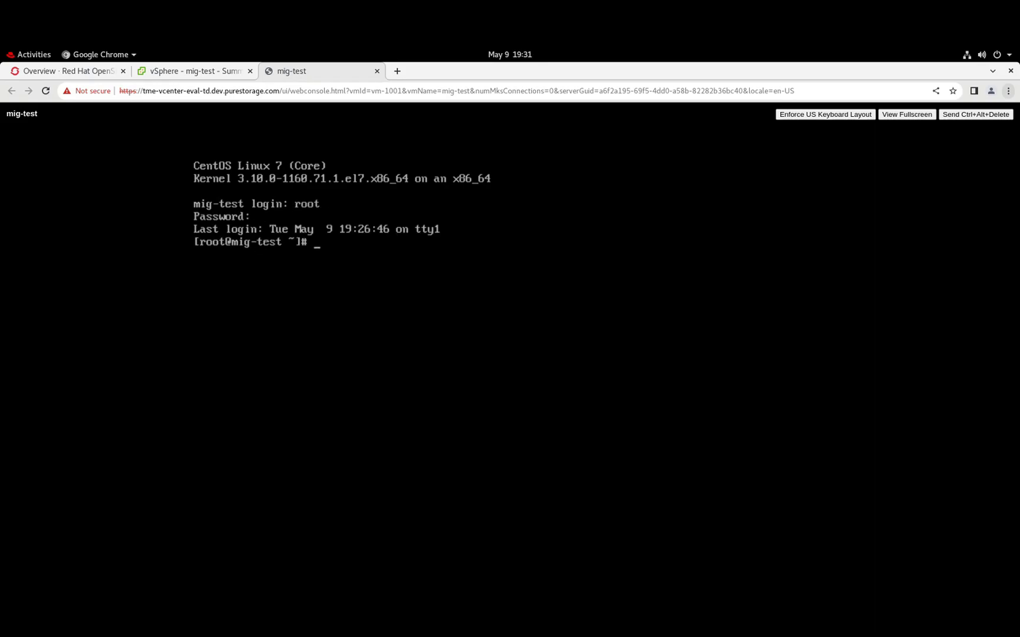
{"action": "type", "text": "ec"}
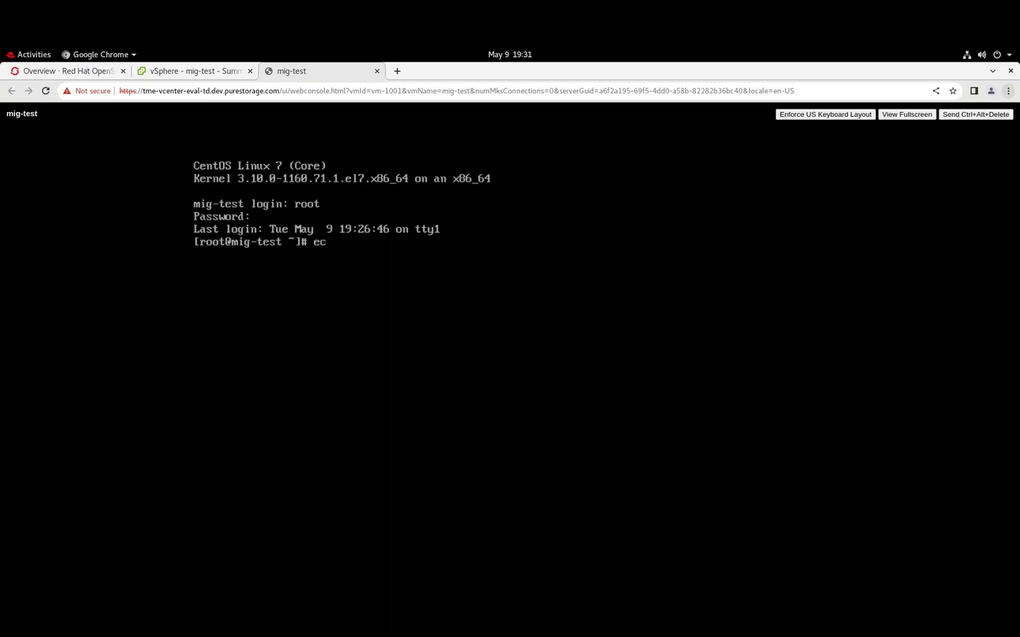
{"action": "type", "text": "ho"}
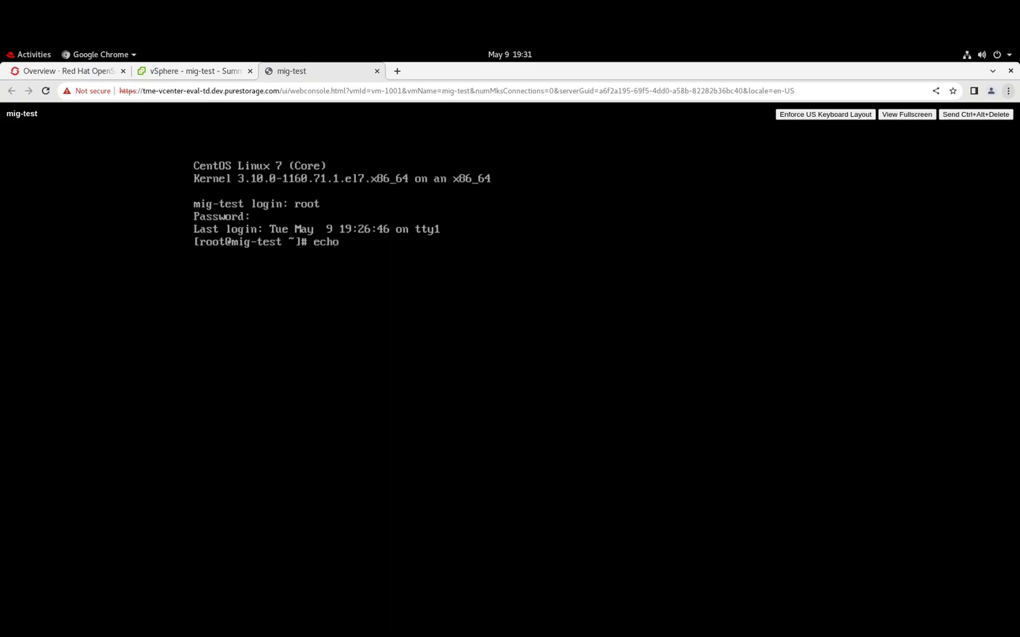
{"action": "type", "text": "$("}
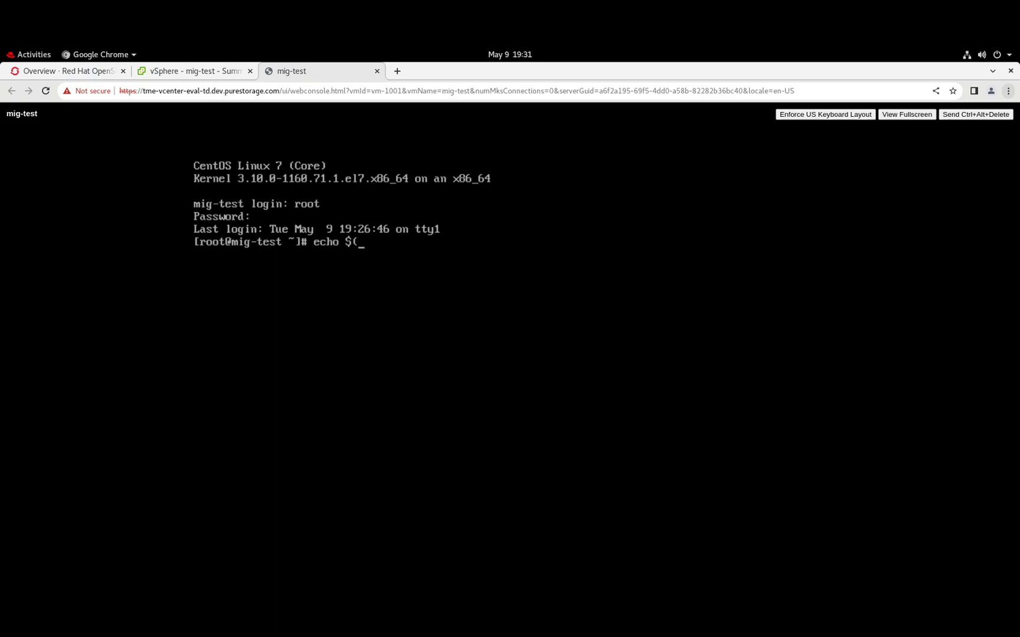
{"action": "type", "text": "date) > test.log"}
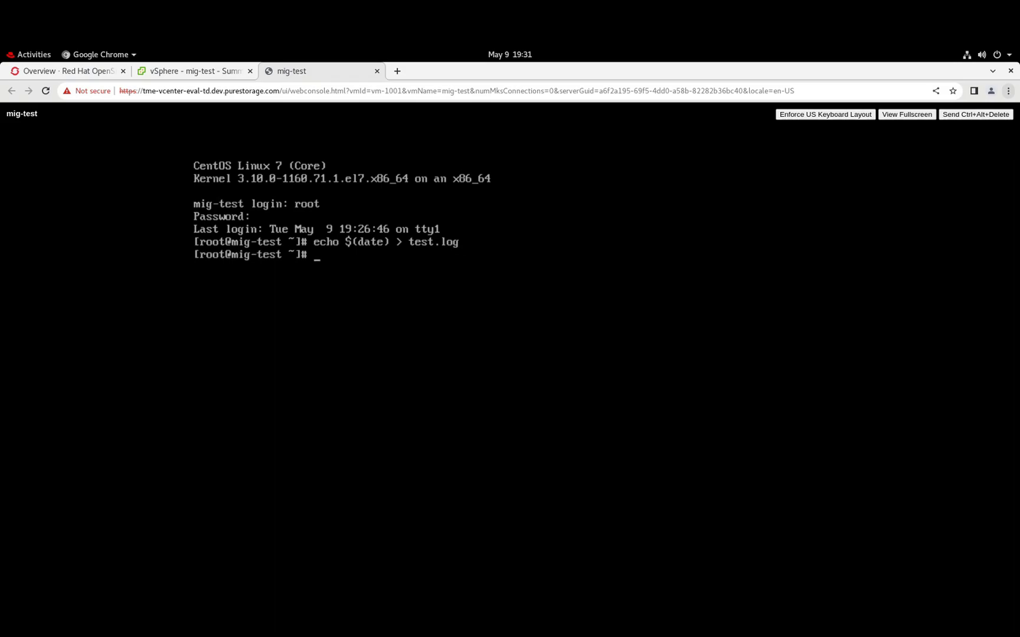
Read test.log back with more, then exit the session.
{"action": "type", "text": "more test.log"}
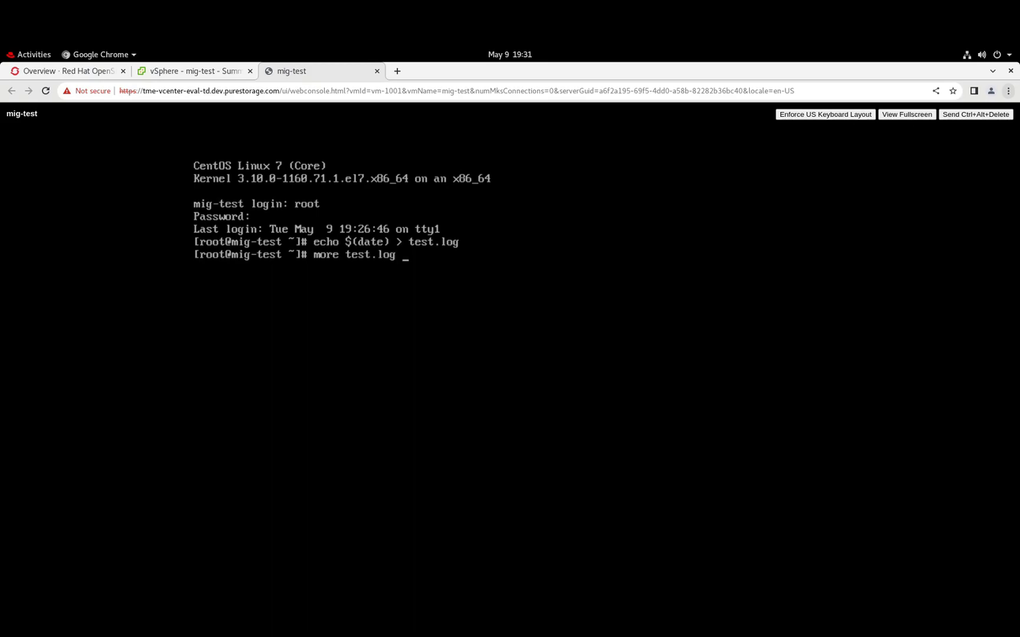
{"action": "key", "text": "Return"}
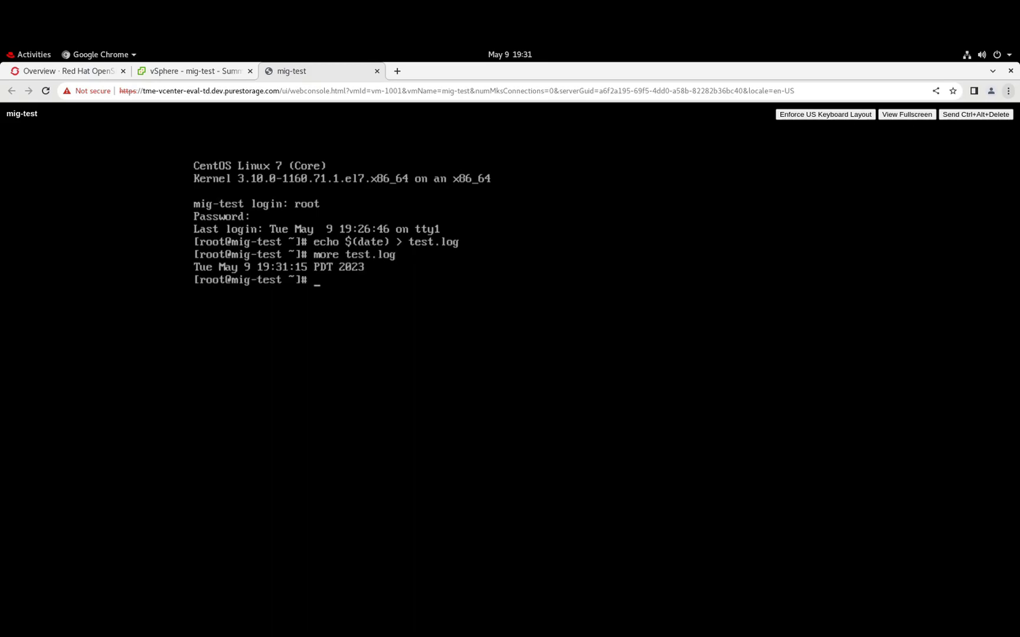
{"action": "type", "text": "exit"}
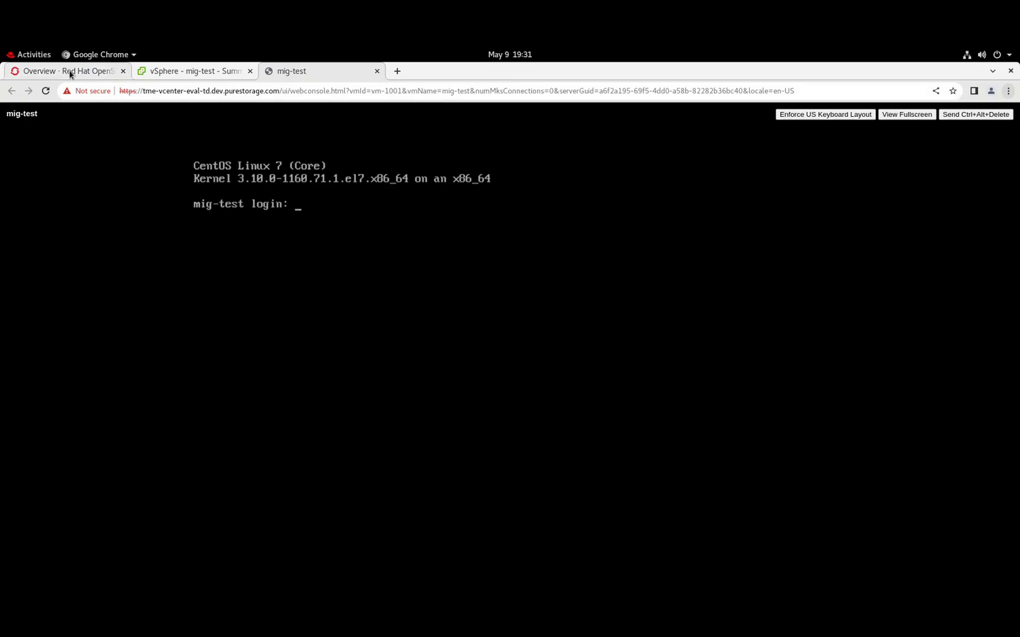
List the installed operators, including OpenShift Virtualization and Migration Toolkit for Virtualization.
{"action": "left_click", "coordinate": [61, 71]}
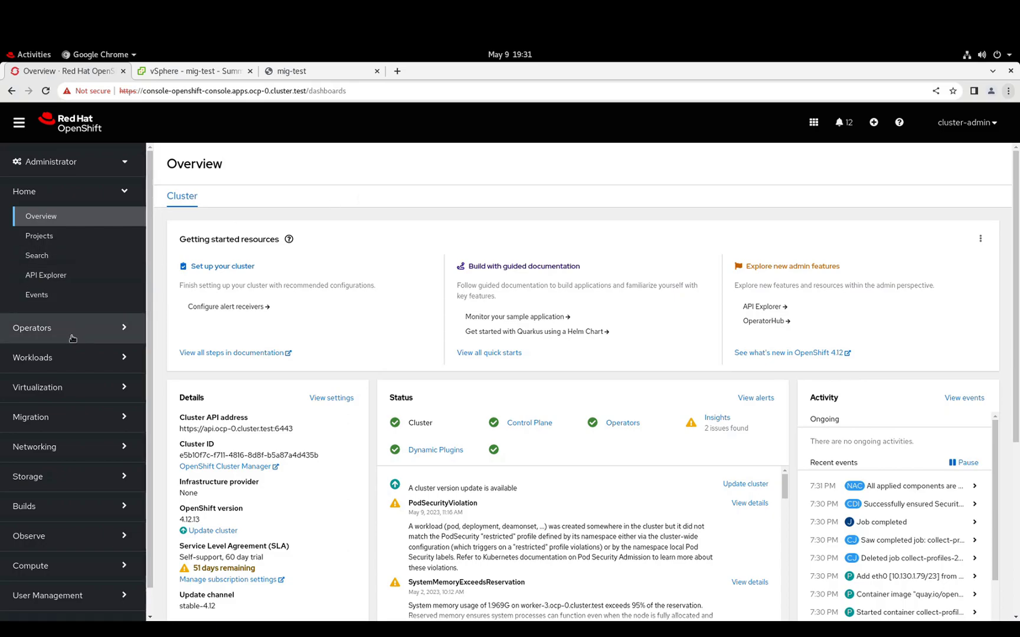
{"action": "left_click", "coordinate": [31, 328]}
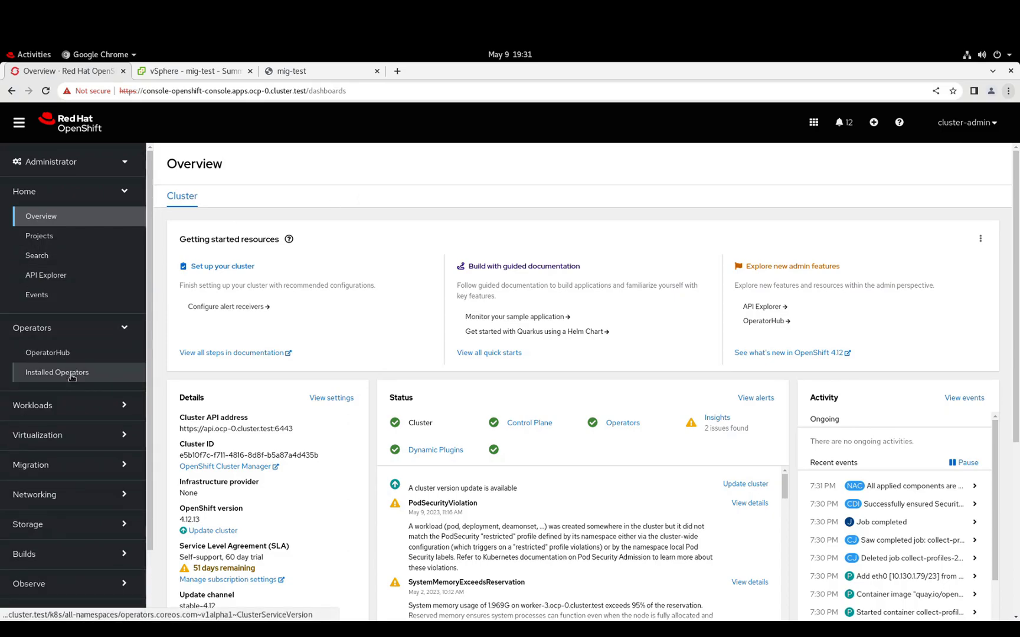
{"action": "left_click", "coordinate": [57, 372]}
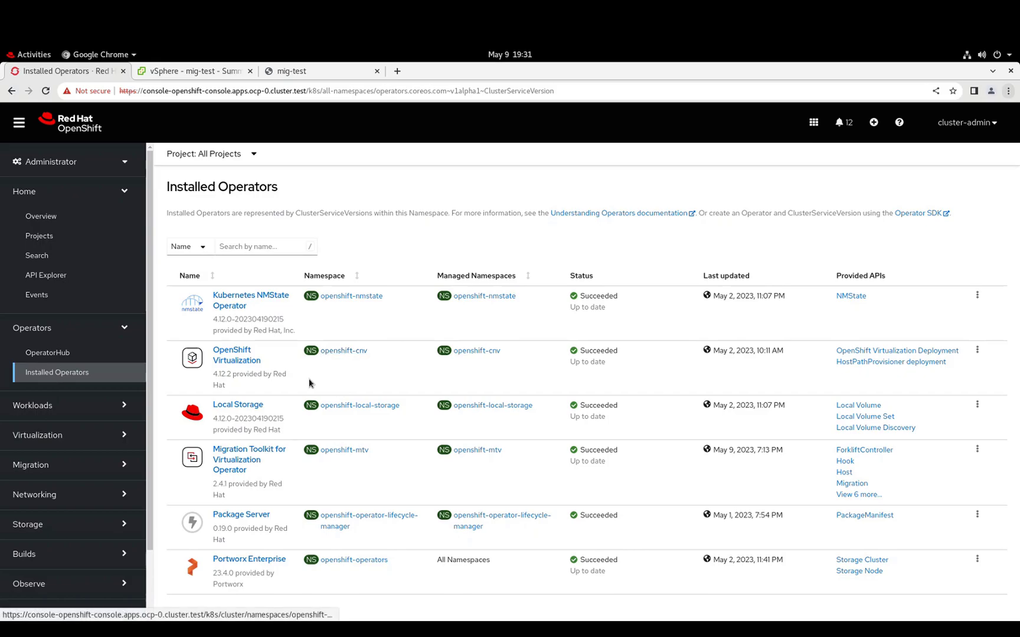
{"action": "mouse_move", "coordinate": [262, 400]}
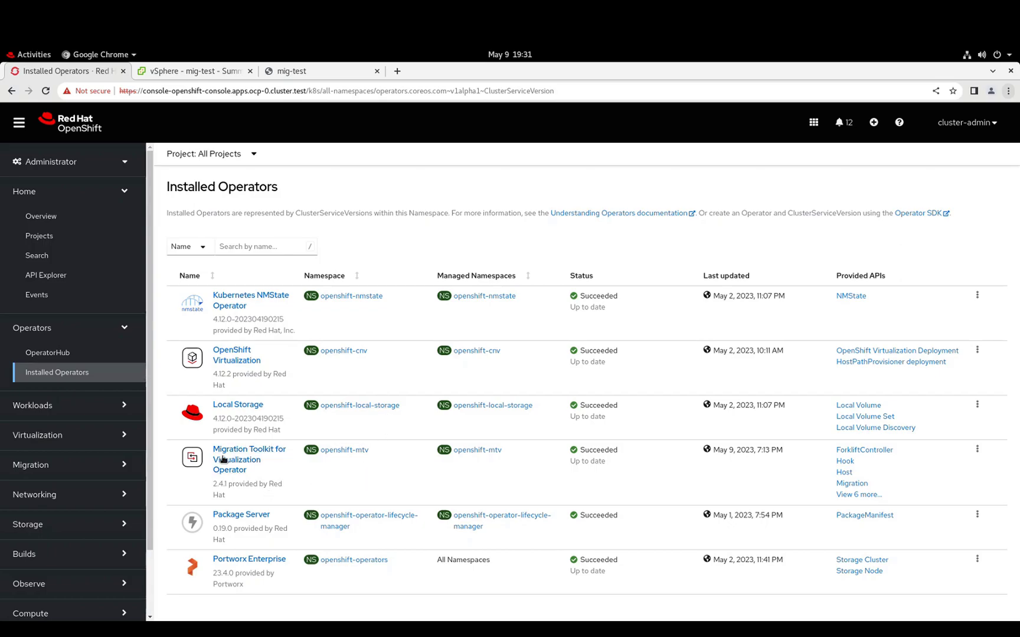
{"action": "mouse_move", "coordinate": [248, 458]}
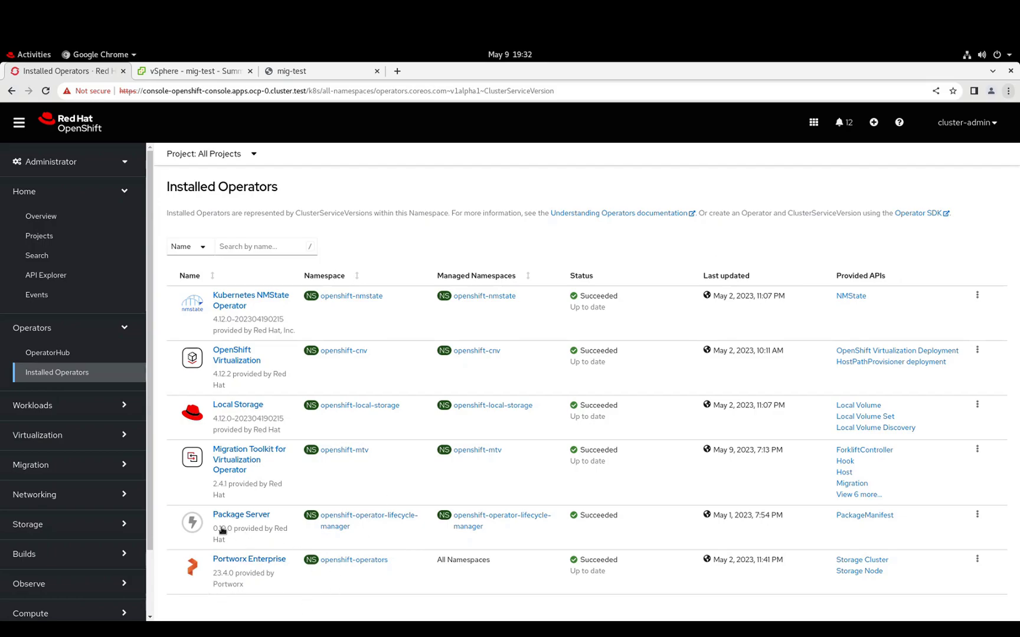
{"action": "mouse_move", "coordinate": [344, 580]}
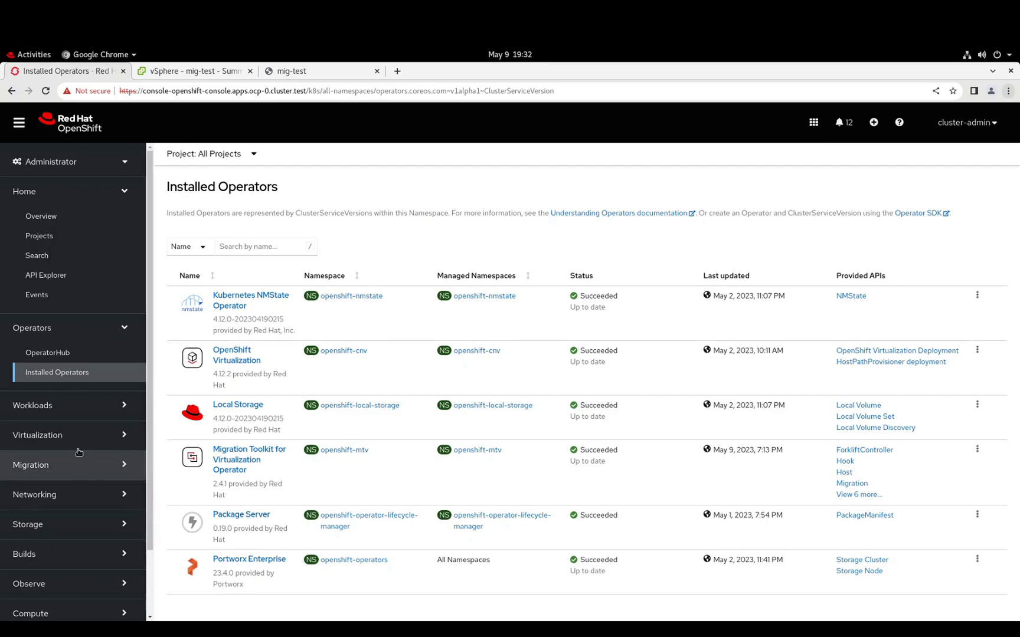
Show the VirtualMachines list scoped to the vms project, which is empty.
{"action": "left_click", "coordinate": [37, 436]}
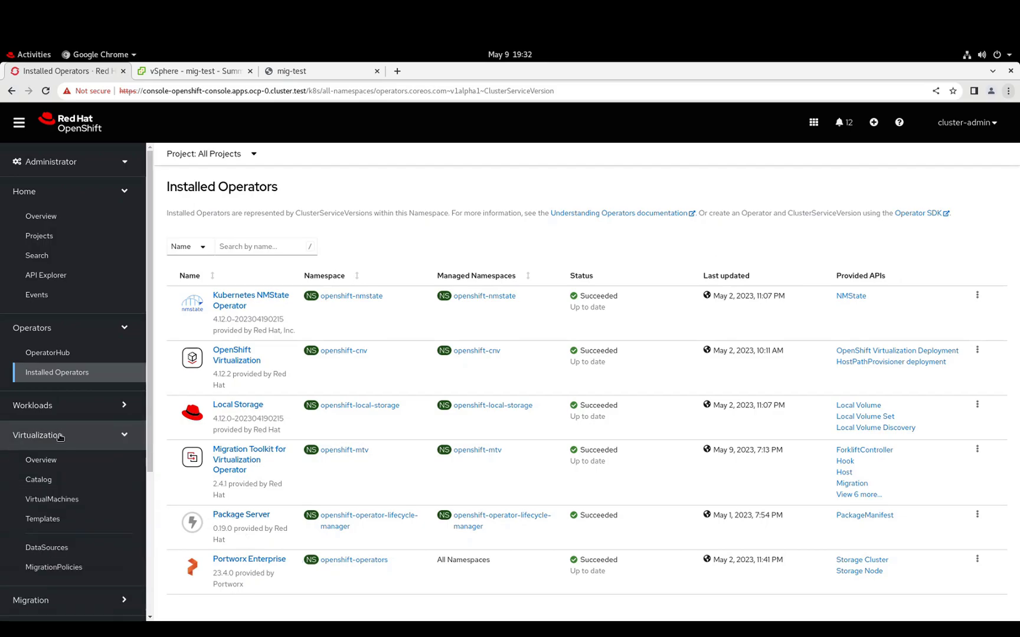
{"action": "mouse_move", "coordinate": [52, 500]}
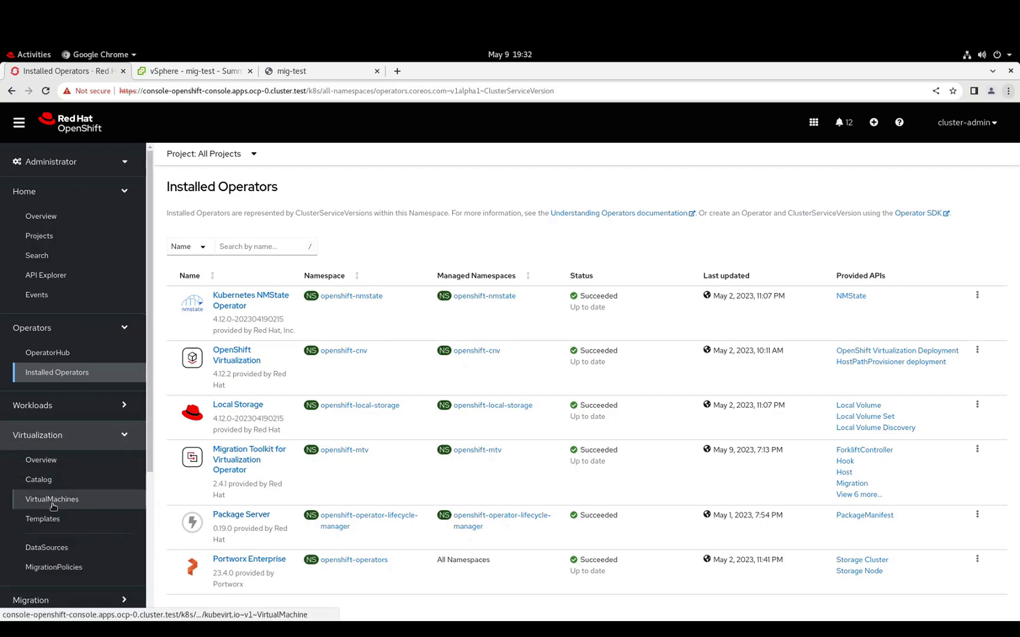
{"action": "left_click", "coordinate": [52, 499]}
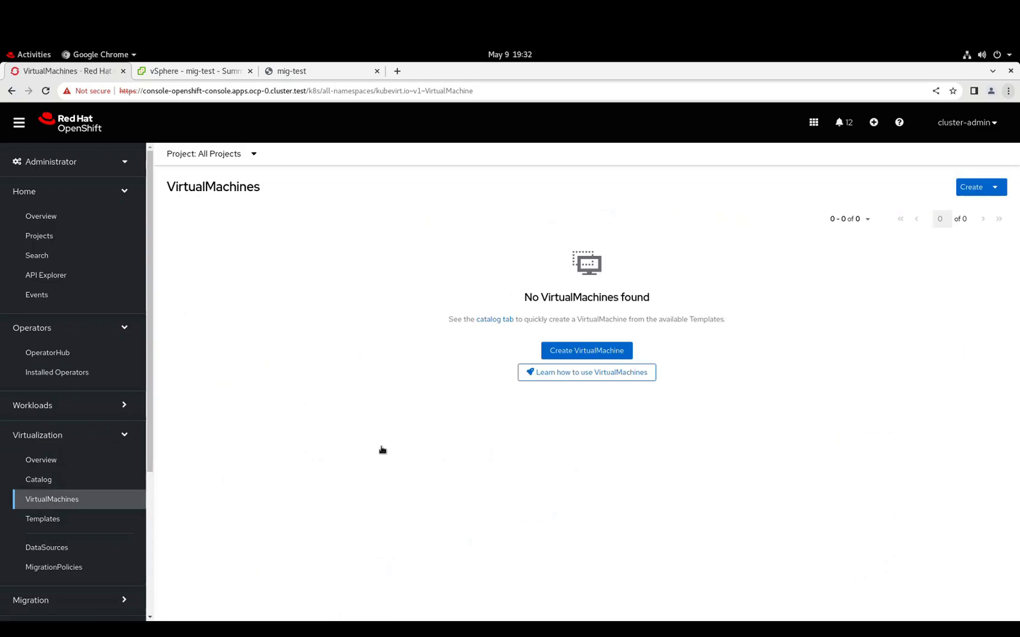
{"action": "mouse_move", "coordinate": [322, 289]}
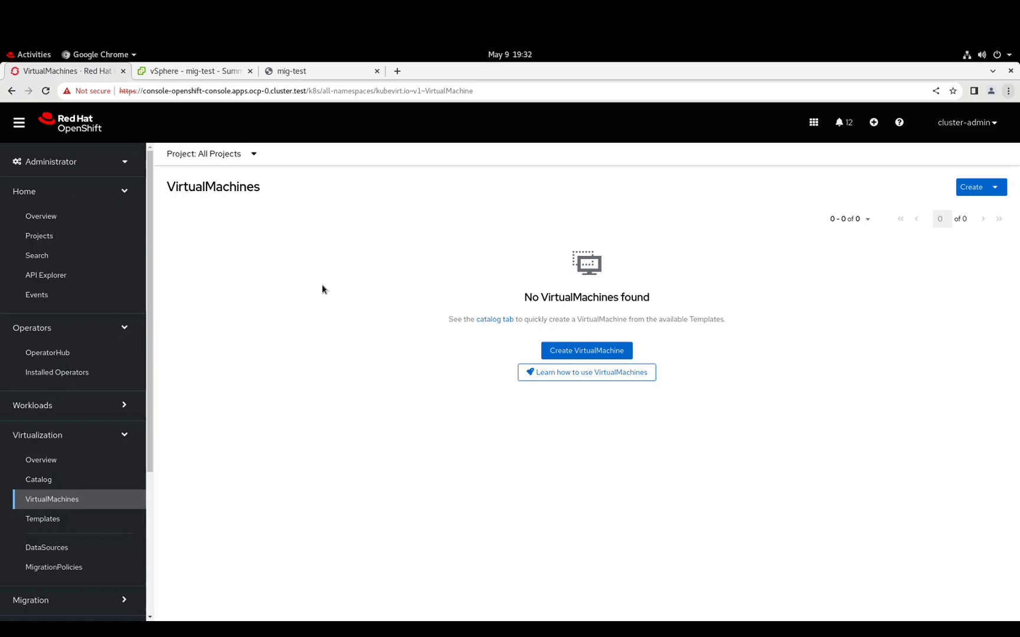
{"action": "left_click", "coordinate": [211, 153]}
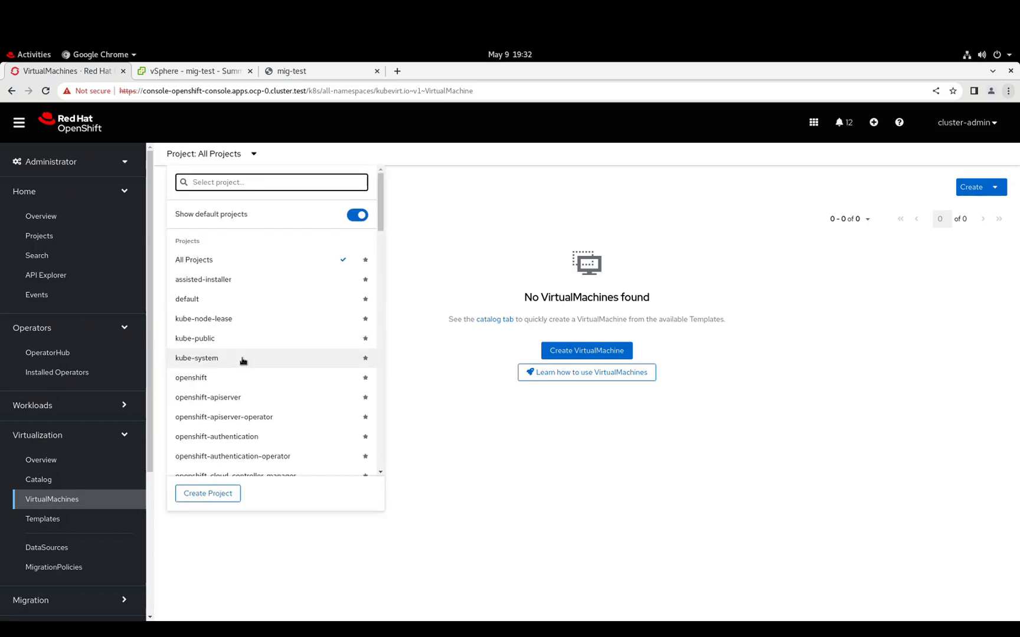
{"action": "scroll", "scroll_direction": "down", "scroll_amount": 3}
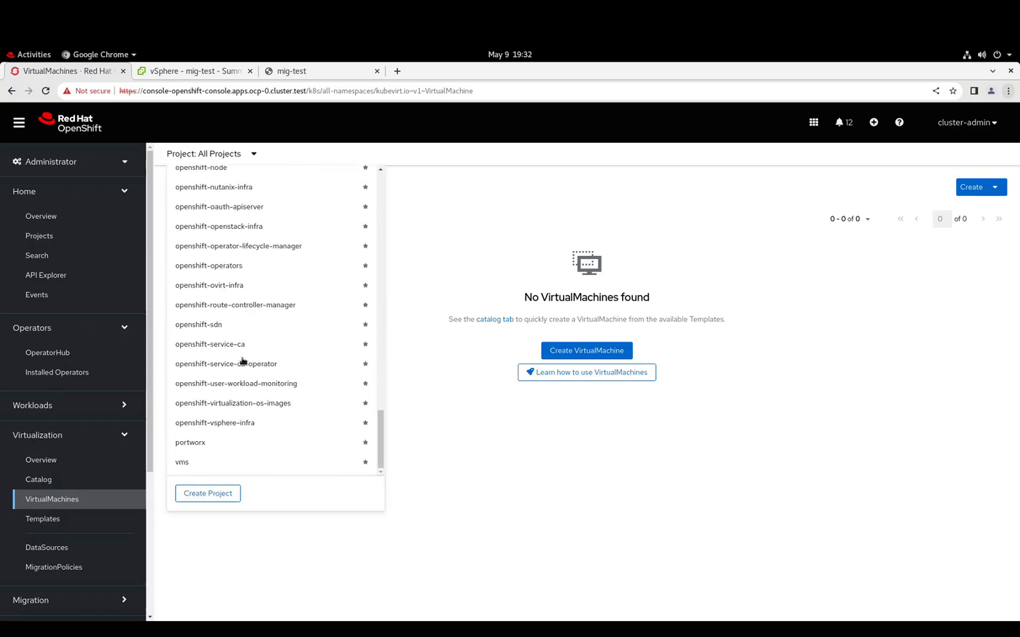
{"action": "left_click", "coordinate": [183, 461]}
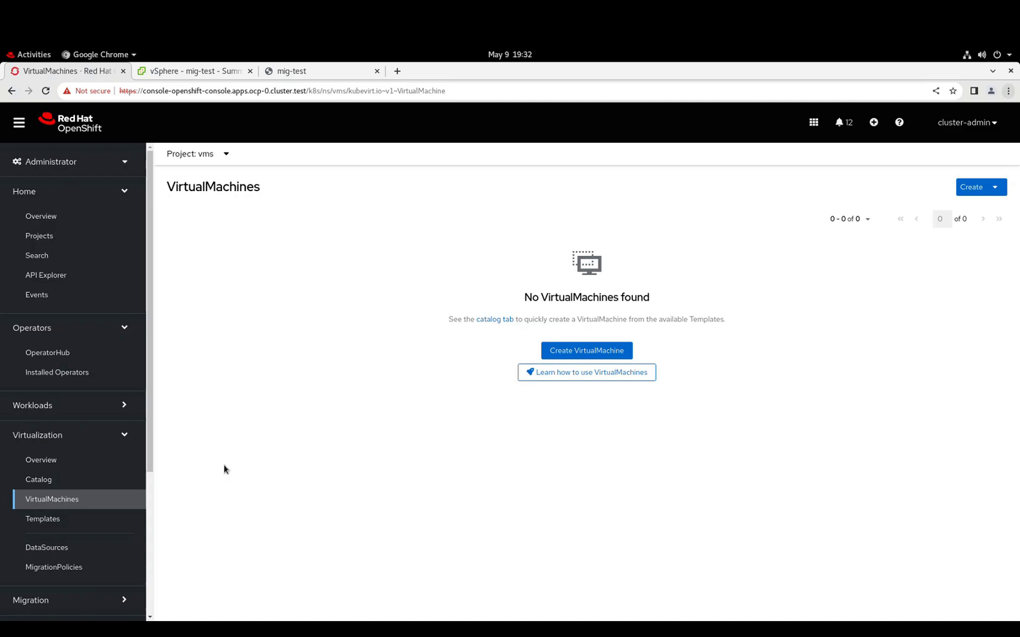
Collapse Virtualization and reveal the Migration pages in the sidebar.
{"action": "left_click", "coordinate": [38, 435]}
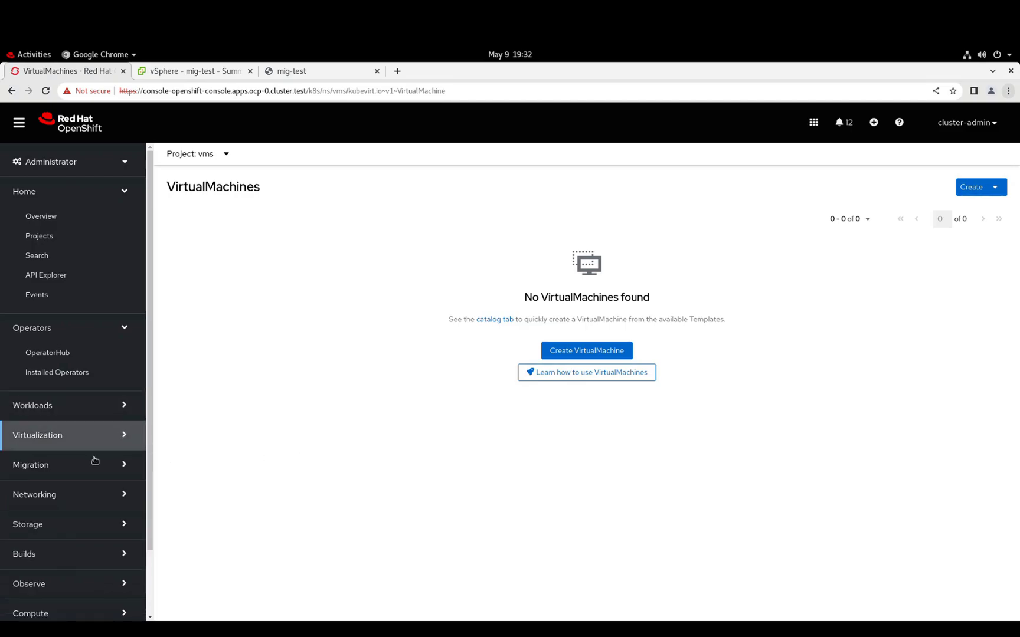
{"action": "left_click", "coordinate": [31, 464]}
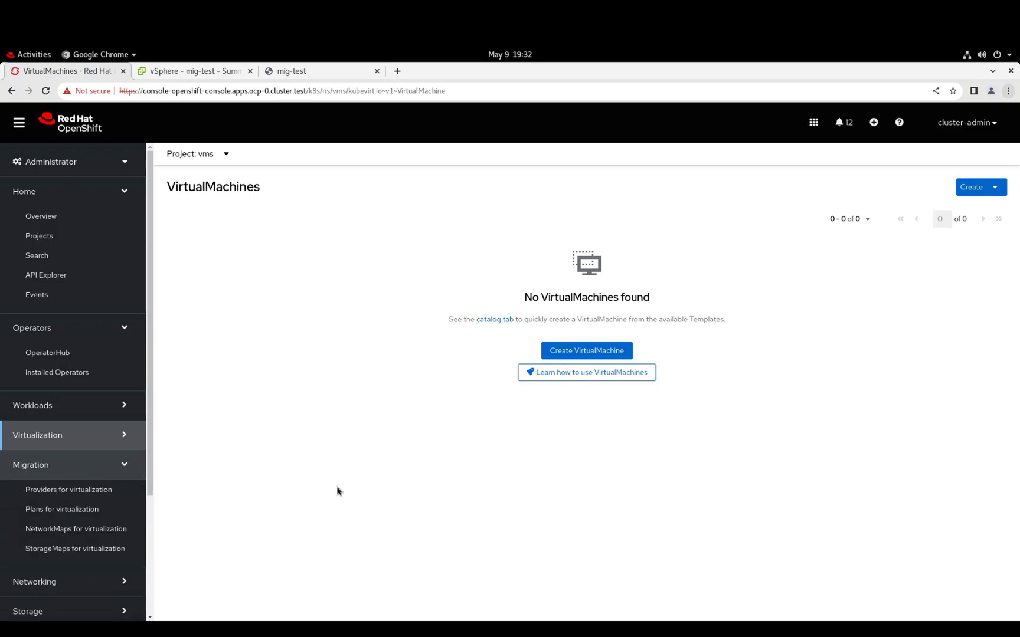
{"action": "mouse_move", "coordinate": [181, 474]}
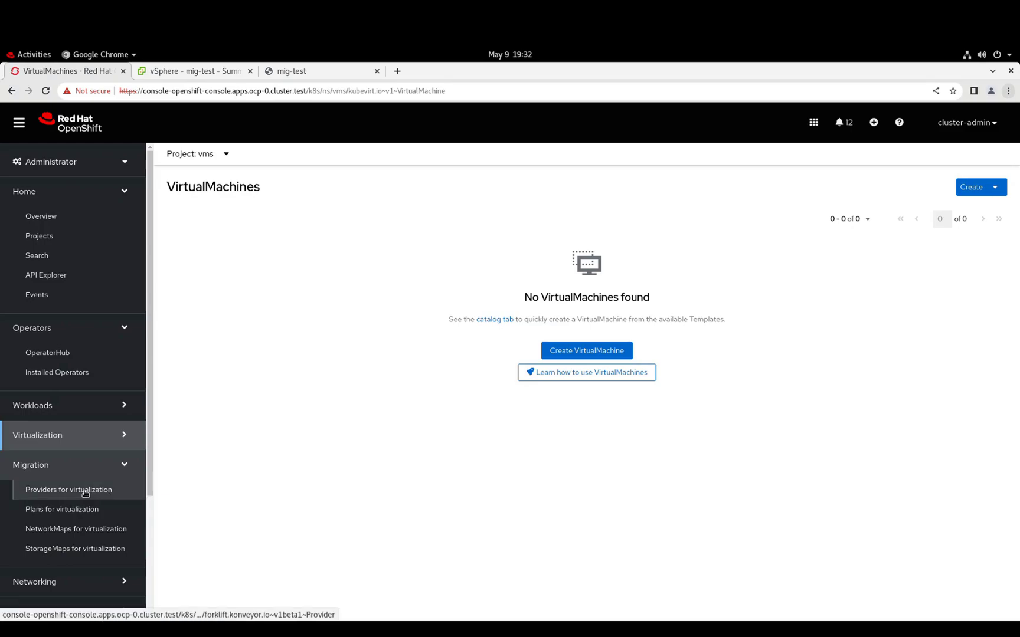
{"action": "left_click", "coordinate": [69, 489]}
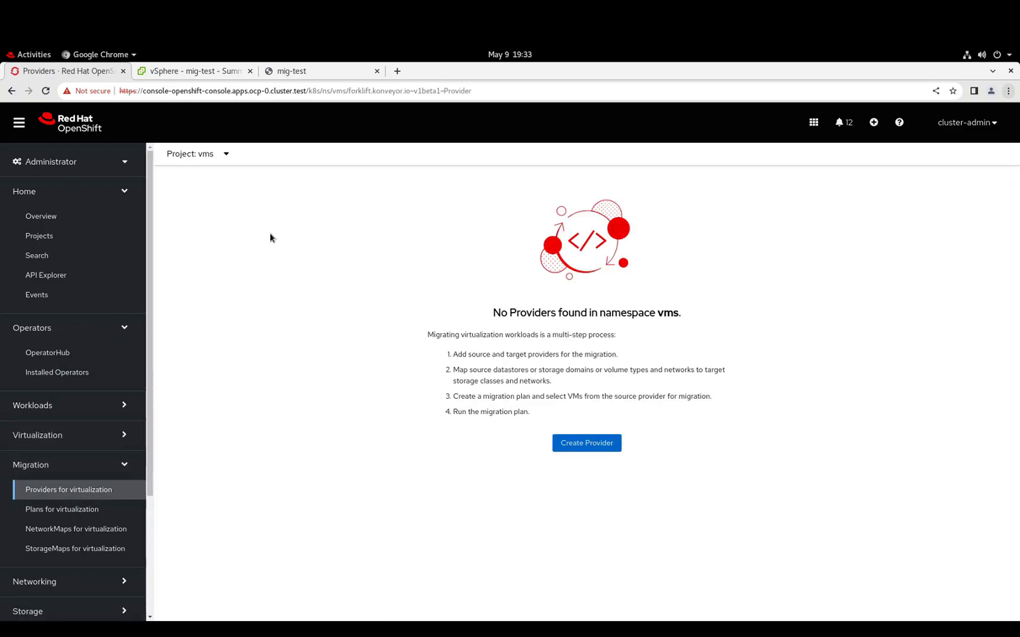
{"action": "left_click", "coordinate": [198, 153]}
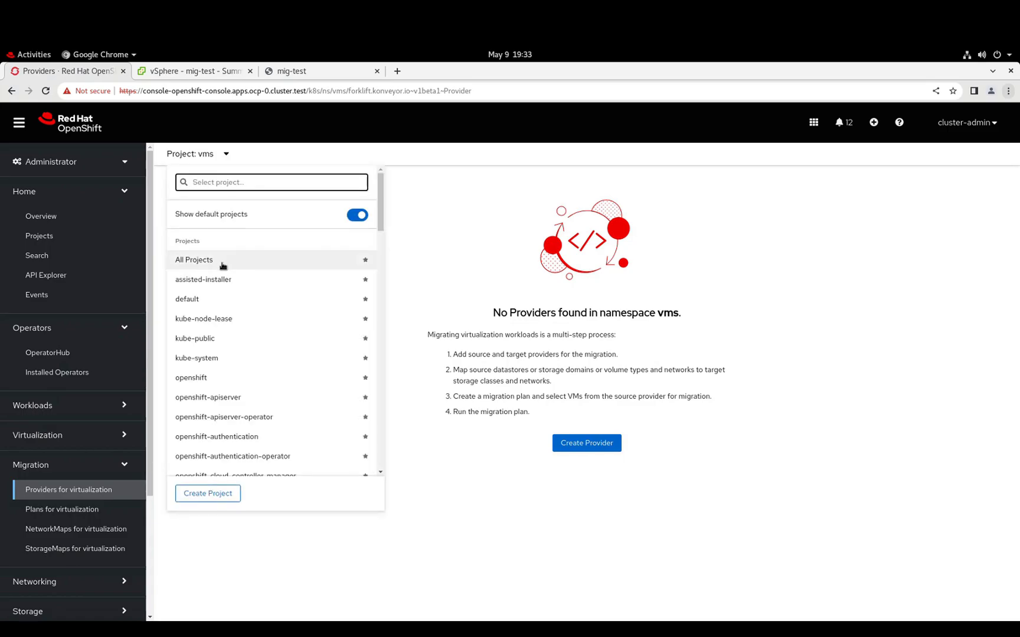
{"action": "left_click", "coordinate": [194, 260]}
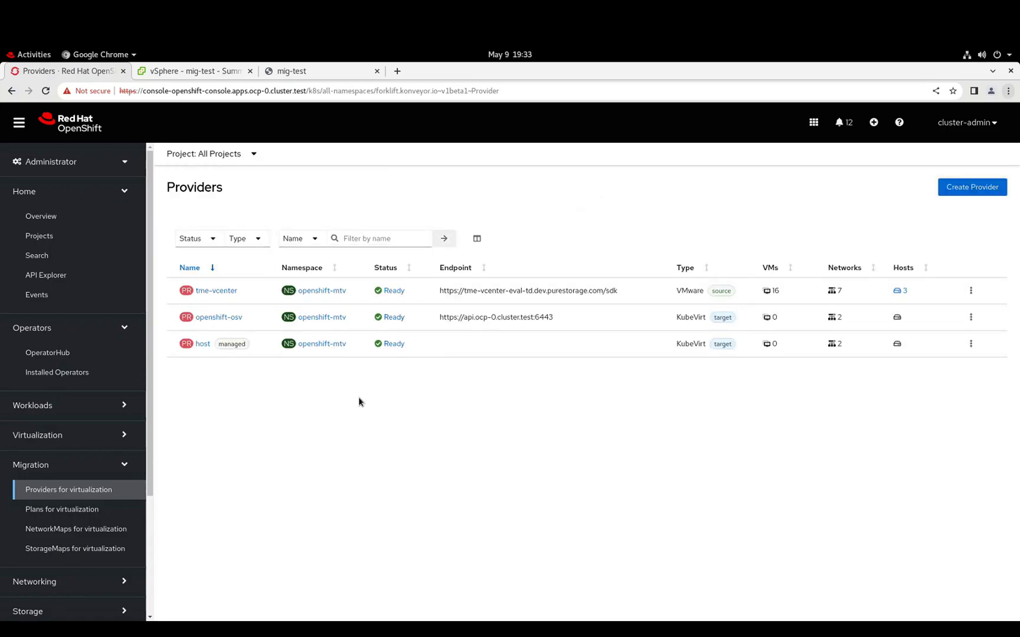
{"action": "mouse_move", "coordinate": [239, 303]}
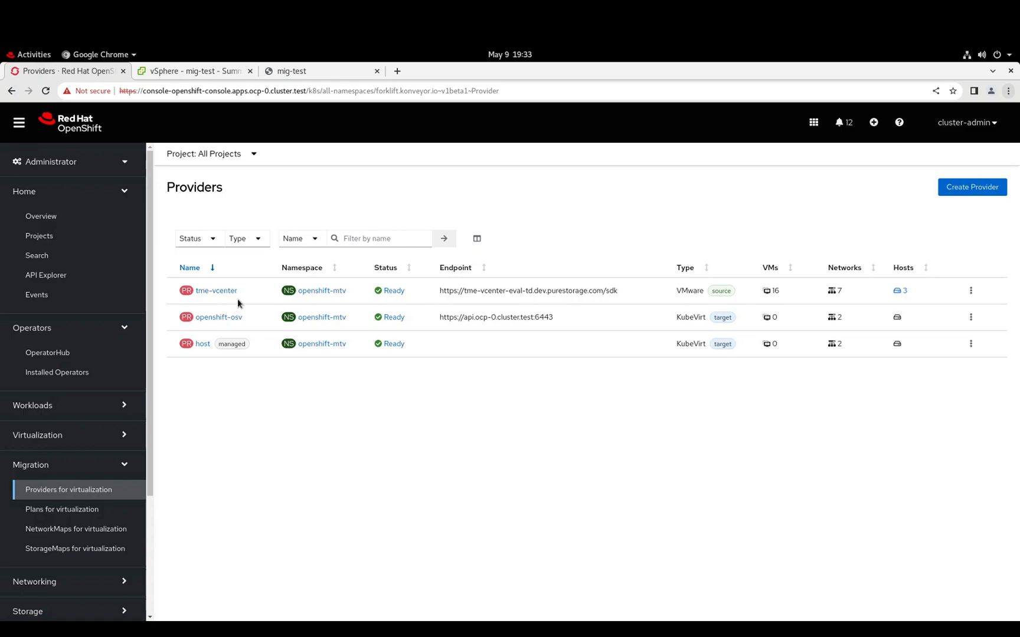
{"action": "mouse_move", "coordinate": [244, 288]}
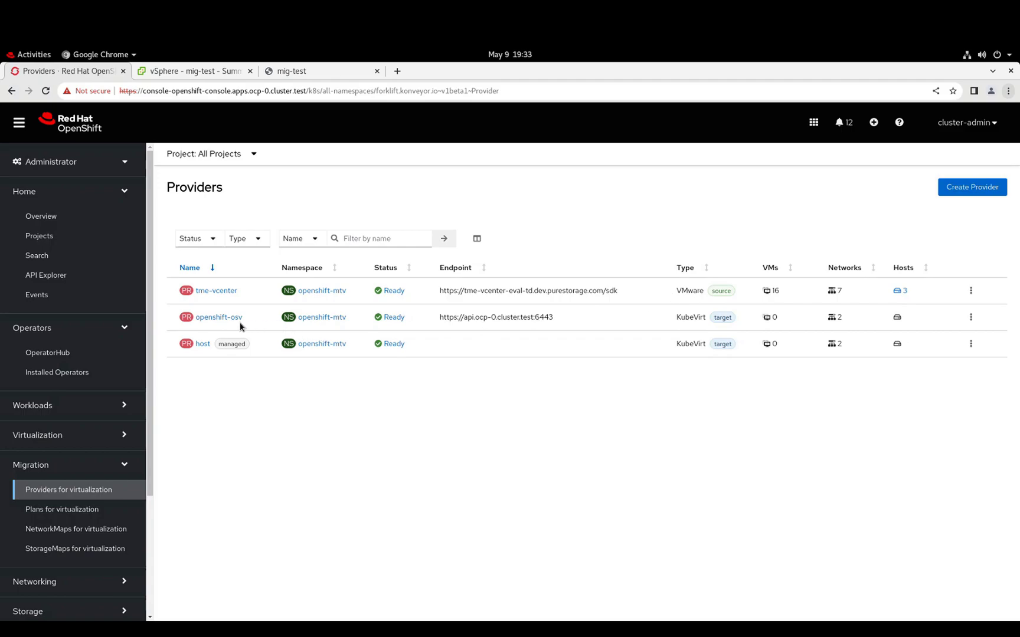
{"action": "mouse_move", "coordinate": [253, 324]}
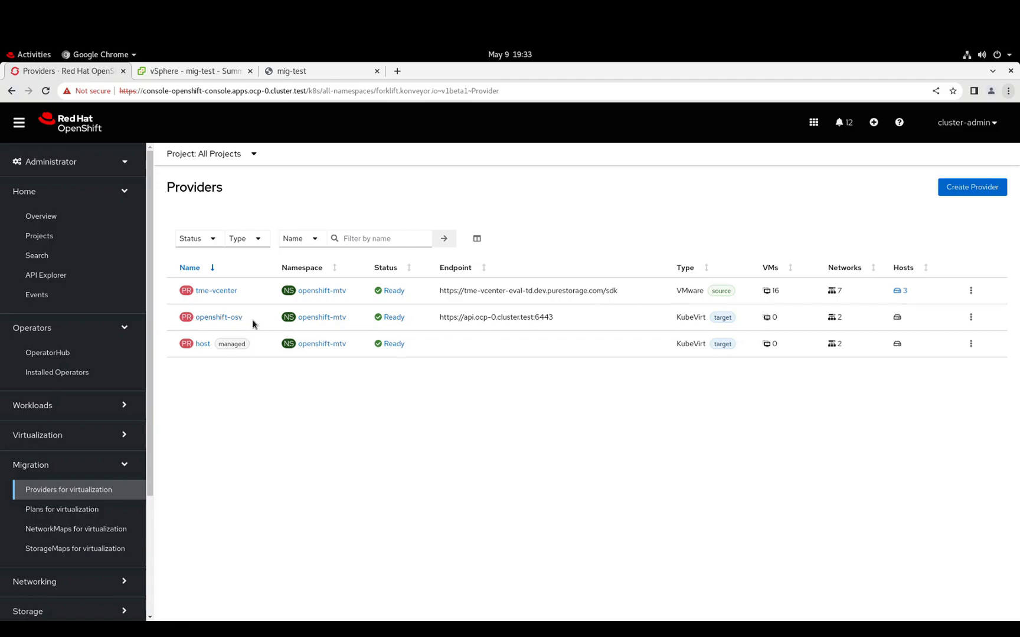
{"action": "mouse_move", "coordinate": [705, 327]}
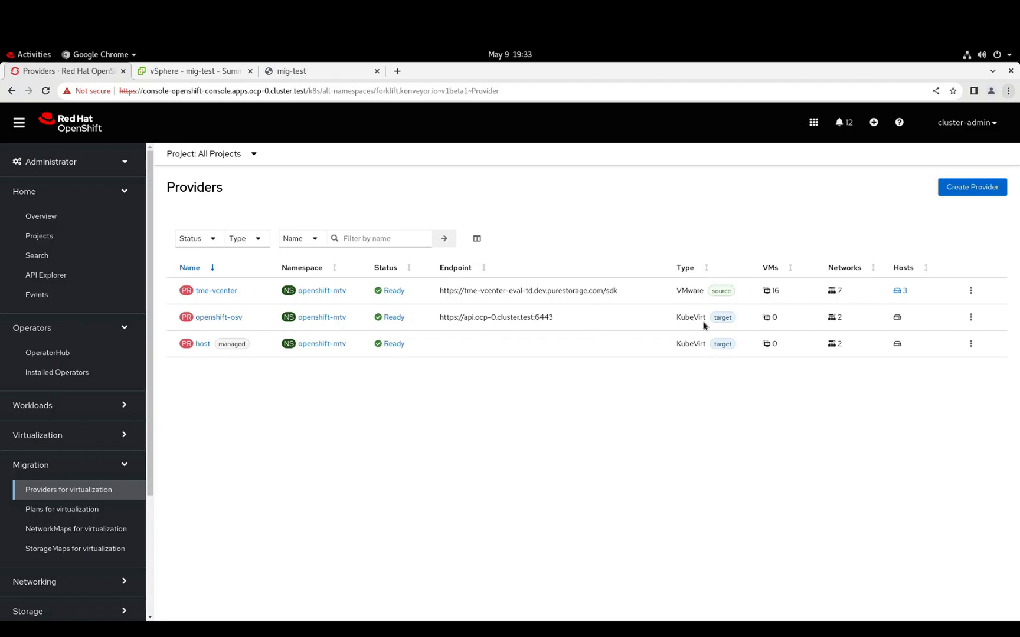
{"action": "mouse_move", "coordinate": [711, 315]}
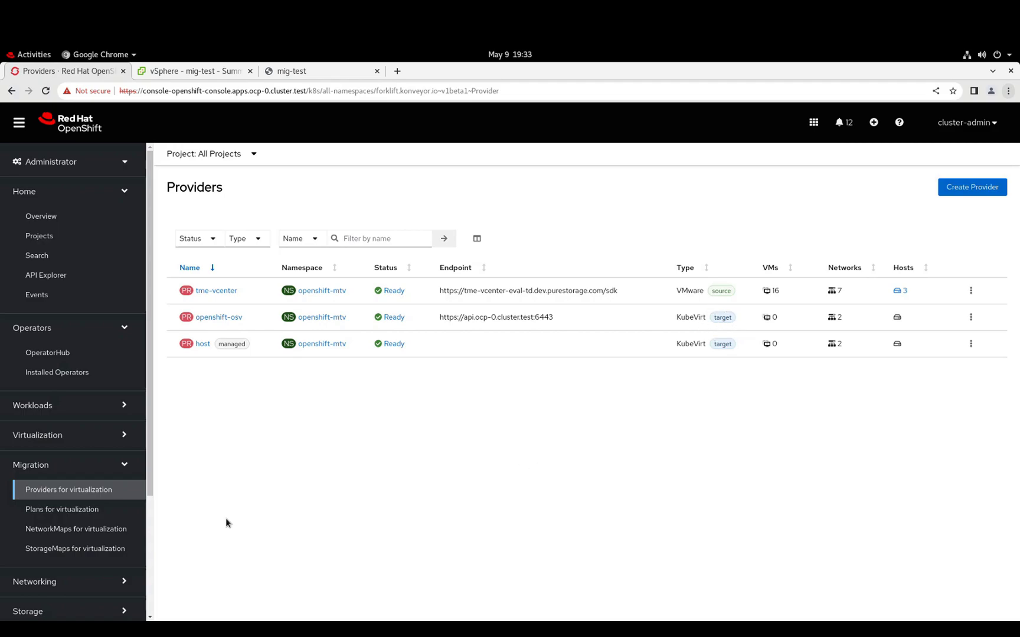
Expand tme-vcenter-networkmap showing cnbu2-n4-vms-128 mapped to vms / vlan28-tagged.
{"action": "left_click", "coordinate": [76, 529]}
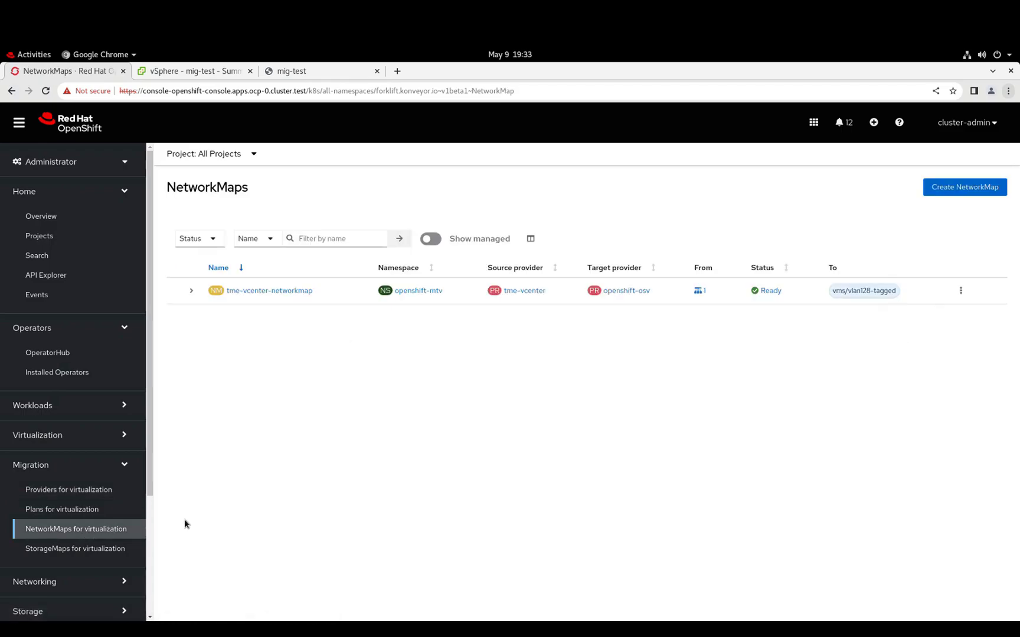
{"action": "mouse_move", "coordinate": [502, 388]}
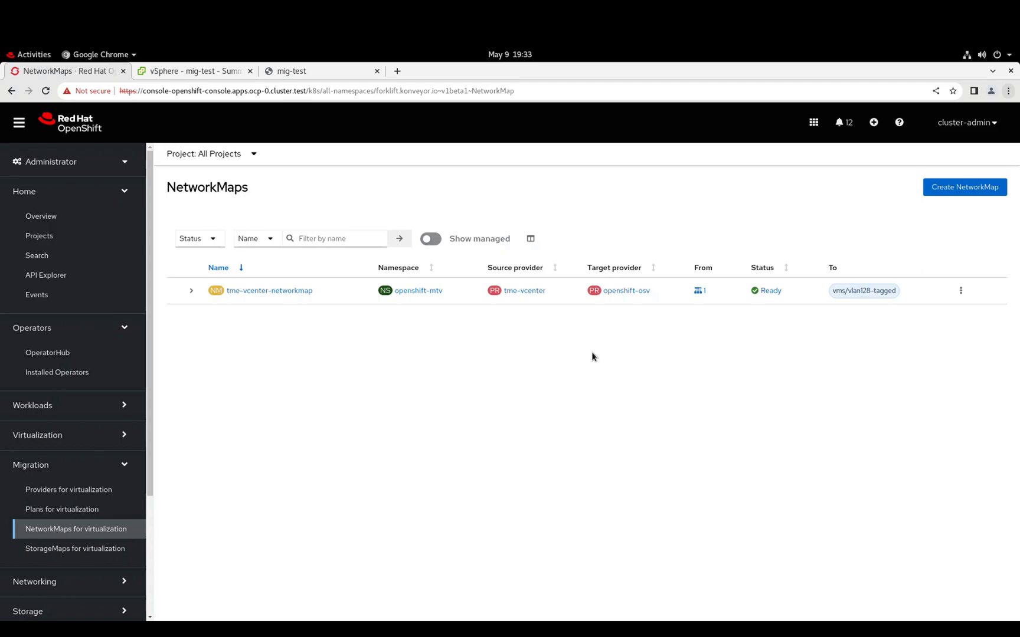
{"action": "mouse_move", "coordinate": [589, 360]}
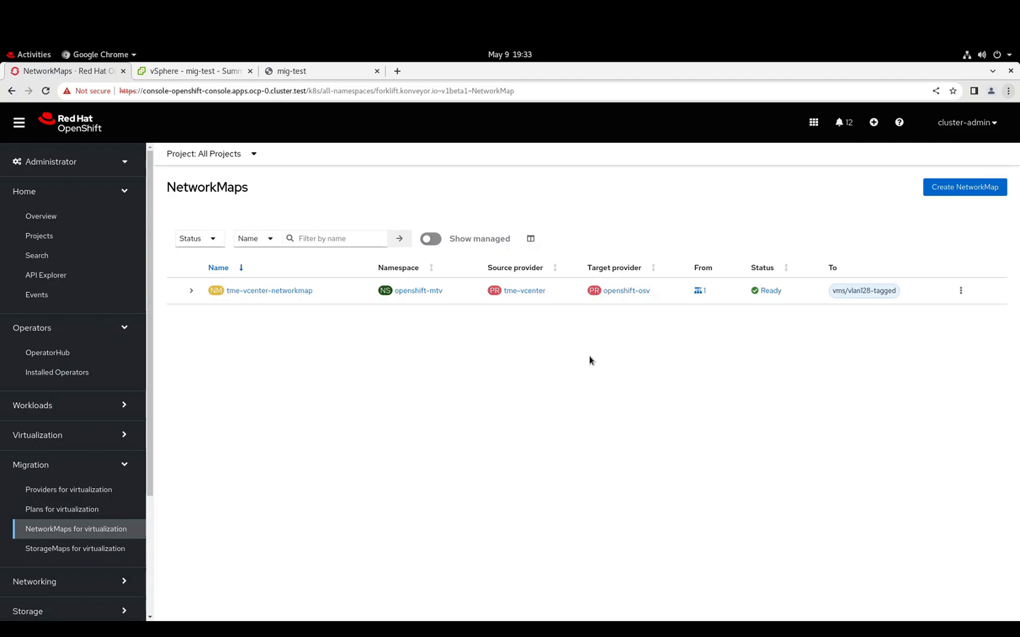
{"action": "mouse_move", "coordinate": [246, 362]}
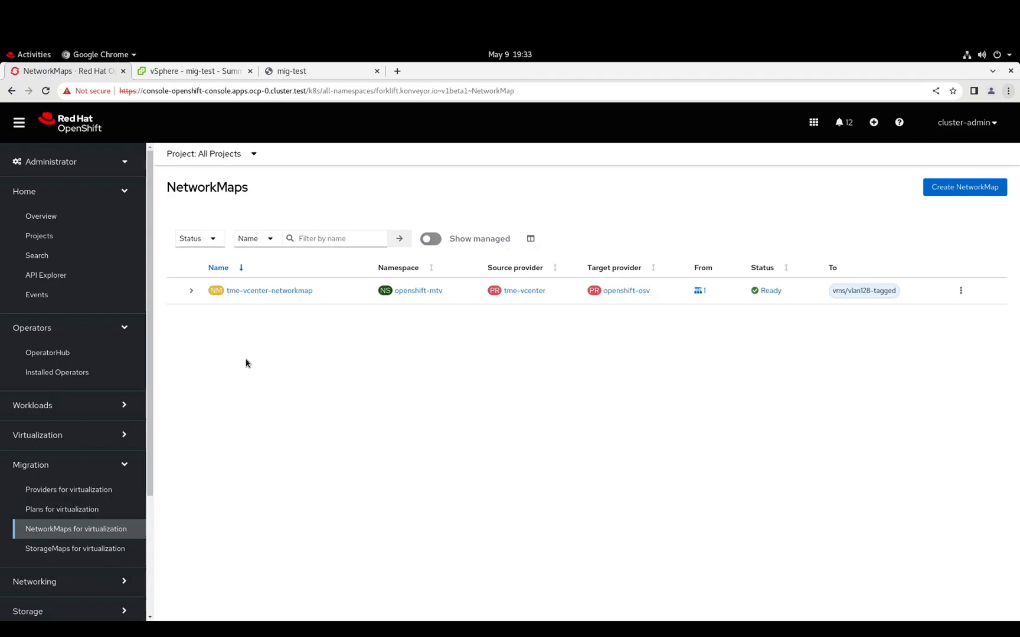
{"action": "mouse_move", "coordinate": [191, 291]}
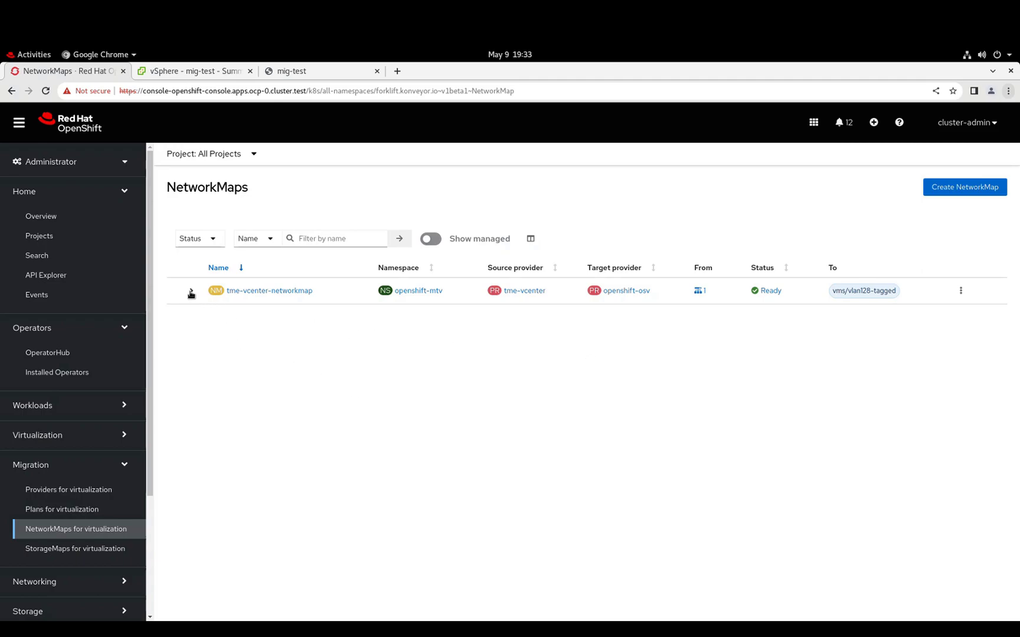
{"action": "left_click", "coordinate": [191, 290]}
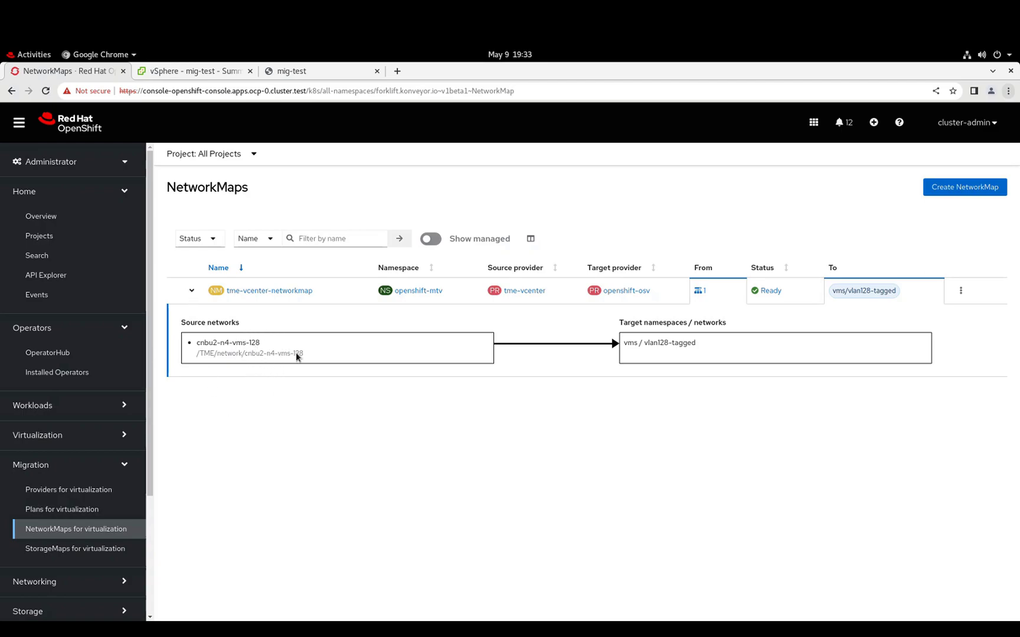
{"action": "mouse_move", "coordinate": [309, 345]}
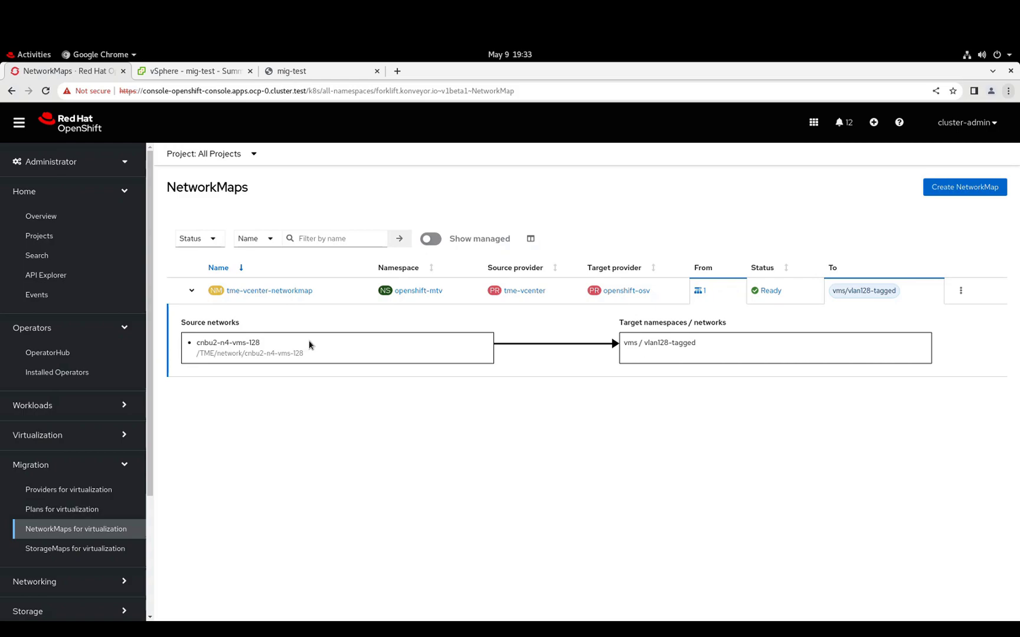
{"action": "mouse_move", "coordinate": [485, 425]}
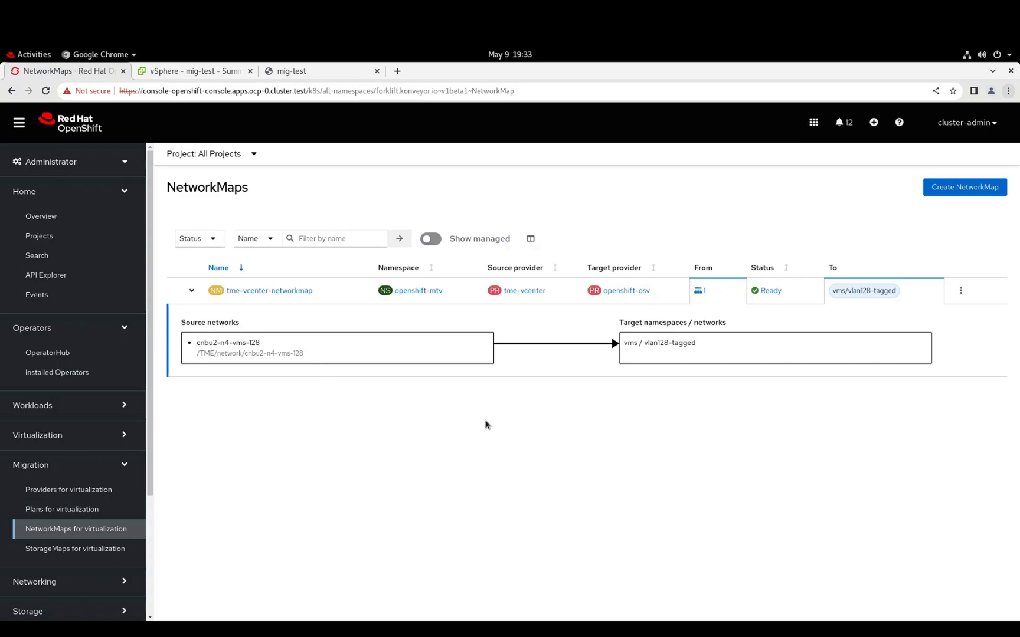
{"action": "mouse_move", "coordinate": [687, 385]}
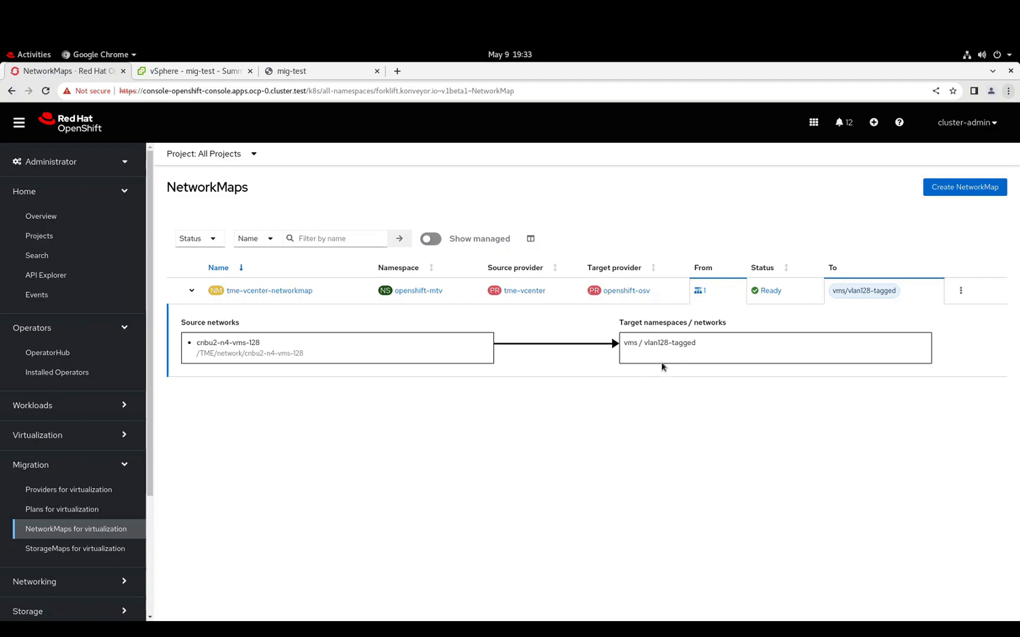
{"action": "mouse_move", "coordinate": [676, 405]}
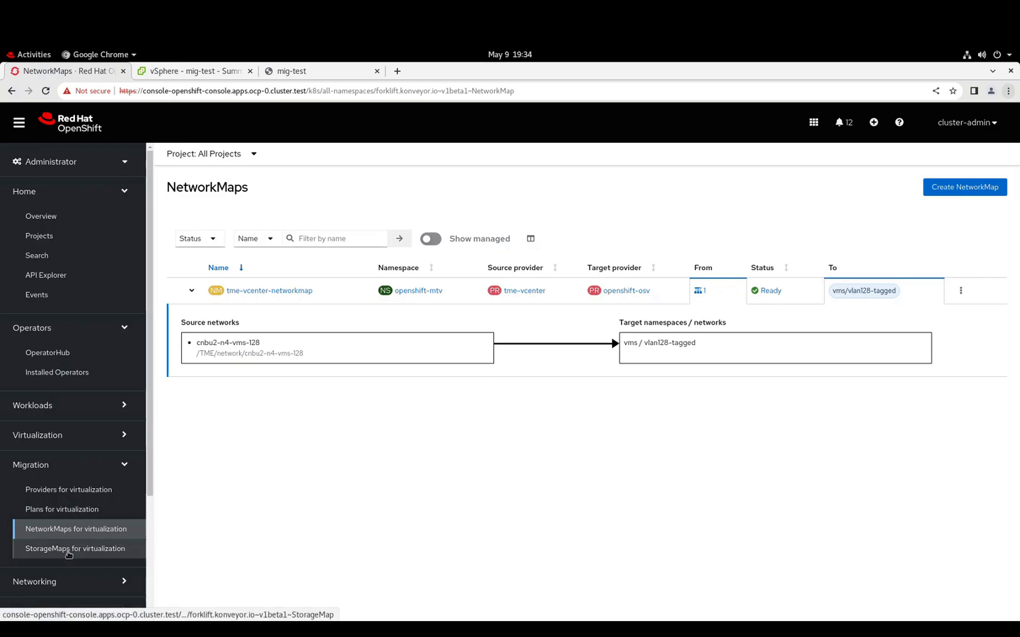
Expand tme-vcenter-storagemap showing vsanDatastore mapped to px-csi-db-shared.
{"action": "left_click", "coordinate": [75, 549]}
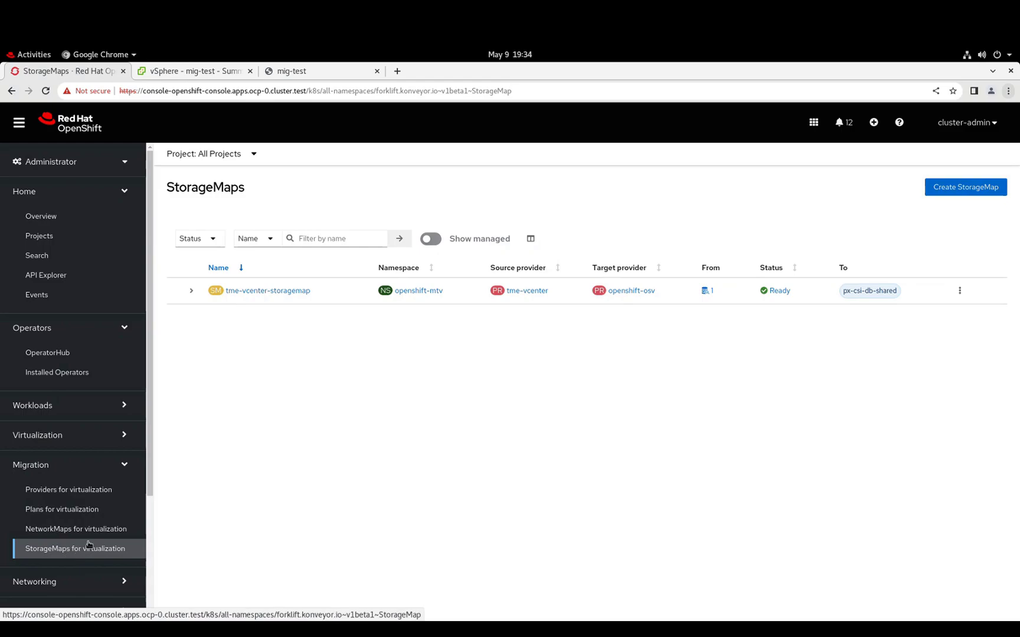
{"action": "left_click", "coordinate": [191, 291]}
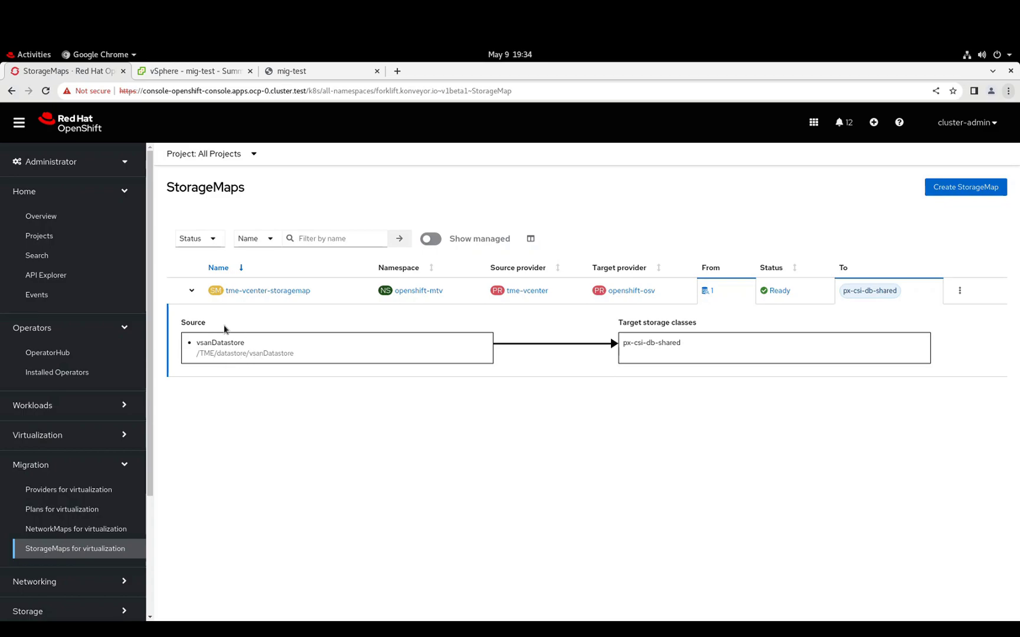
{"action": "mouse_move", "coordinate": [237, 365]}
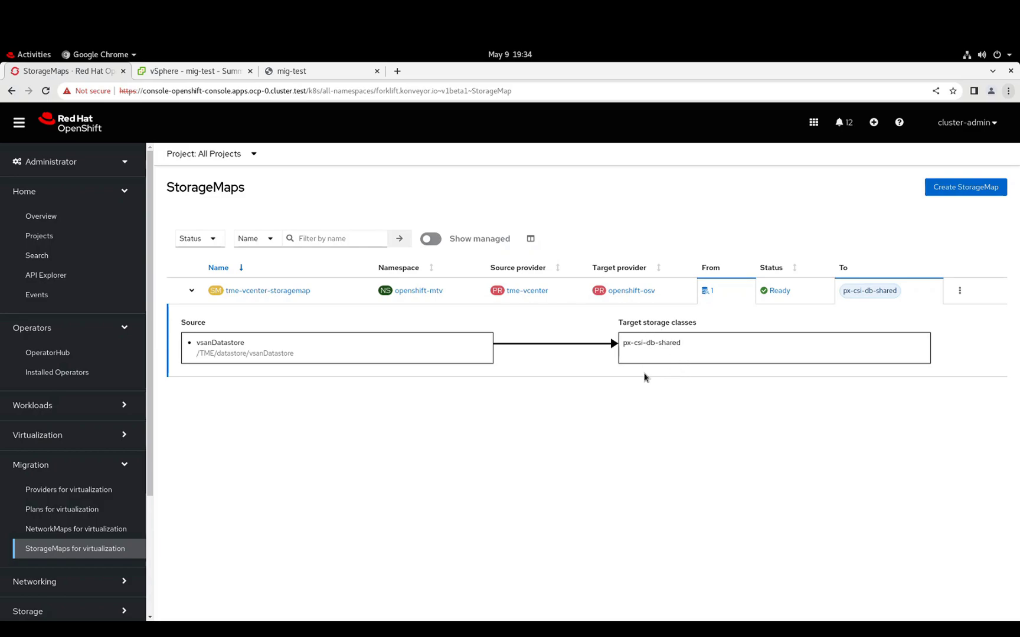
{"action": "mouse_move", "coordinate": [638, 380]}
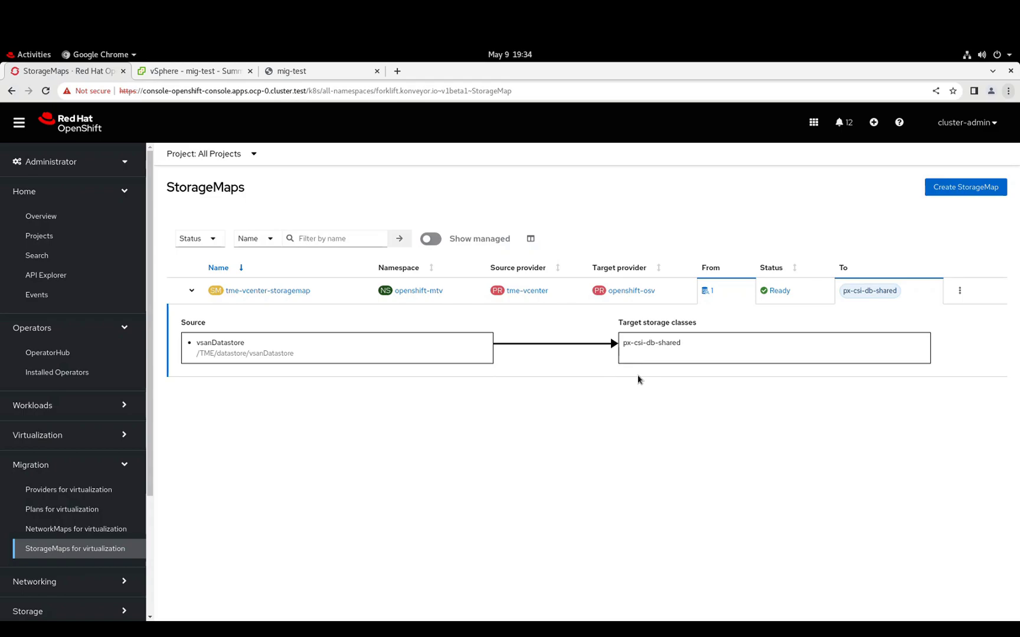
{"action": "mouse_move", "coordinate": [209, 499]}
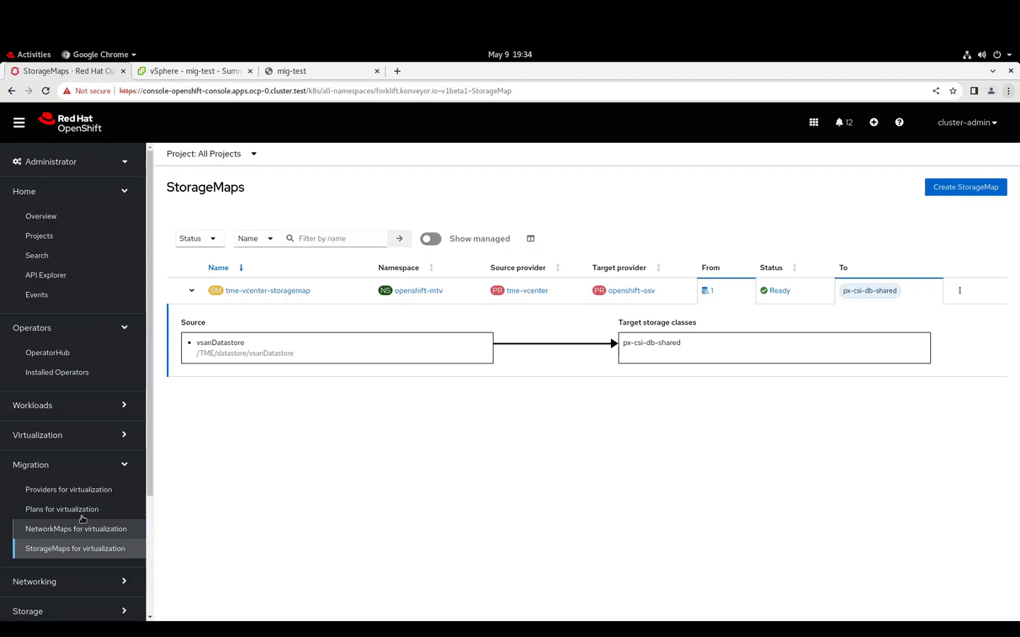
Start a new migration plan named migration-test.
{"action": "left_click", "coordinate": [62, 509]}
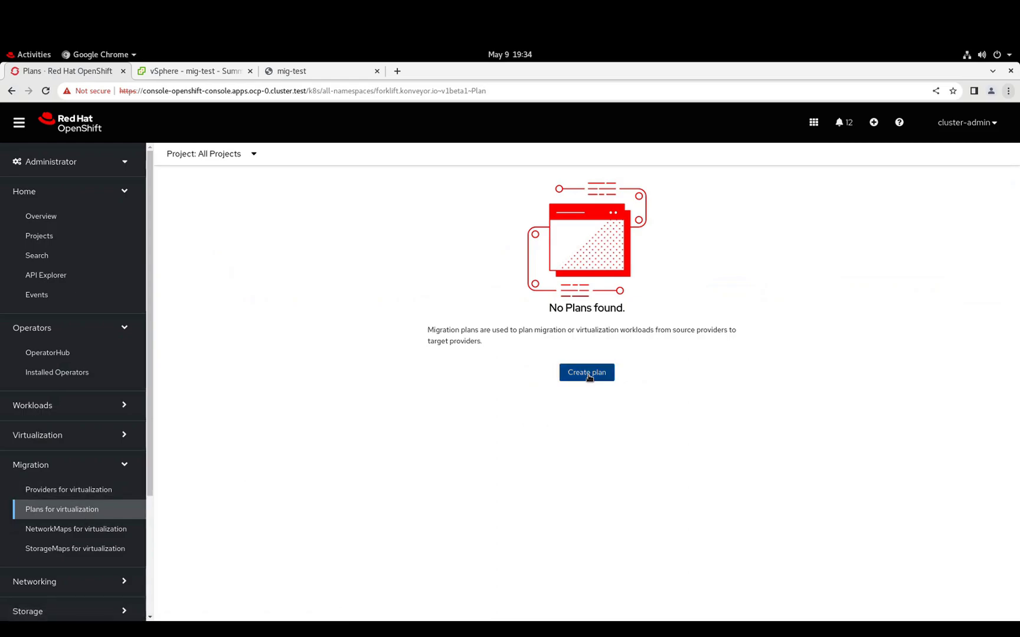
{"action": "left_click", "coordinate": [585, 372]}
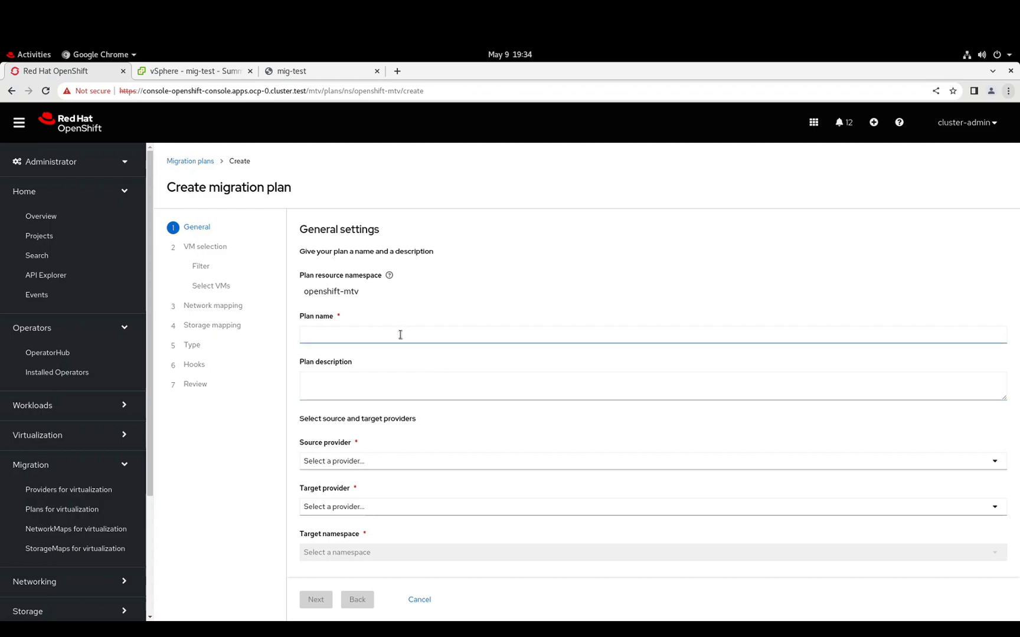
{"action": "type", "text": "migration"}
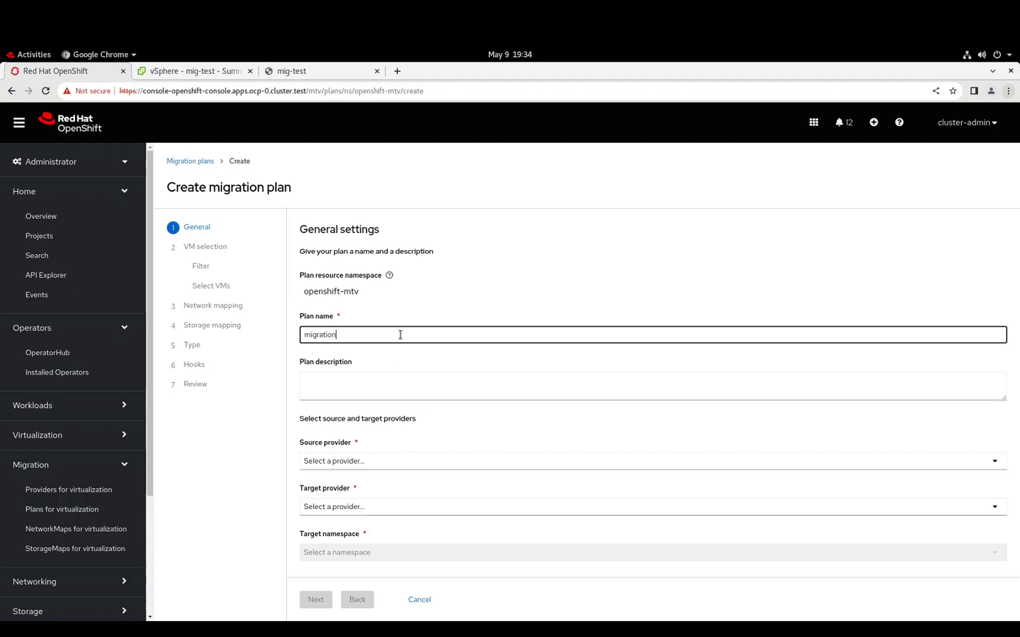
{"action": "type", "text": "-test"}
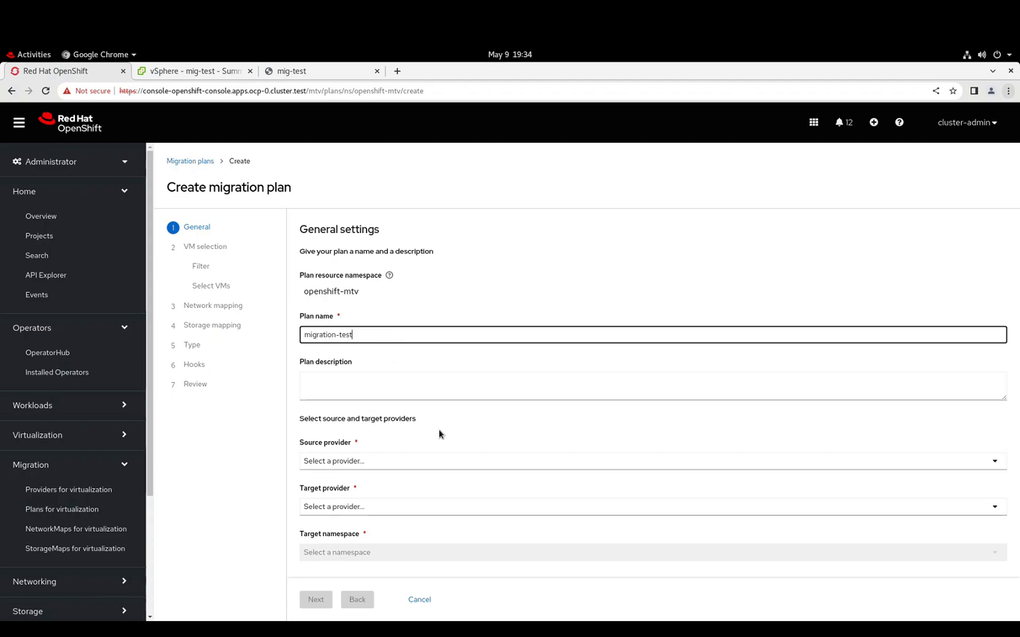
Set source tme-vcenter, target openshift-osv and target namespace vms.
{"action": "left_click", "coordinate": [651, 461]}
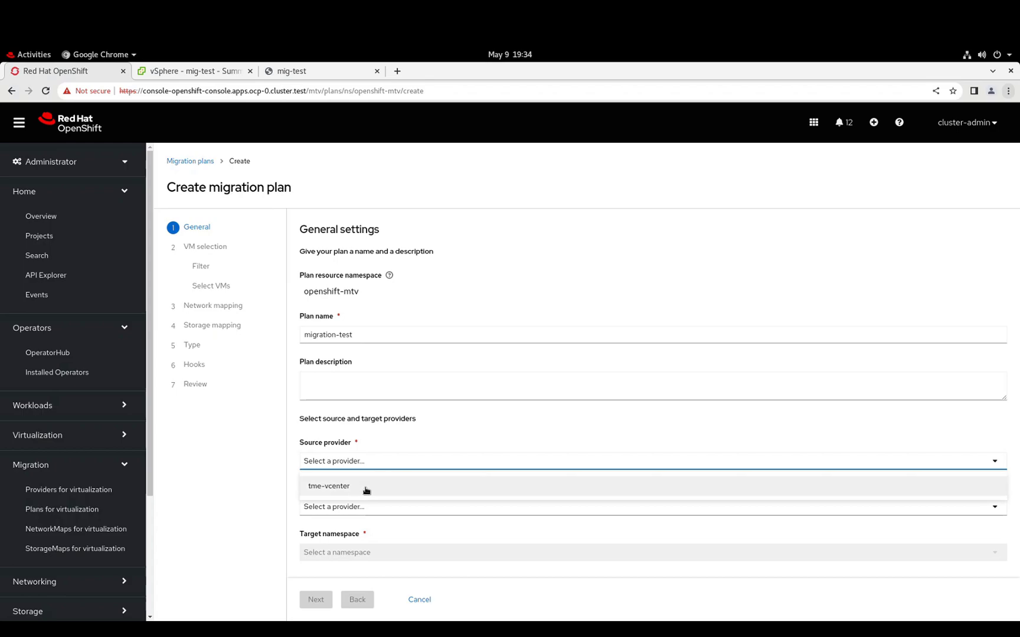
{"action": "left_click", "coordinate": [328, 487]}
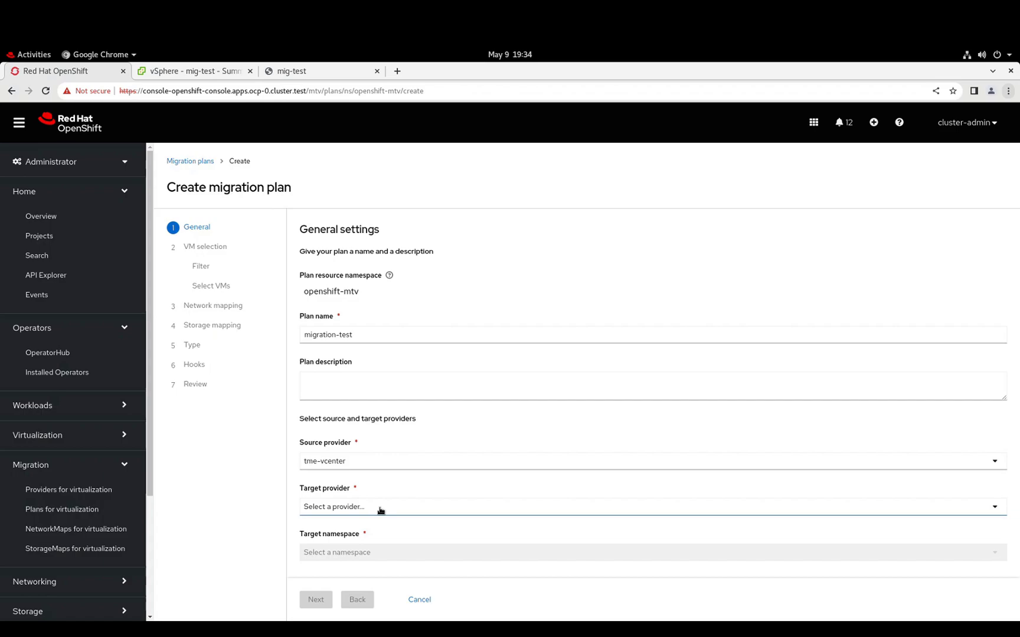
{"action": "left_click", "coordinate": [651, 507]}
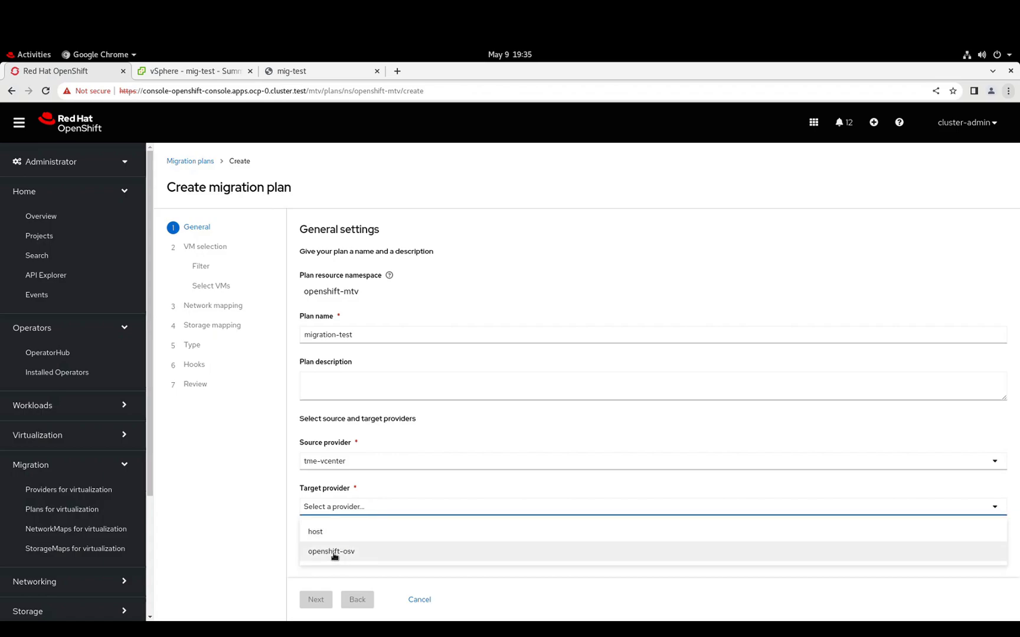
{"action": "left_click", "coordinate": [331, 551]}
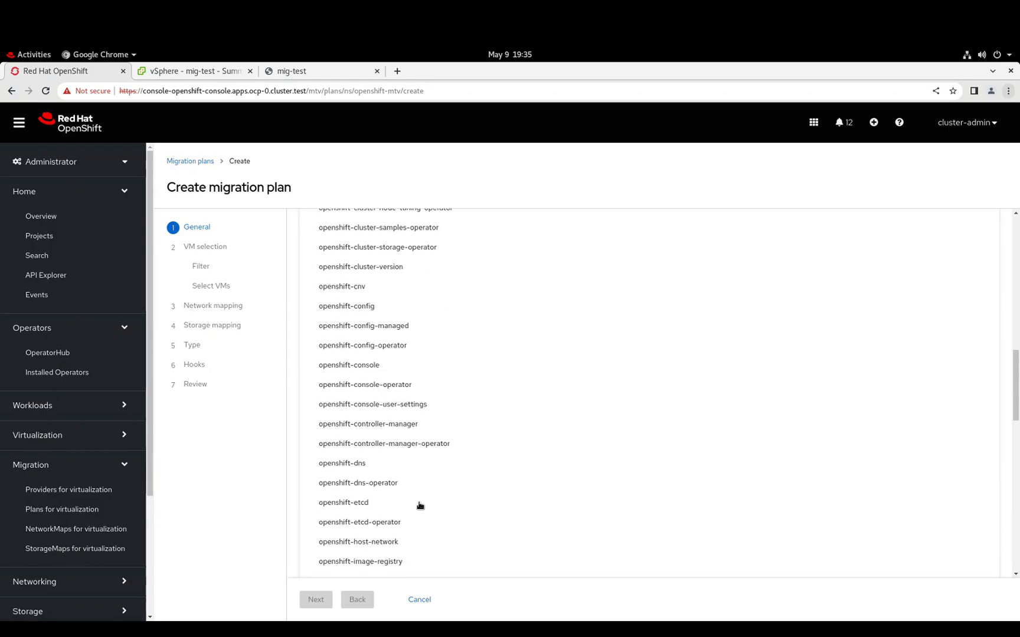
{"action": "scroll", "scroll_direction": "down", "scroll_amount": 3}
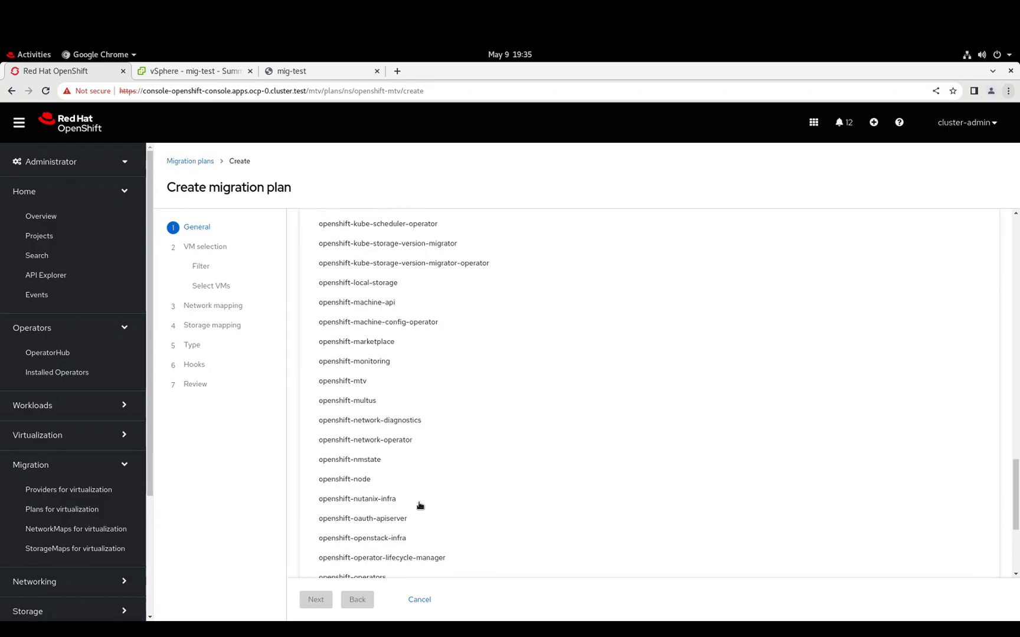
{"action": "scroll", "scroll_direction": "down", "scroll_amount": 3}
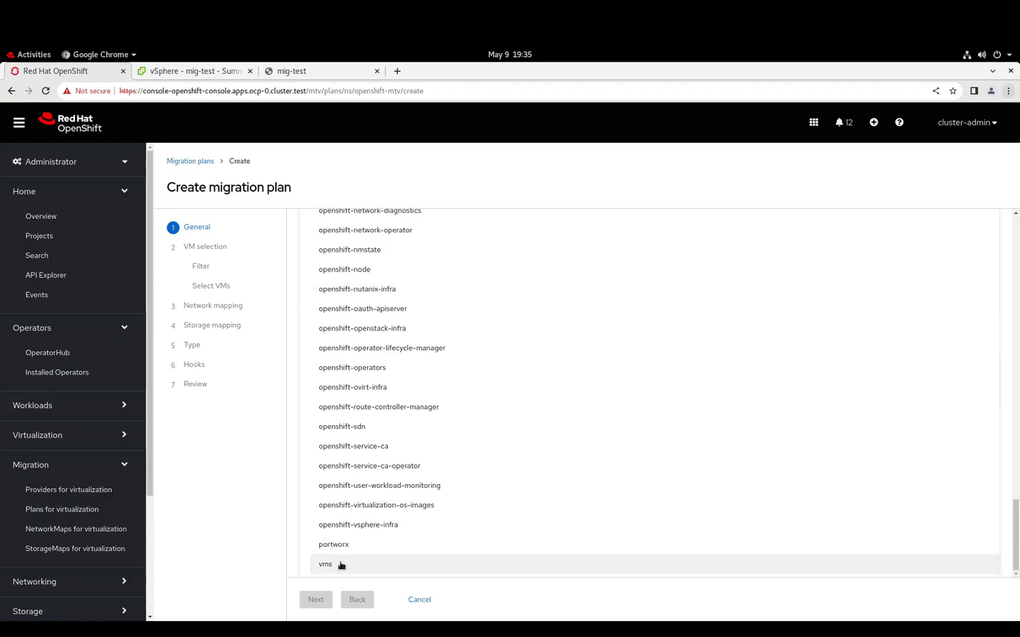
{"action": "left_click", "coordinate": [326, 565]}
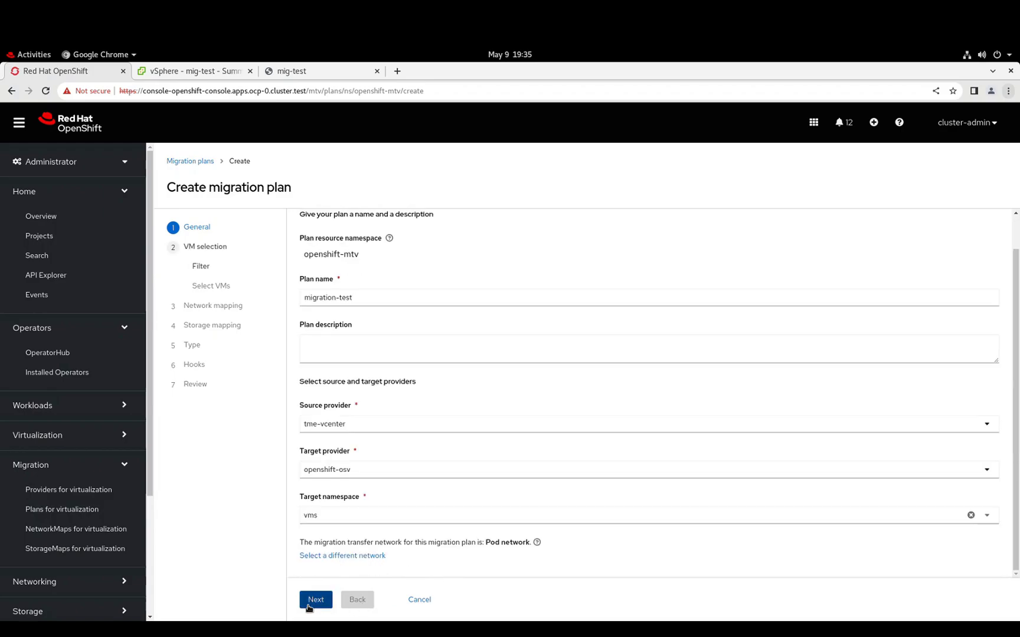
Filter the plan's VMs to the TME cluster.
{"action": "left_click", "coordinate": [315, 599]}
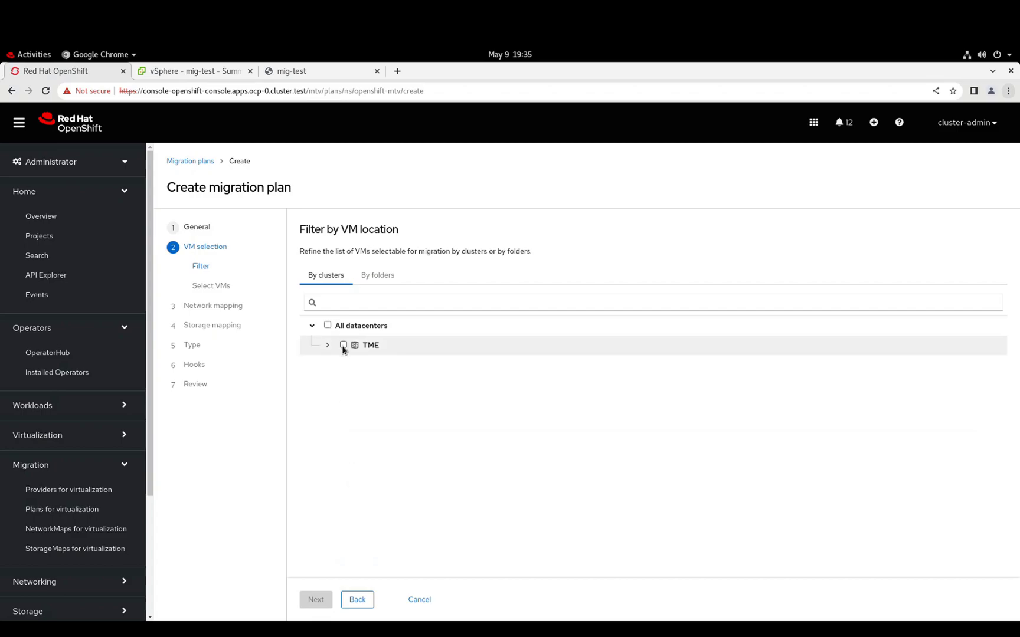
{"action": "left_click", "coordinate": [344, 346]}
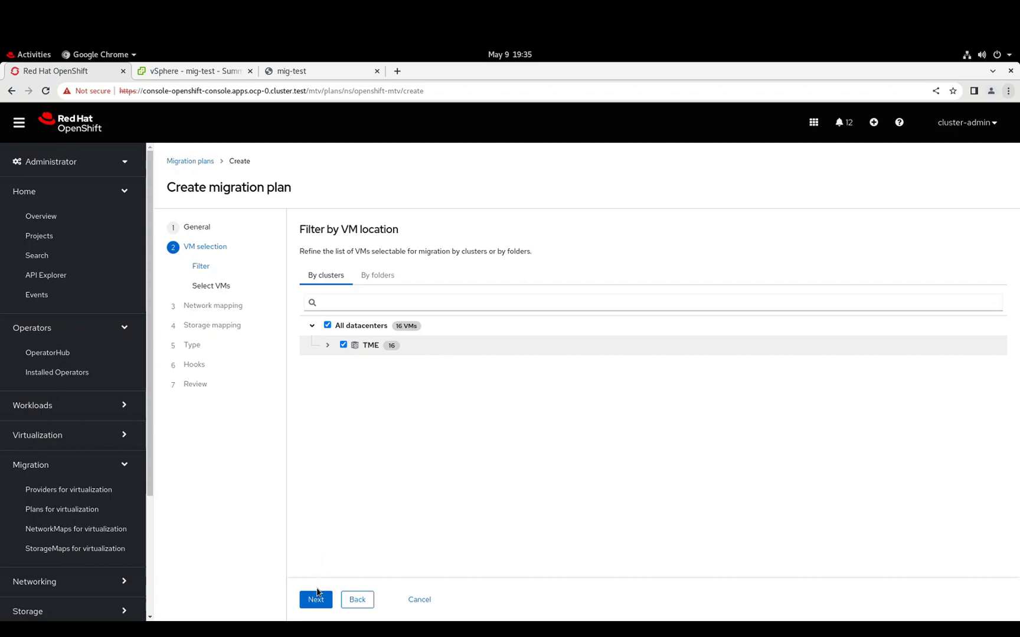
{"action": "left_click", "coordinate": [315, 599]}
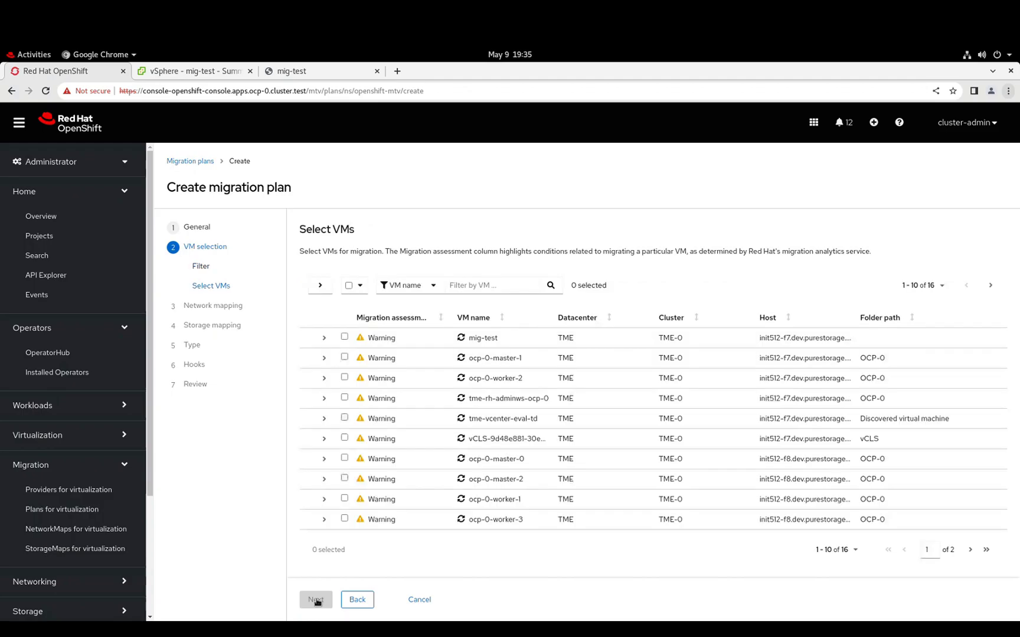
{"action": "mouse_move", "coordinate": [384, 501]}
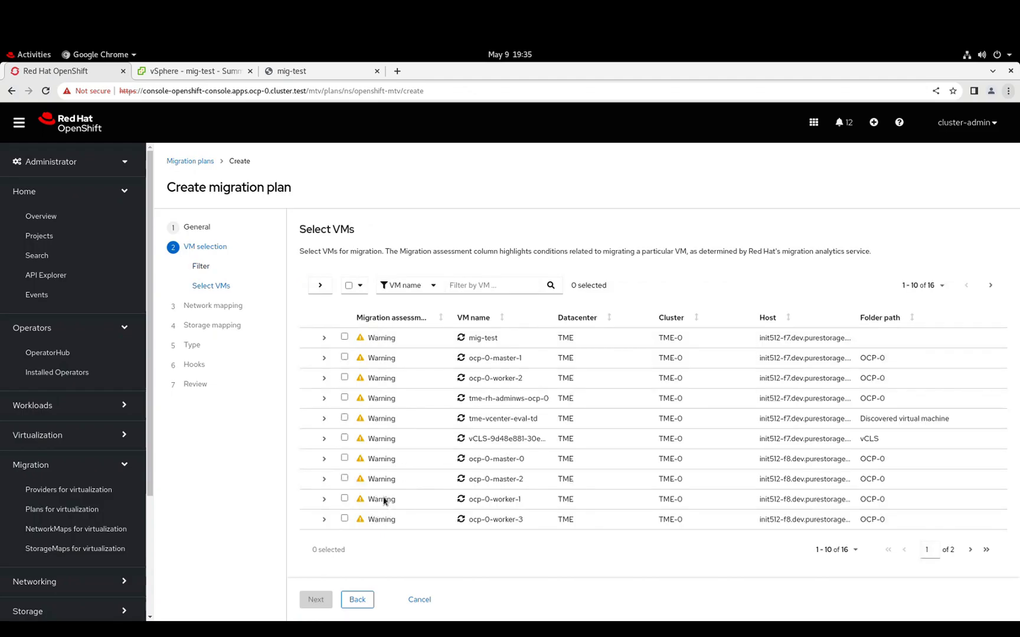
{"action": "mouse_move", "coordinate": [333, 371]}
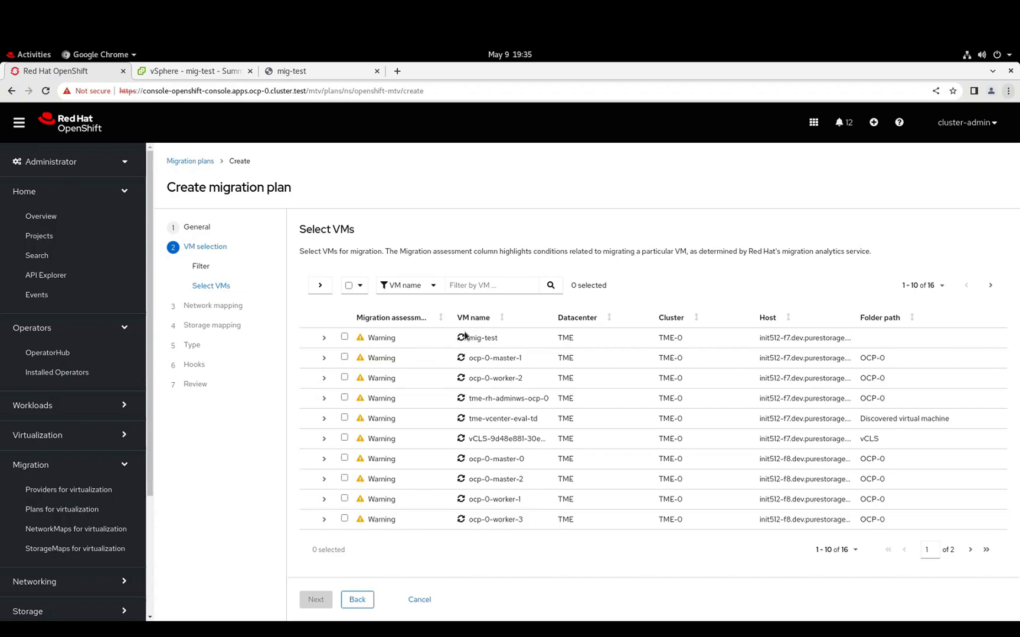
{"action": "mouse_move", "coordinate": [333, 339]}
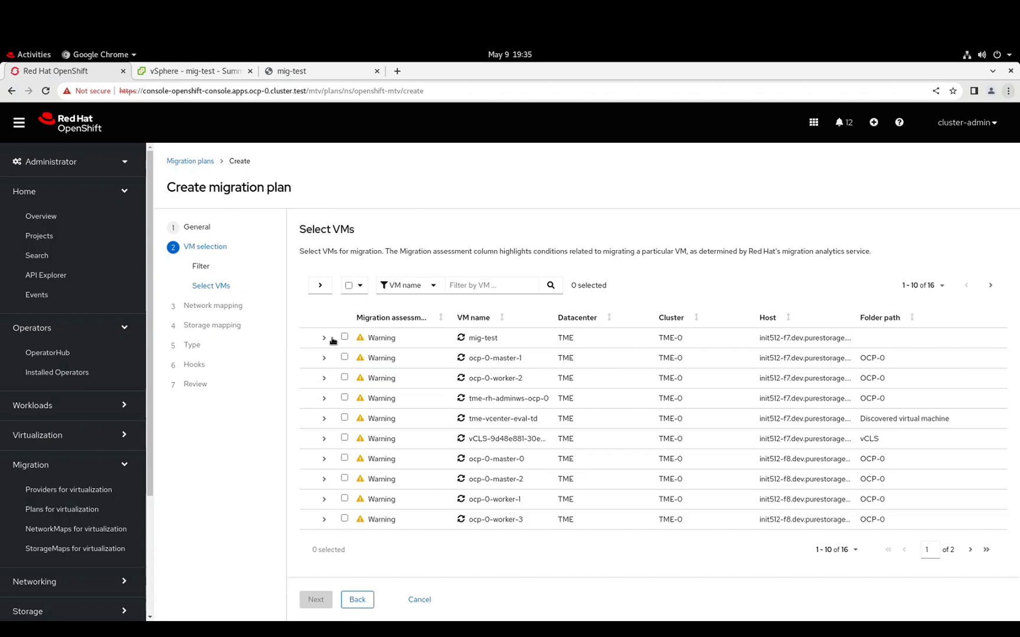
Select mig-test for migration and expand its moderate-risk CBT, DRS and HA warnings.
{"action": "left_click", "coordinate": [344, 338]}
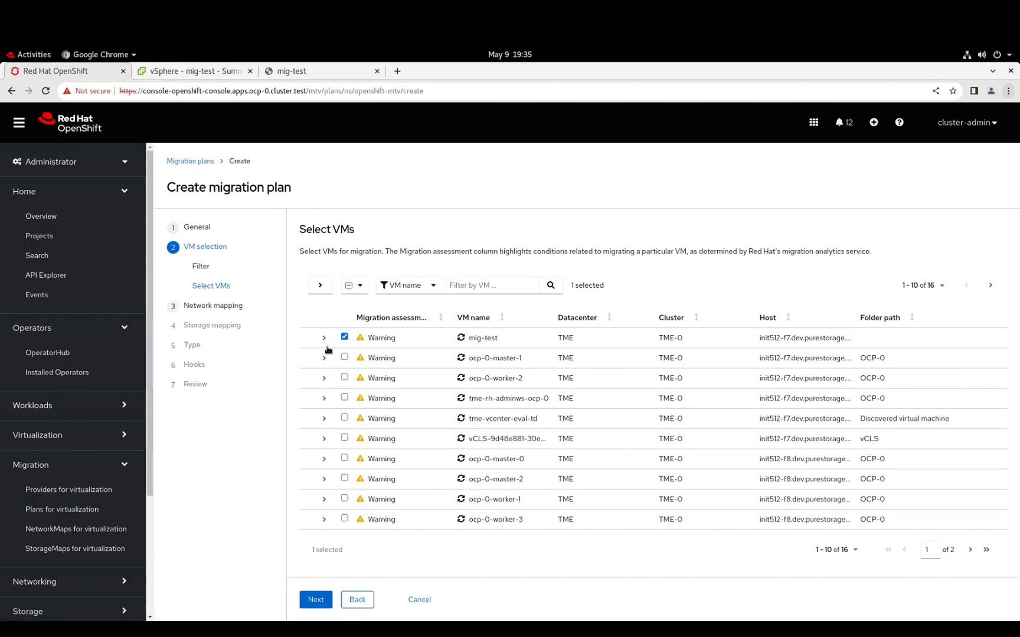
{"action": "left_click", "coordinate": [323, 337]}
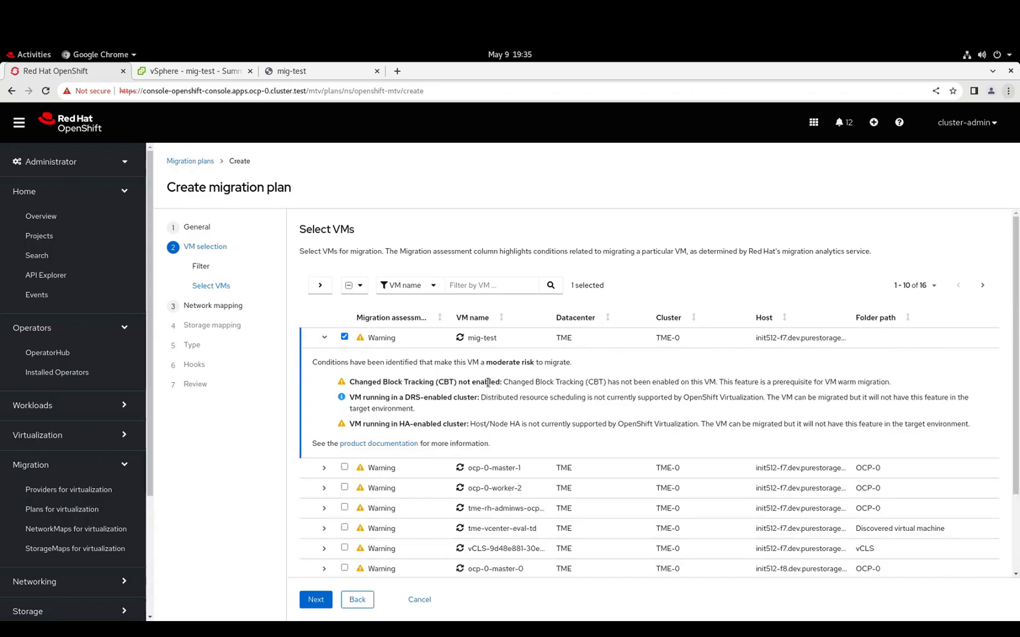
{"action": "mouse_move", "coordinate": [409, 432]}
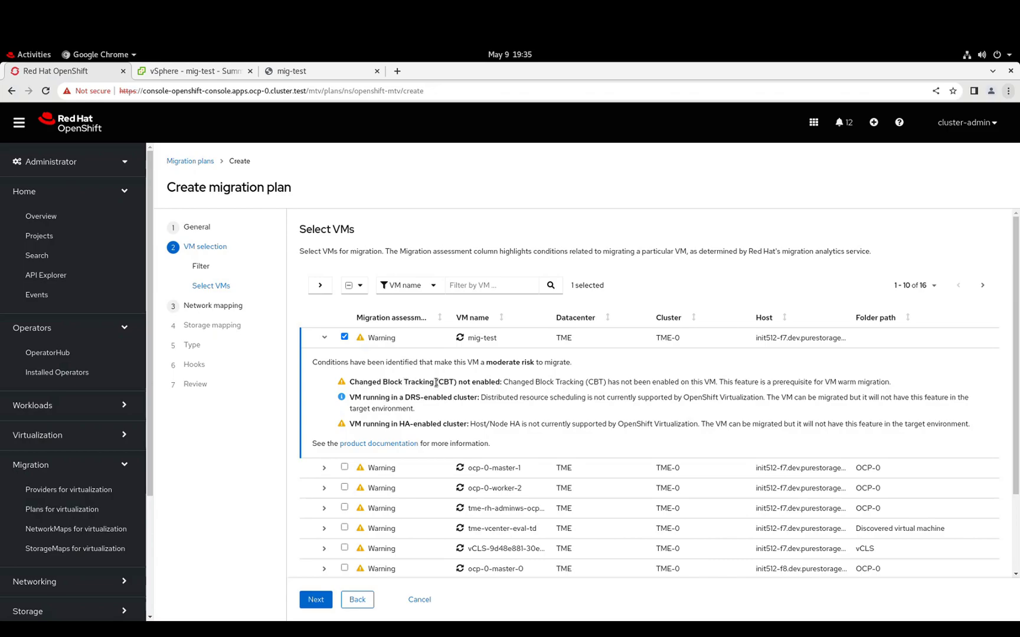
Use the existing tme-vcenter-networkmap for the plan's network mapping.
{"action": "left_click", "coordinate": [315, 600]}
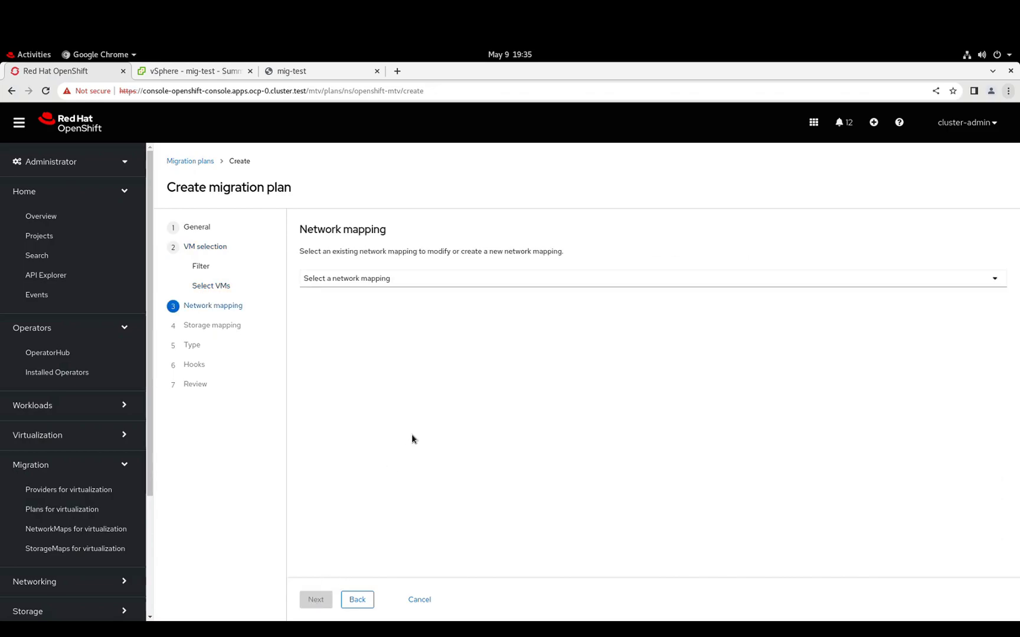
{"action": "left_click", "coordinate": [650, 279]}
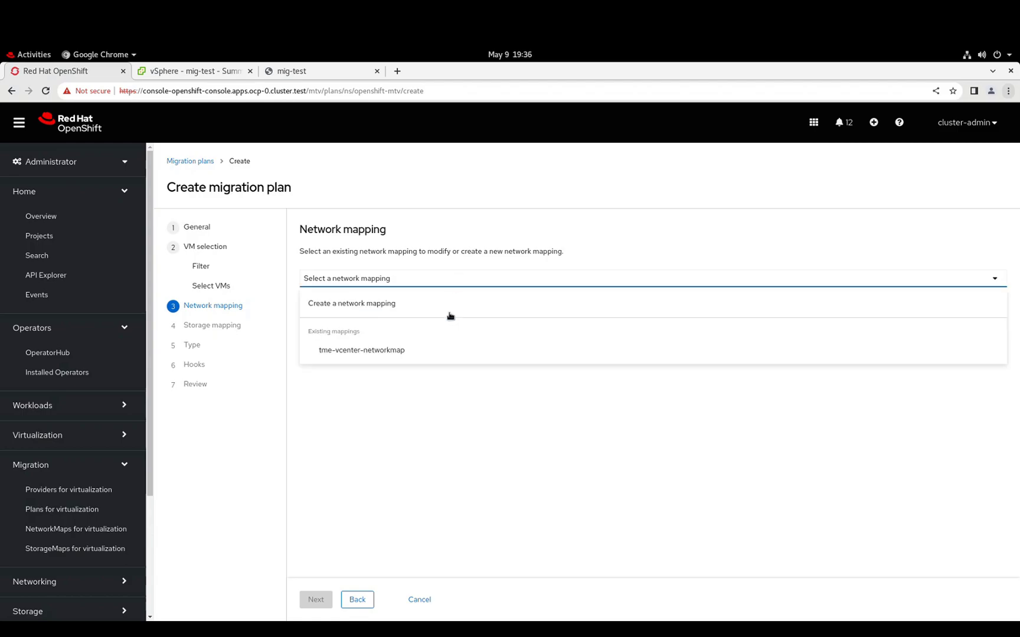
{"action": "left_click", "coordinate": [360, 349]}
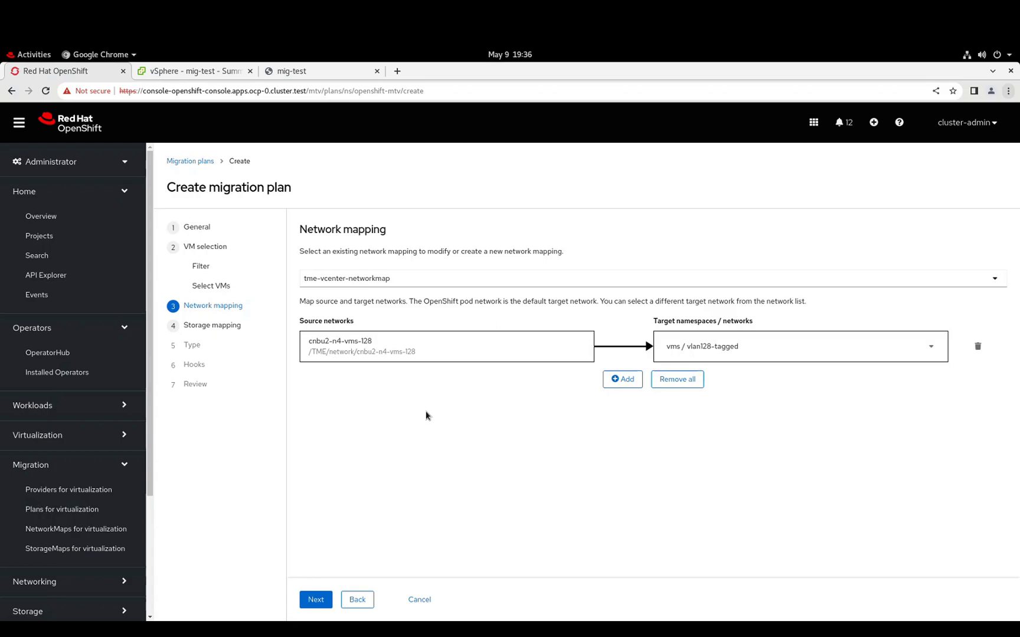
Use tme-vcenter-storagemap so vsanDatastore goes to px-csi-db-shared.
{"action": "left_click", "coordinate": [316, 600]}
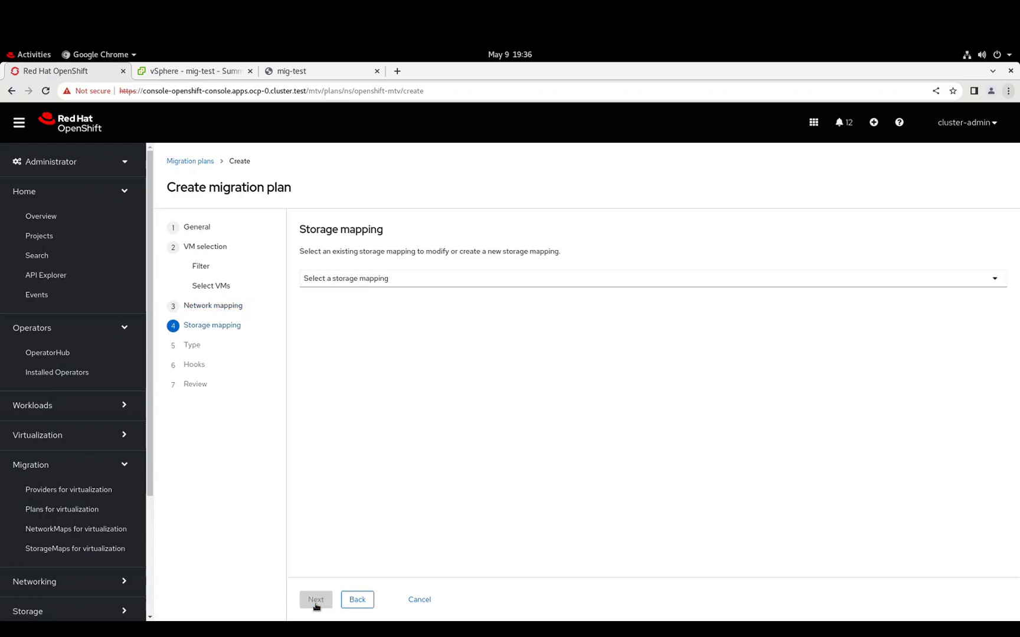
{"action": "left_click", "coordinate": [651, 279]}
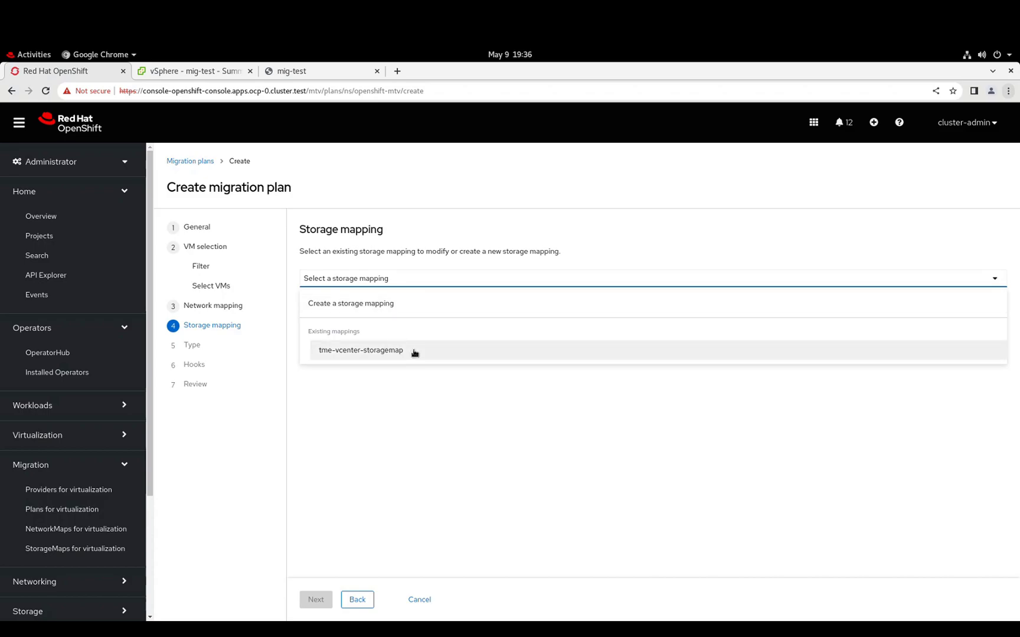
{"action": "left_click", "coordinate": [360, 349]}
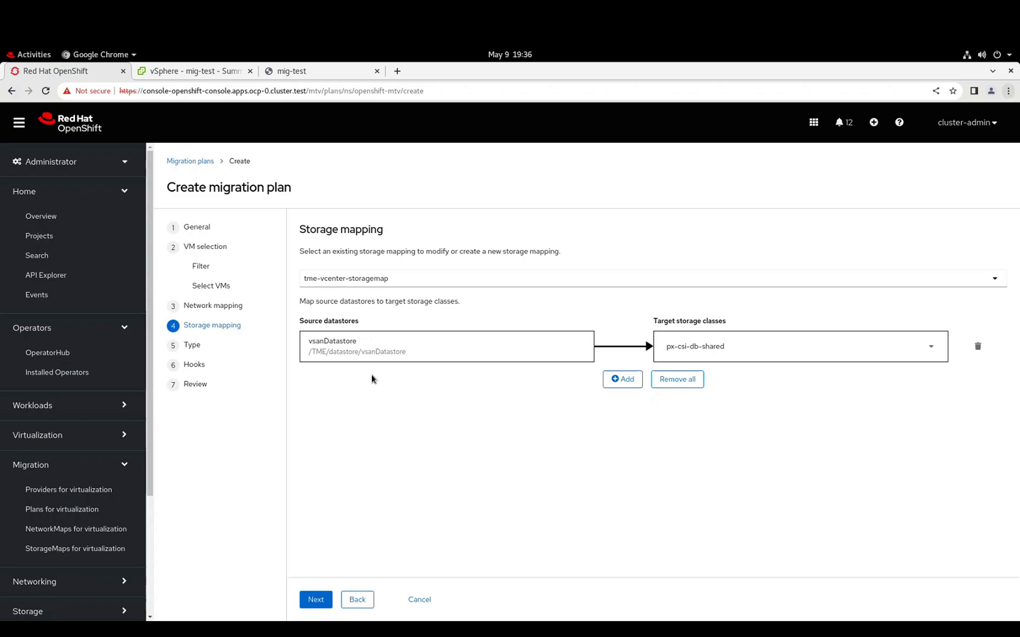
{"action": "mouse_move", "coordinate": [594, 454]}
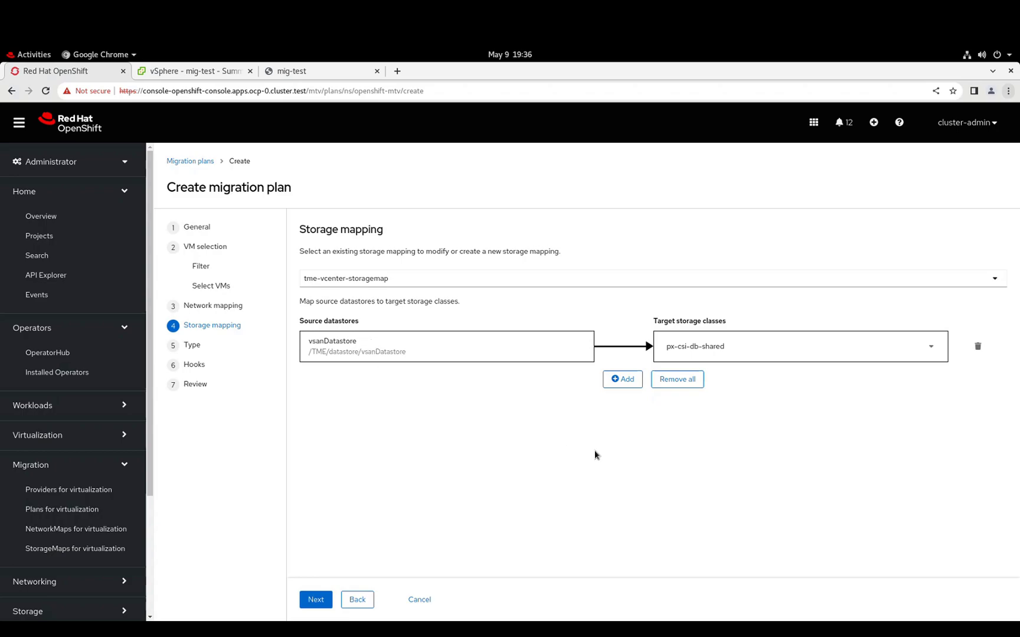
{"action": "mouse_move", "coordinate": [643, 427]}
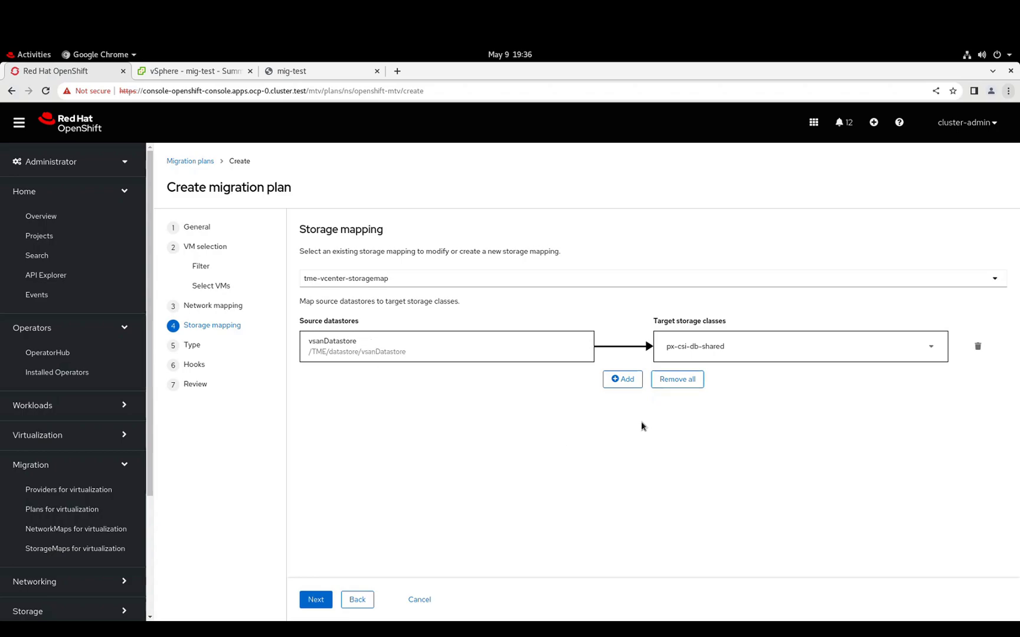
{"action": "mouse_move", "coordinate": [683, 337]}
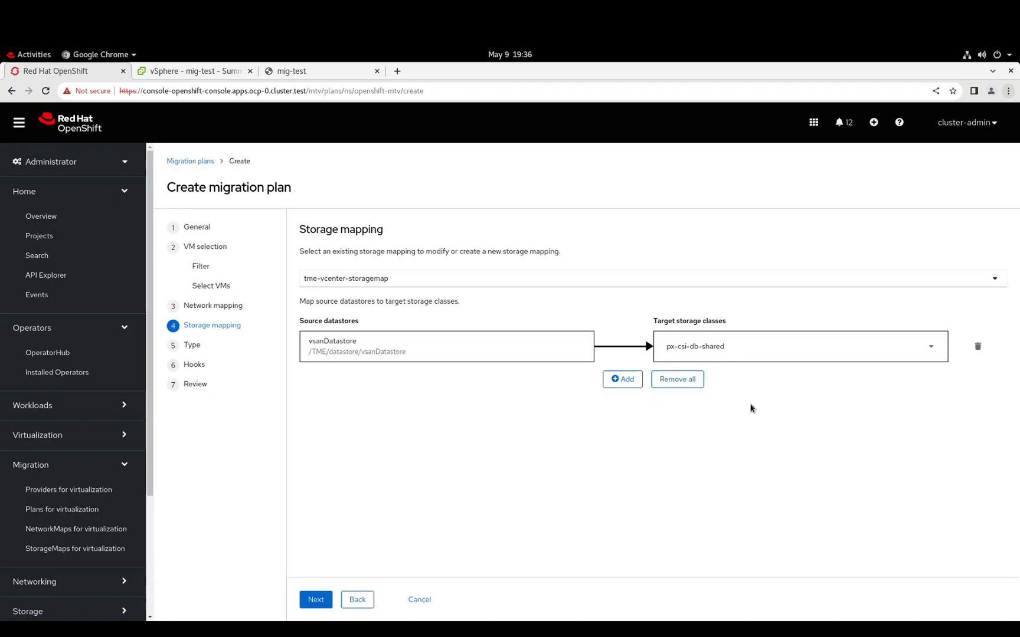
{"action": "mouse_move", "coordinate": [536, 498]}
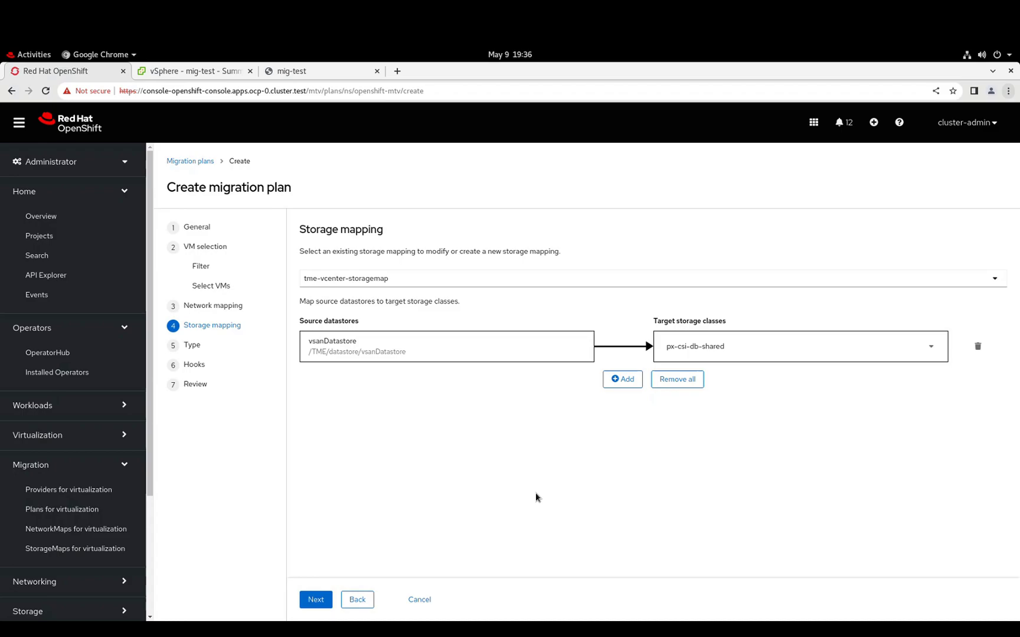
{"action": "mouse_move", "coordinate": [400, 531]}
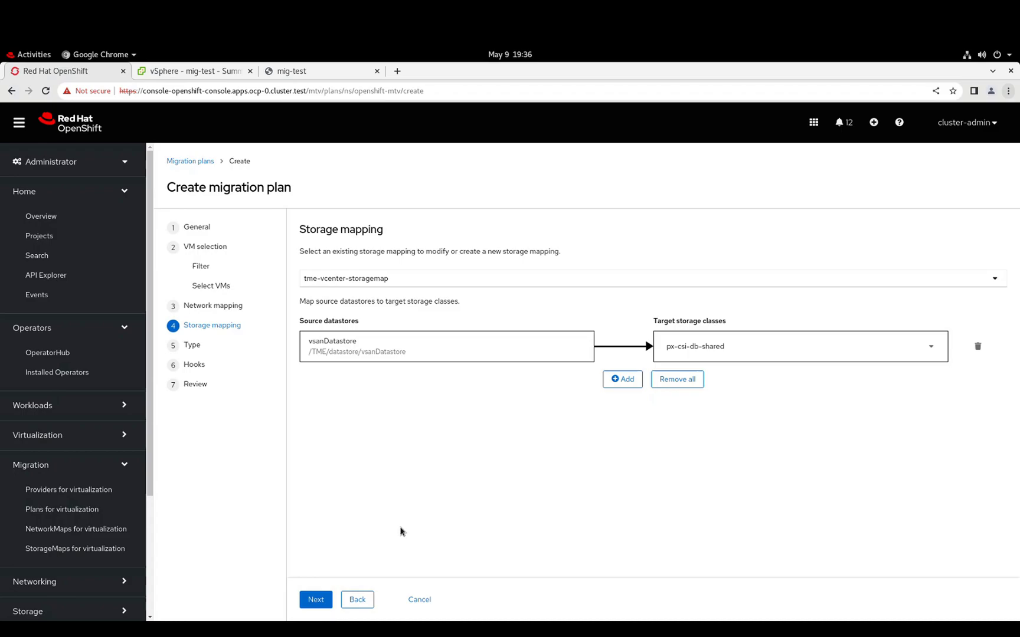
Advance to Migration type, keeping Cold since warm migration needs CBT.
{"action": "left_click", "coordinate": [315, 599]}
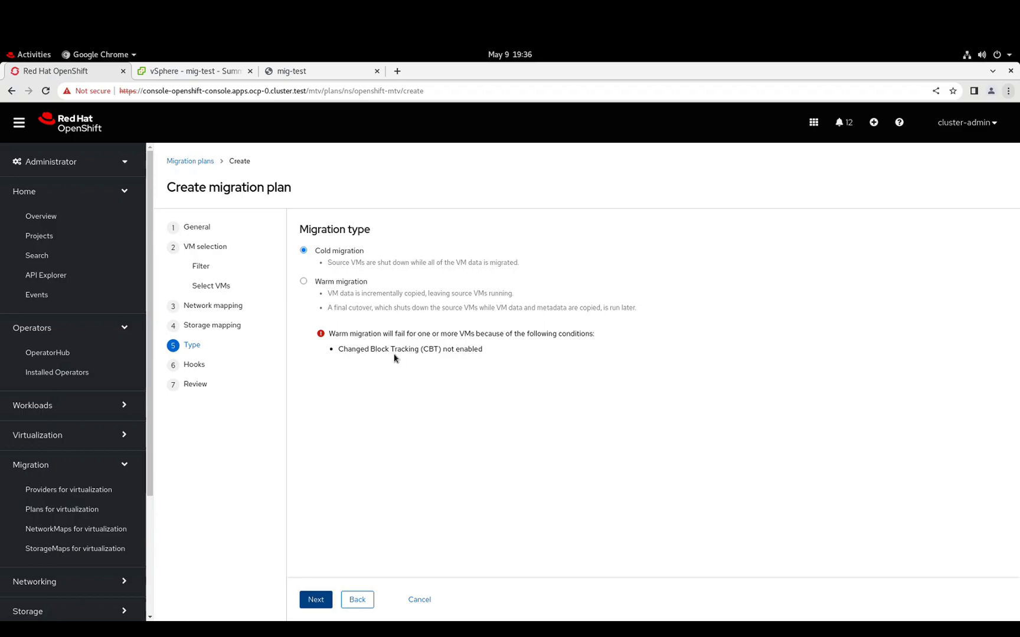
{"action": "mouse_move", "coordinate": [417, 431]}
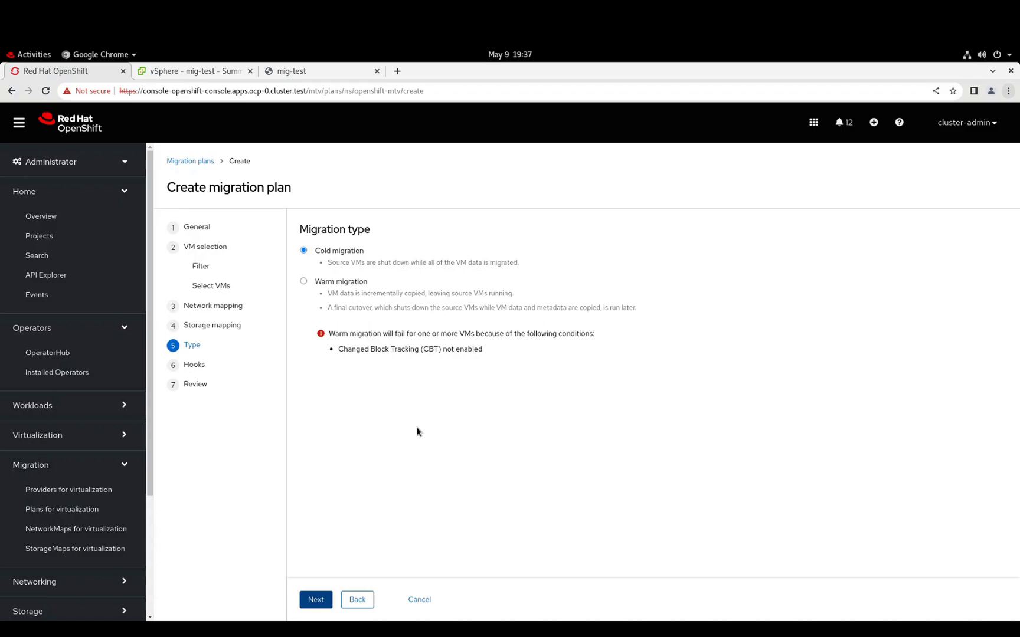
{"action": "mouse_move", "coordinate": [324, 580]}
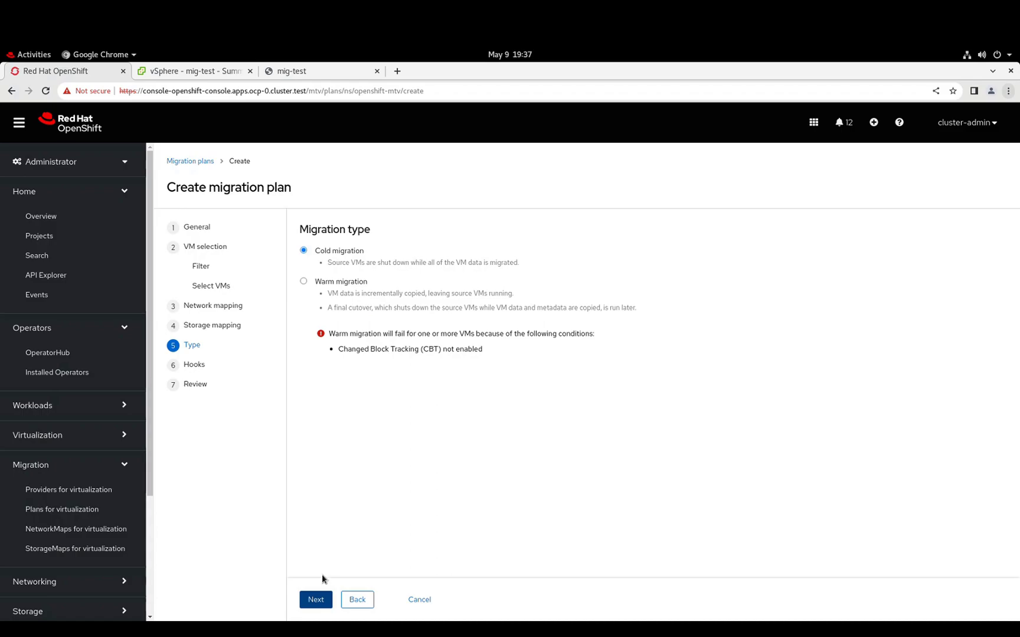
Advance past the Type and Hooks steps to the plan's Review summary without adding hooks.
{"action": "left_click", "coordinate": [315, 598]}
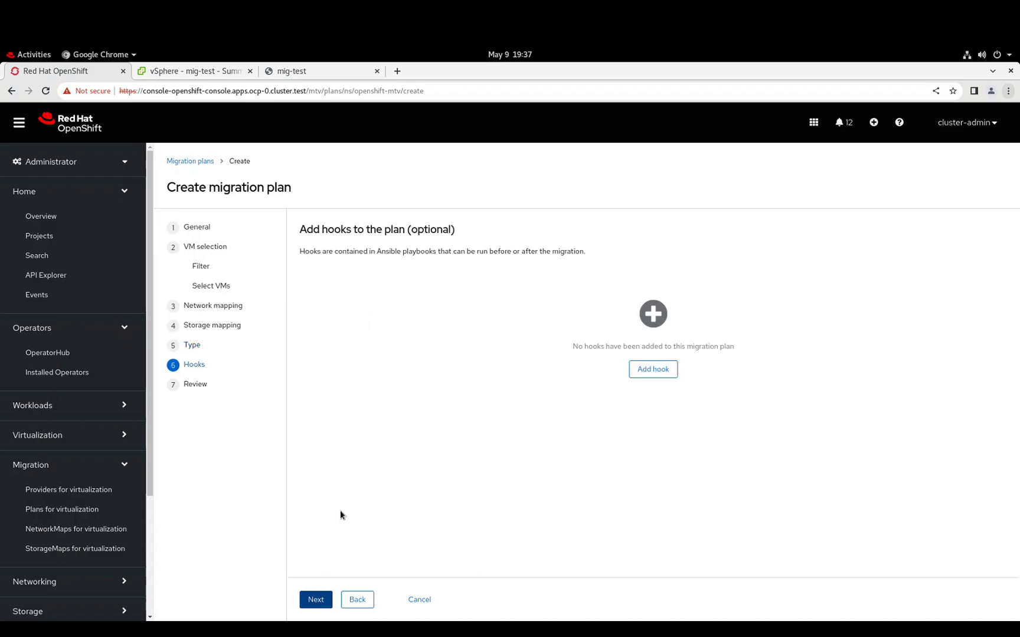
{"action": "mouse_move", "coordinate": [447, 438]}
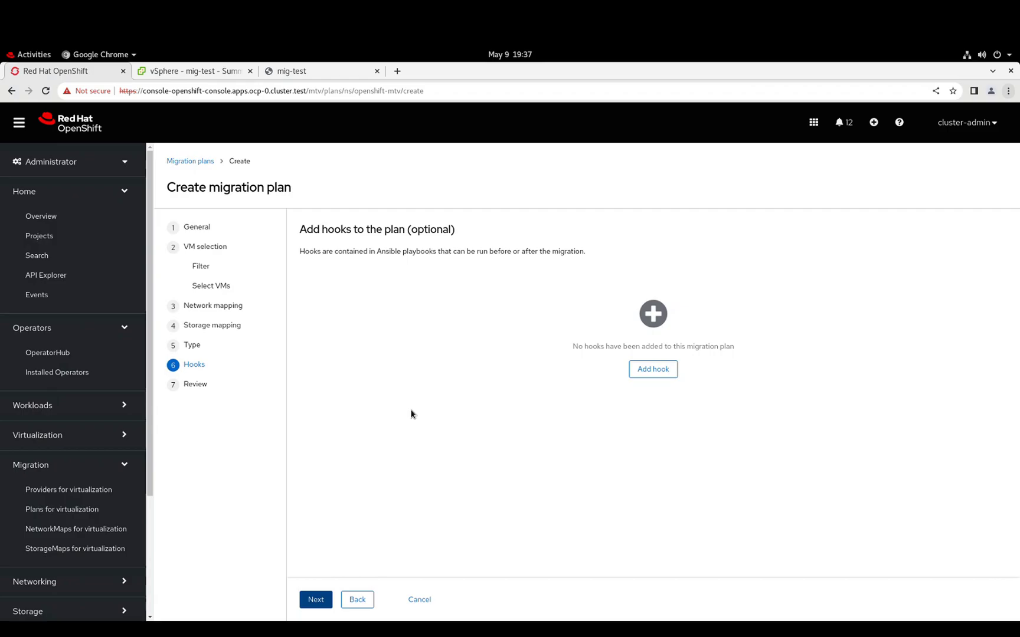
{"action": "left_click", "coordinate": [315, 598]}
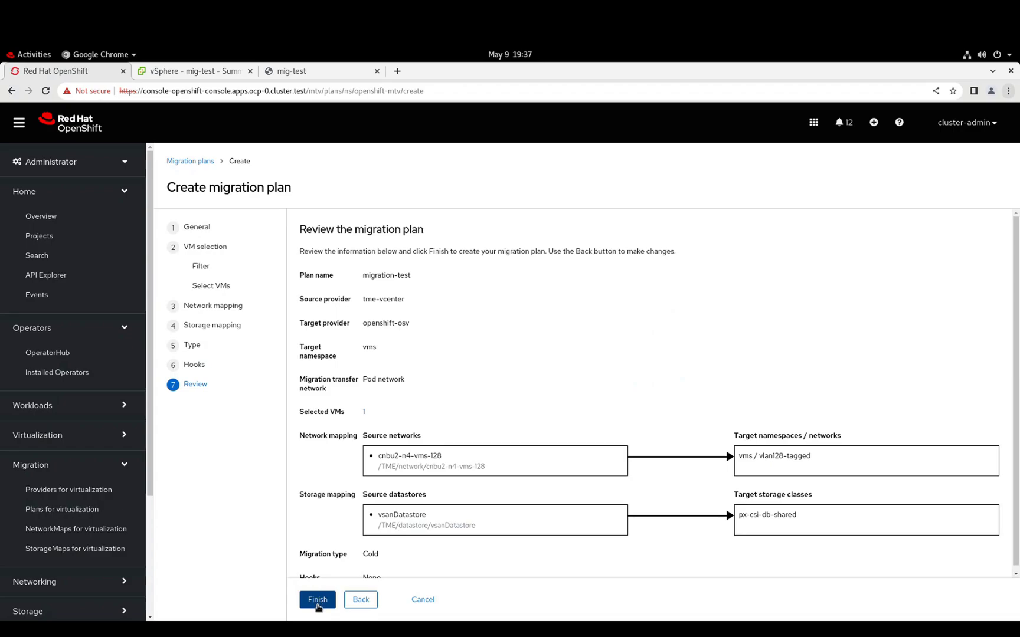
Create the migration-test plan, start it and confirm, so mig-test begins initializing.
{"action": "left_click", "coordinate": [317, 599]}
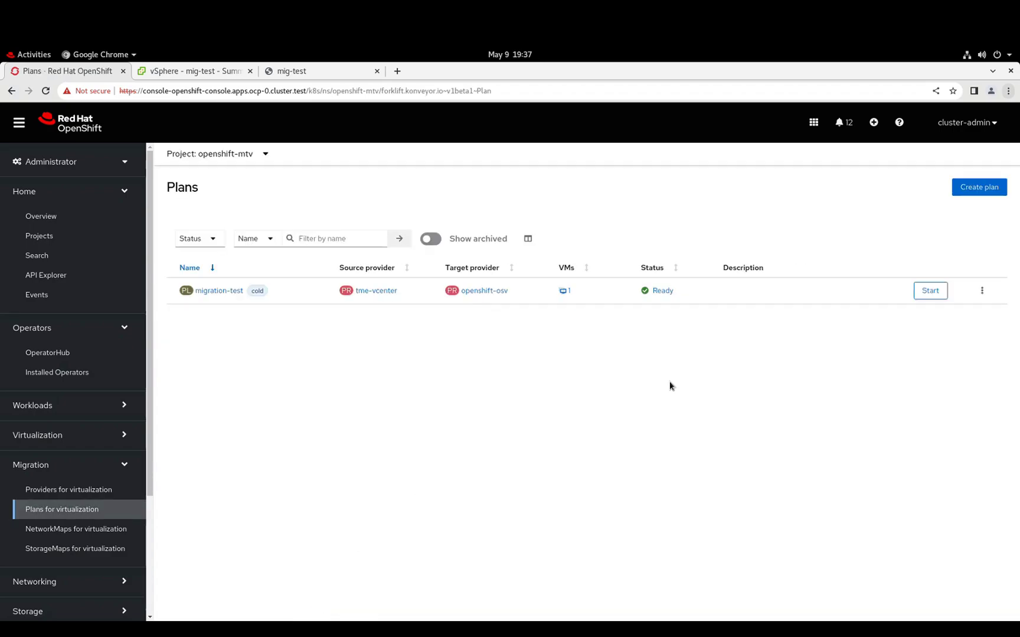
{"action": "mouse_move", "coordinate": [636, 348]}
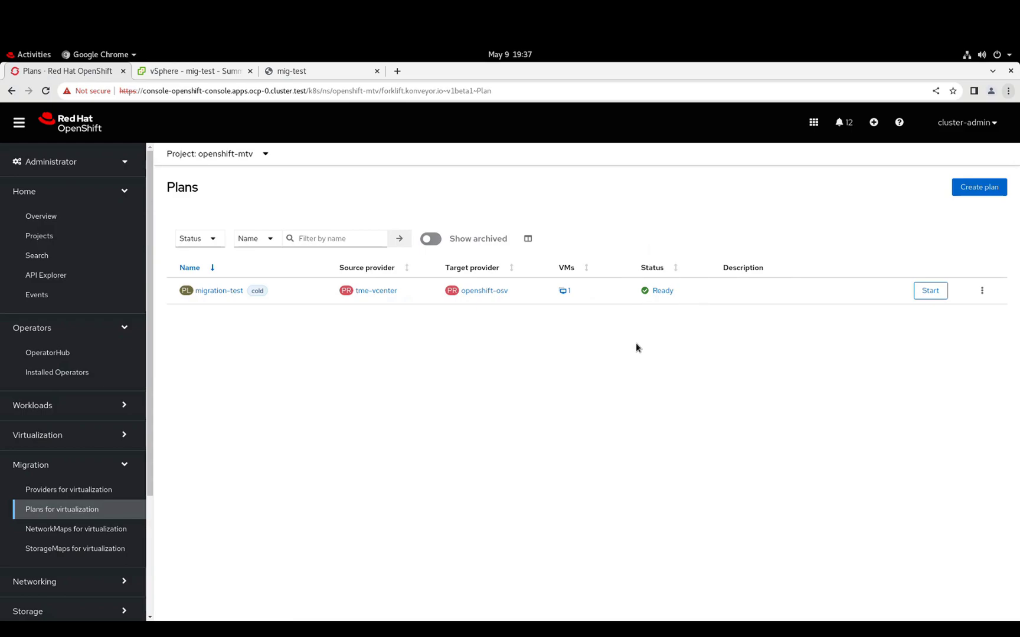
{"action": "mouse_move", "coordinate": [679, 334]}
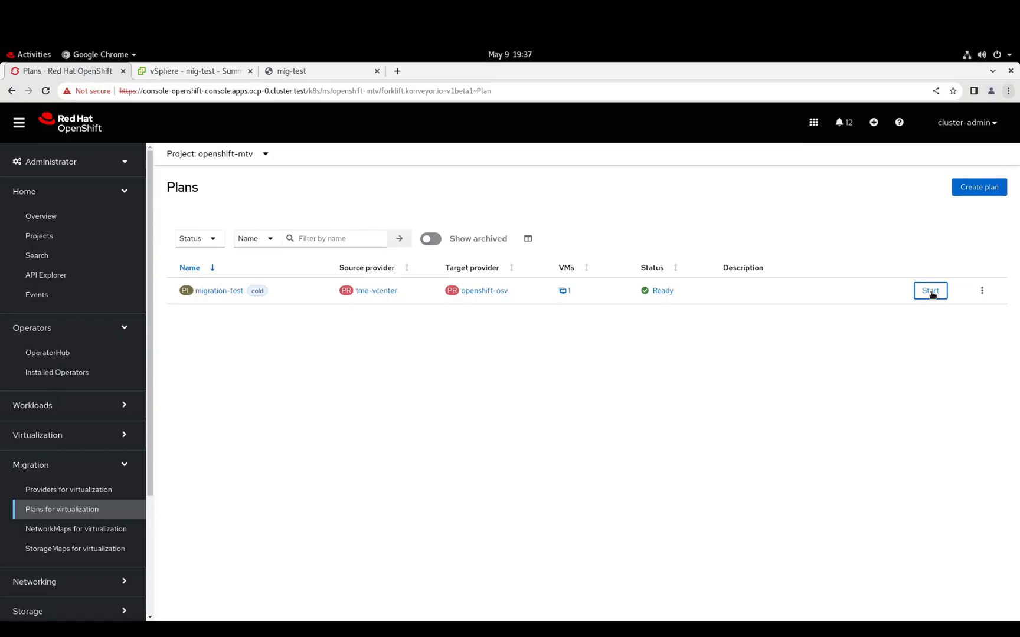
{"action": "left_click", "coordinate": [929, 290]}
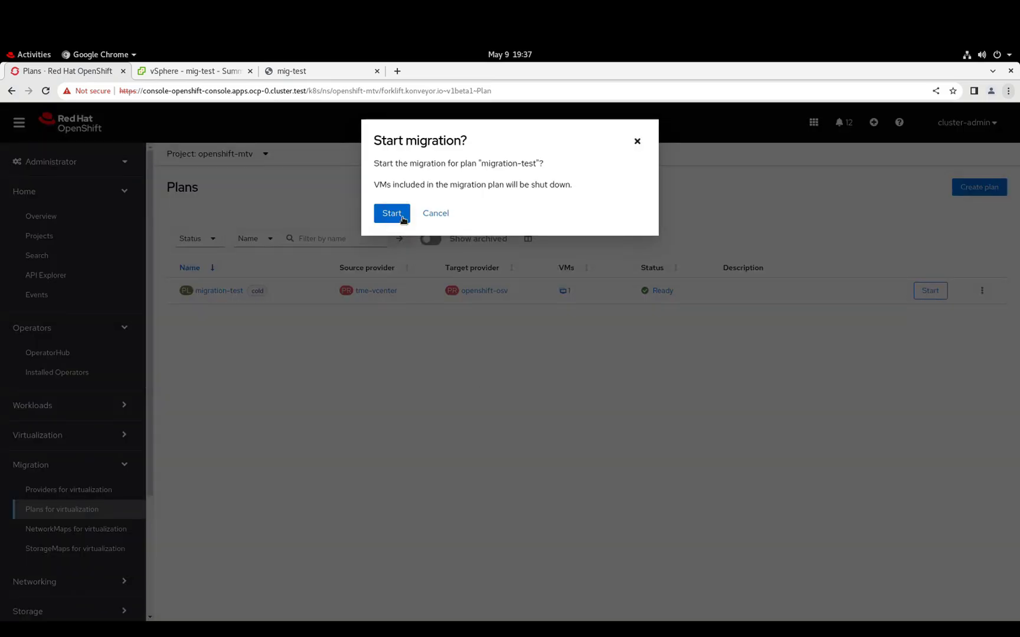
{"action": "left_click", "coordinate": [392, 214]}
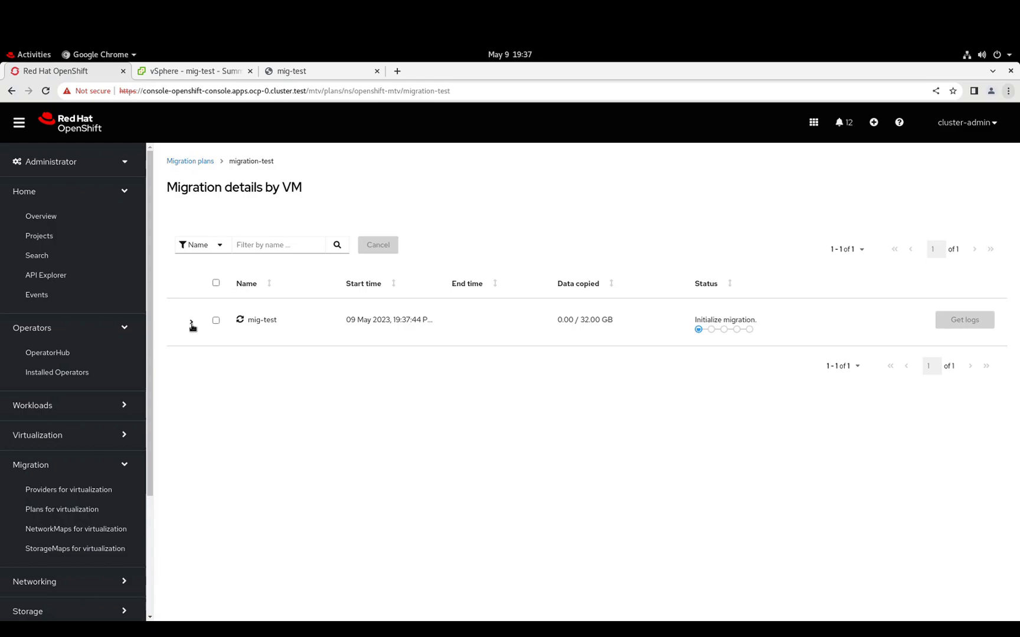
Expand the mig-test row to reveal its migration steps with initialization running.
{"action": "left_click", "coordinate": [191, 320]}
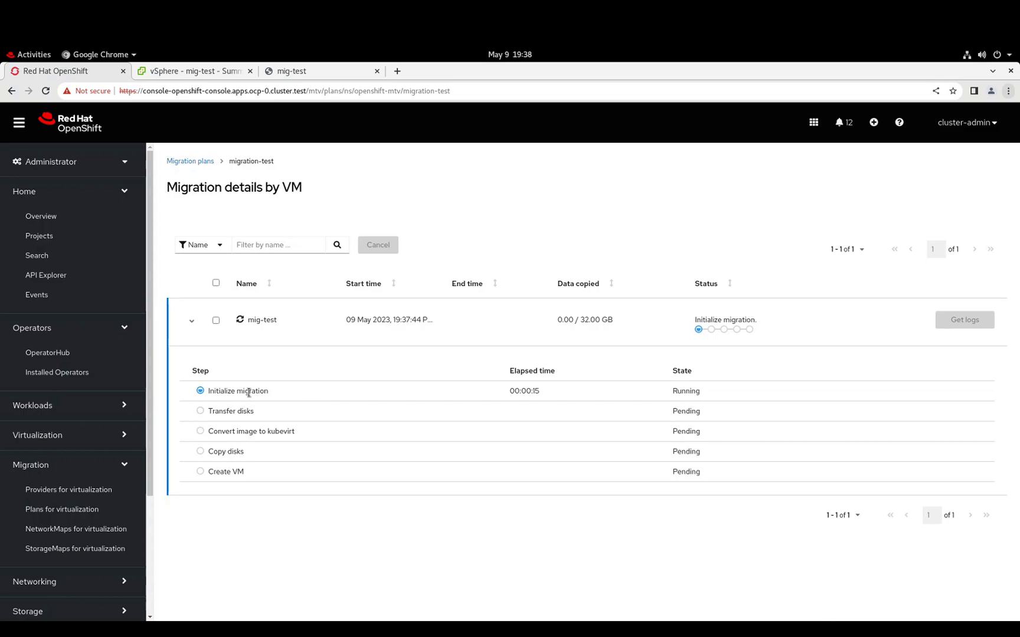
{"action": "mouse_move", "coordinate": [292, 348]}
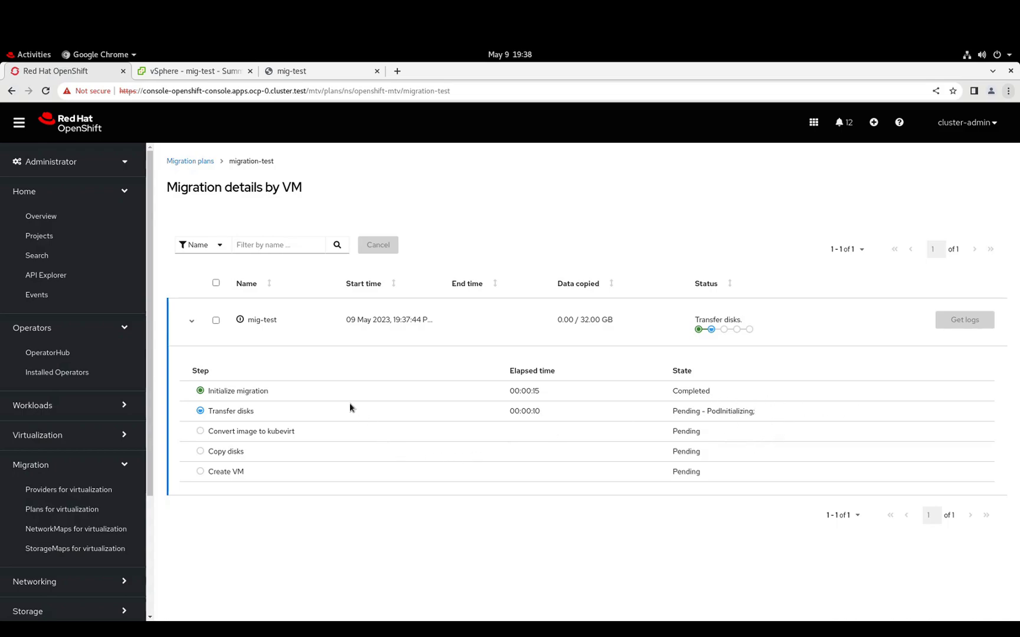
{"action": "mouse_move", "coordinate": [307, 366]}
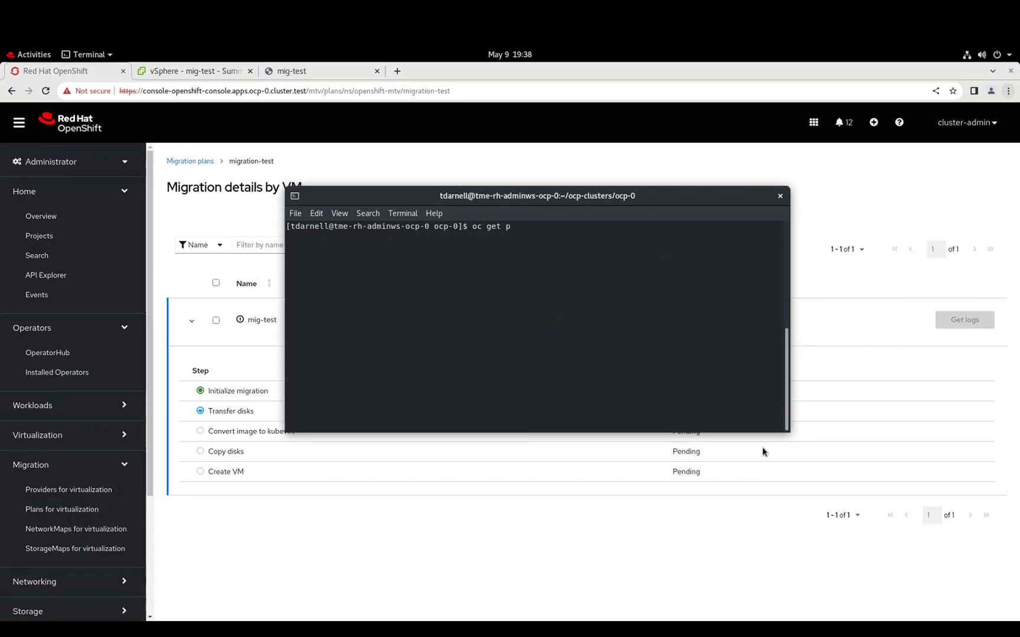
Run oc get pvc -n vms and highlight the px-csi-db-shared storage class of the bound claim.
{"action": "type", "text": "vc -"}
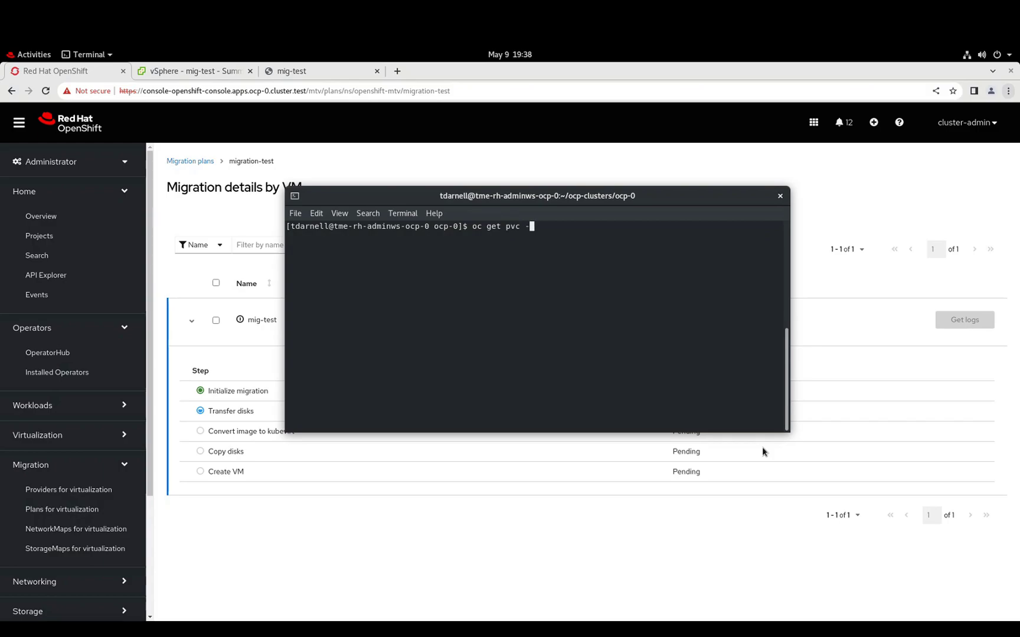
{"action": "type", "text": "-n vms"}
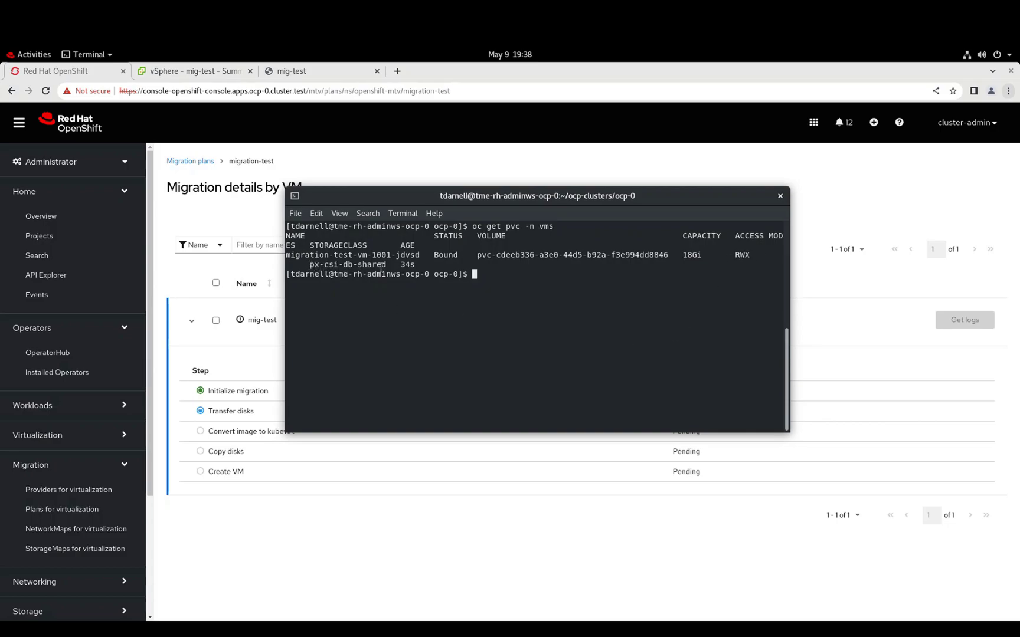
{"action": "double_click", "coordinate": [329, 264]}
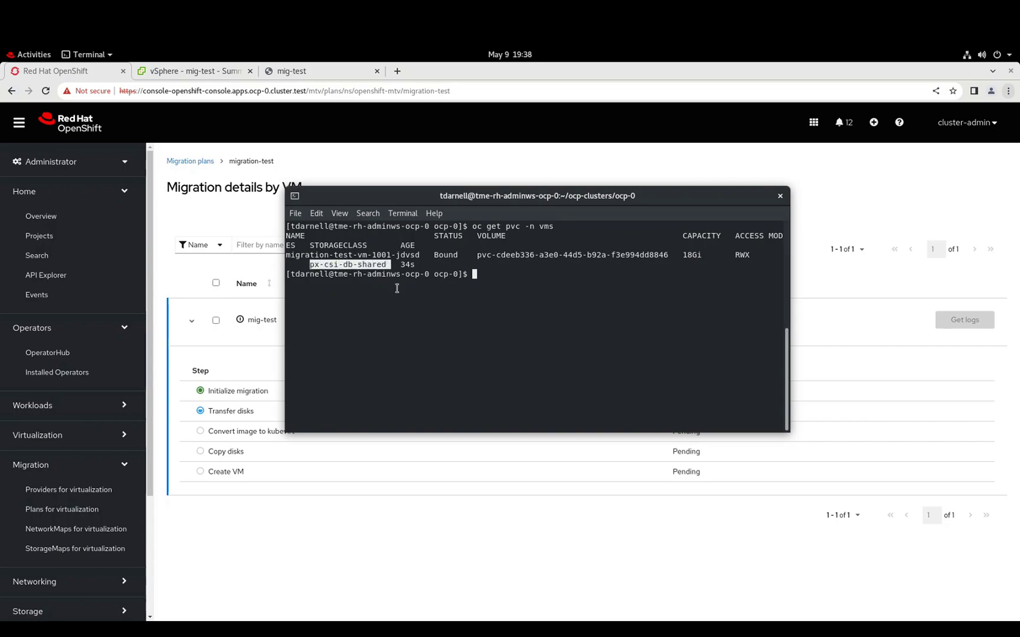
{"action": "mouse_move", "coordinate": [598, 327]}
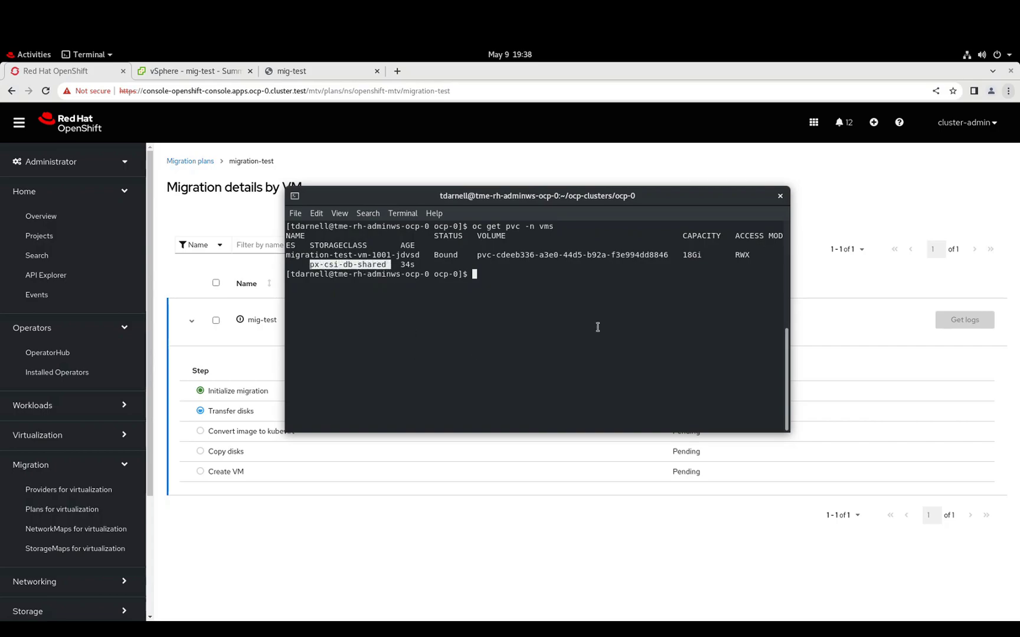
{"action": "mouse_move", "coordinate": [382, 175]}
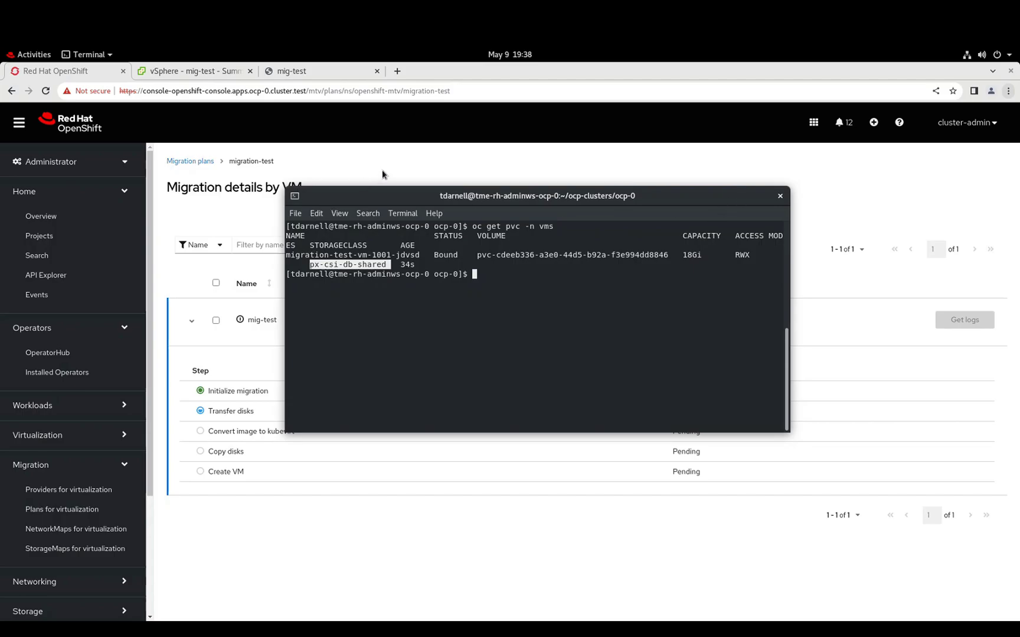
Return to the migration details and watch mig-test until all steps complete with 32 of 32 GB copied.
{"action": "left_click", "coordinate": [779, 195]}
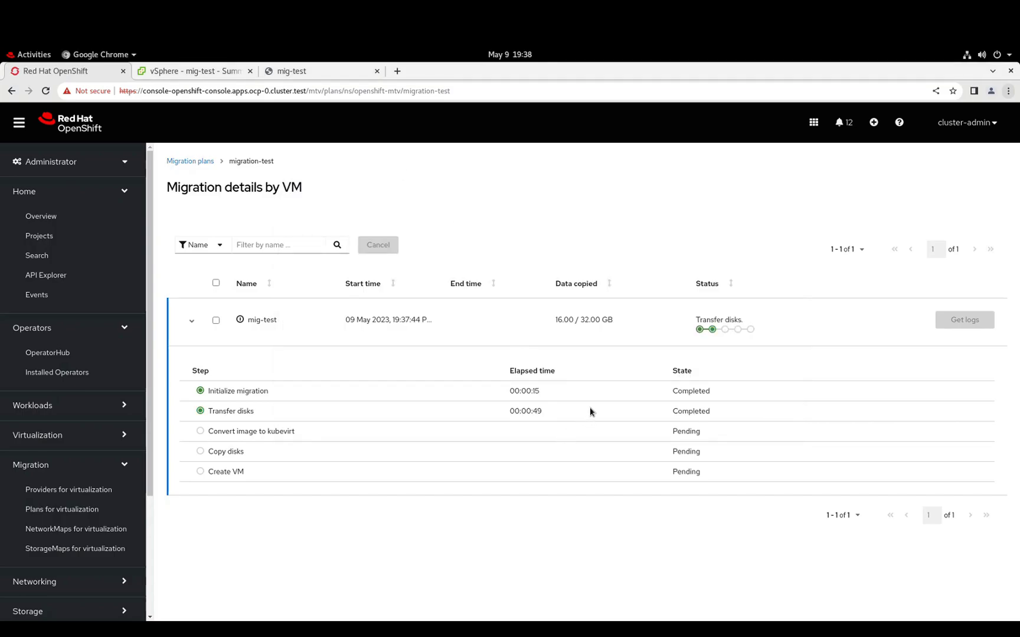
{"action": "mouse_move", "coordinate": [585, 340]}
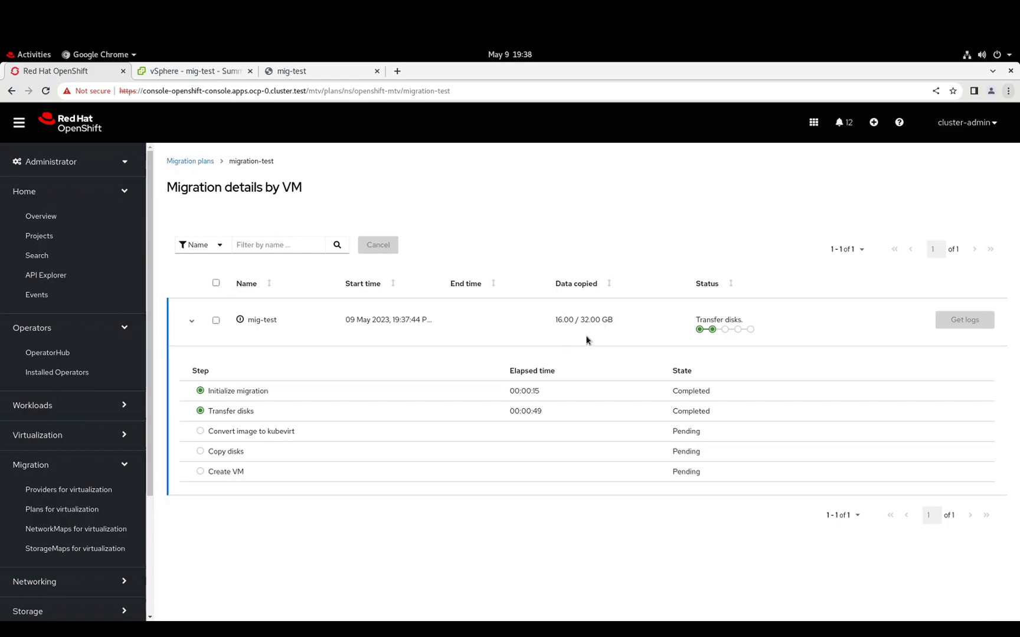
{"action": "mouse_move", "coordinate": [565, 339]}
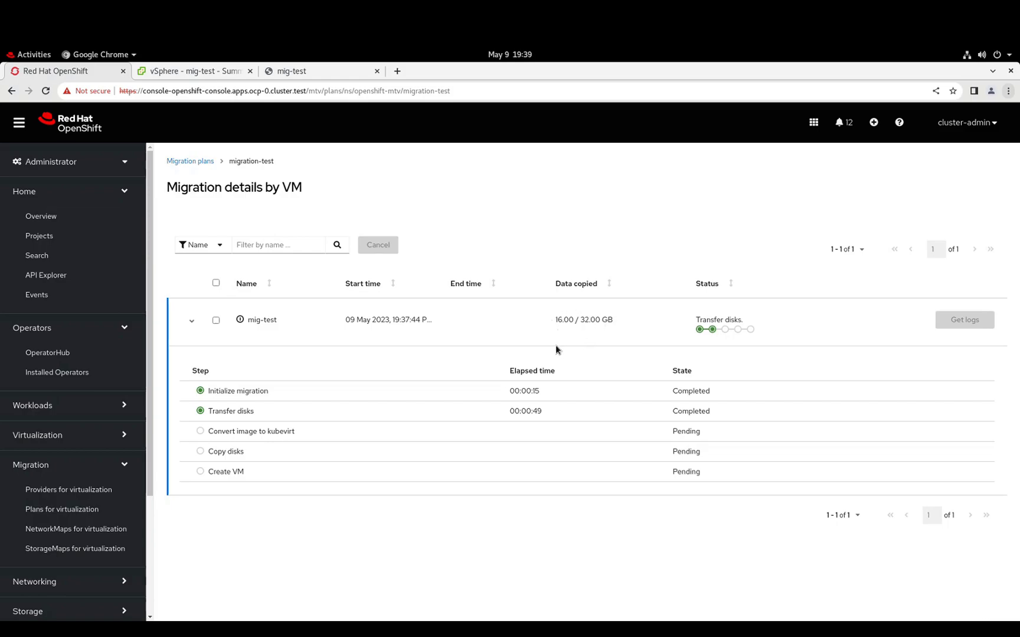
{"action": "mouse_move", "coordinate": [553, 407]}
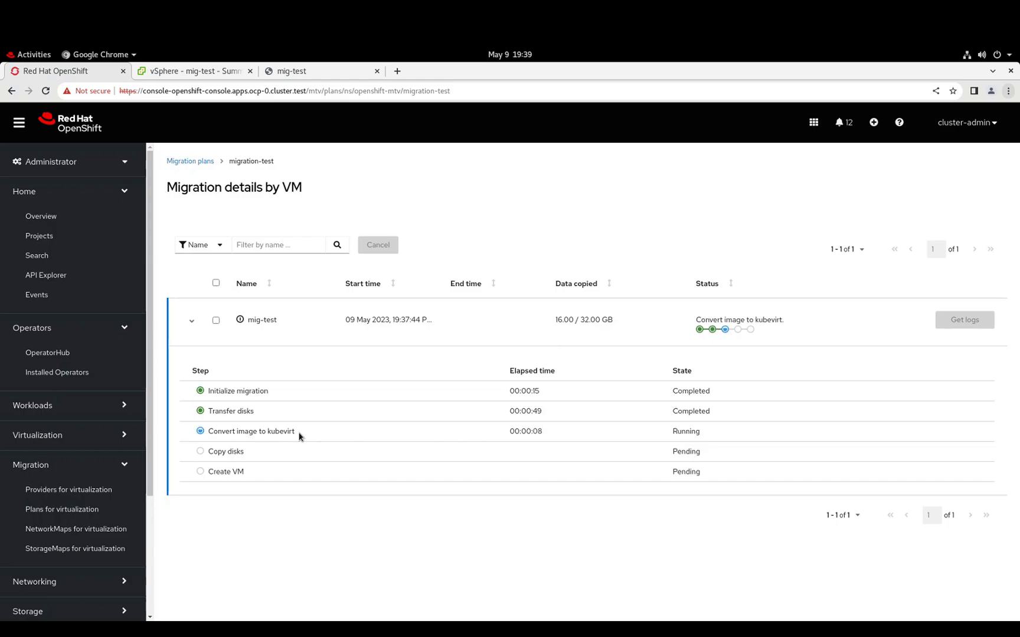
{"action": "double_click", "coordinate": [250, 431]}
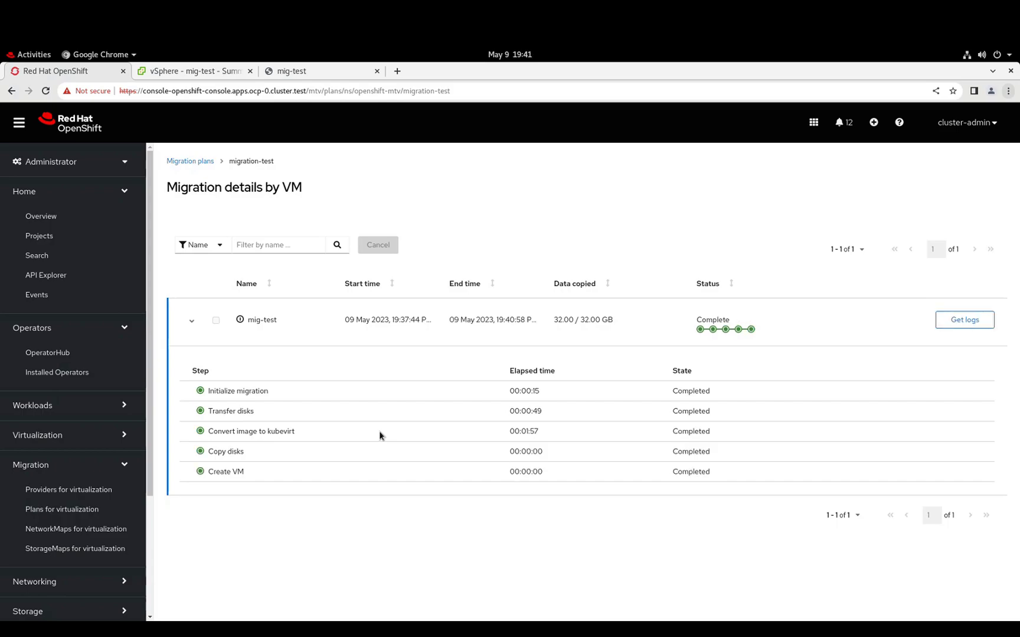
{"action": "mouse_move", "coordinate": [413, 521]}
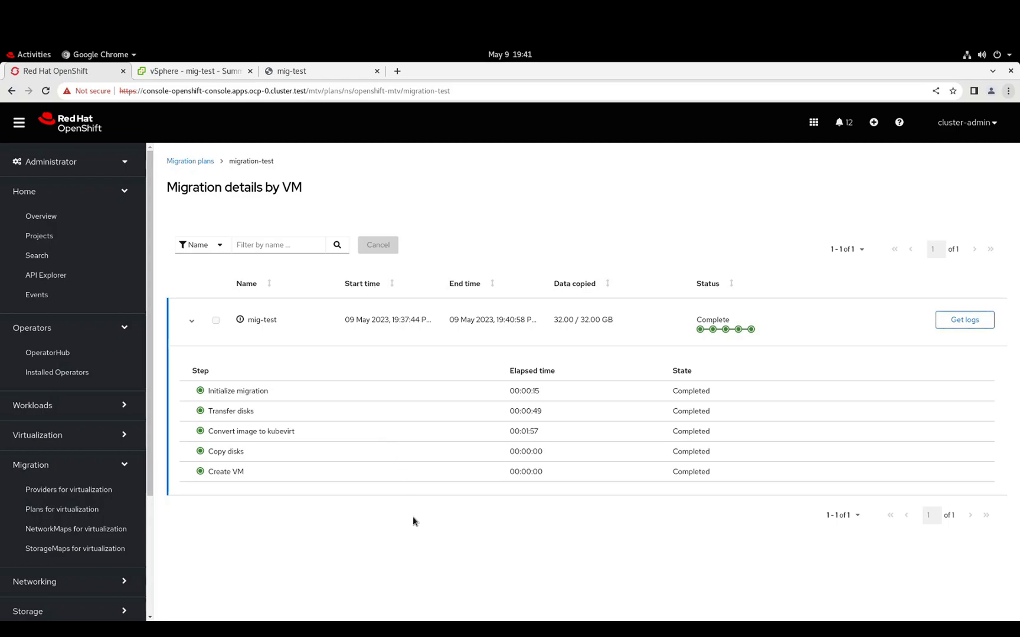
{"action": "mouse_move", "coordinate": [327, 151]}
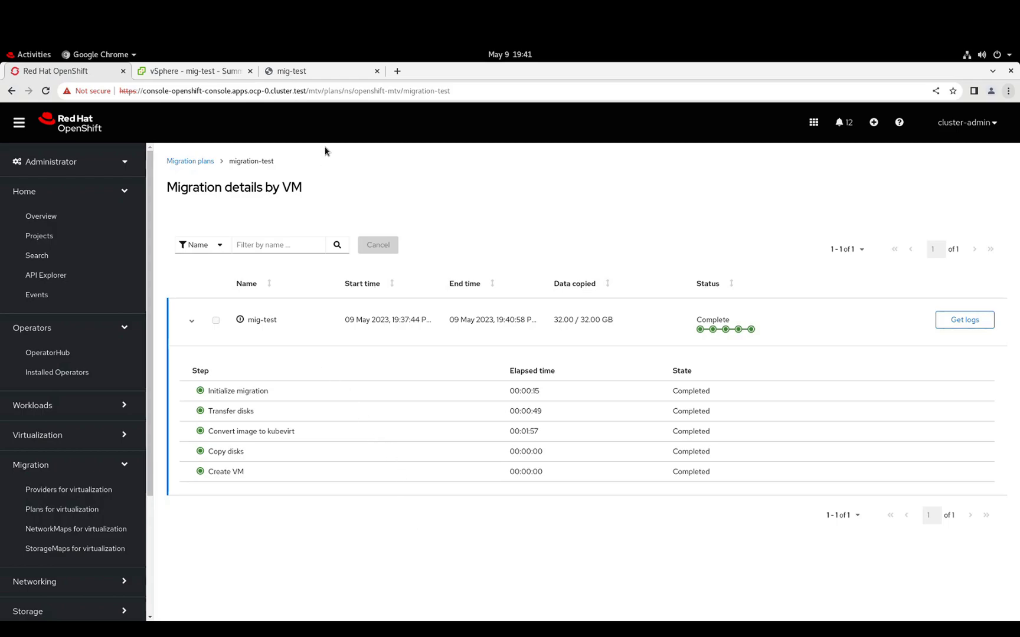
{"action": "left_click", "coordinate": [192, 71]}
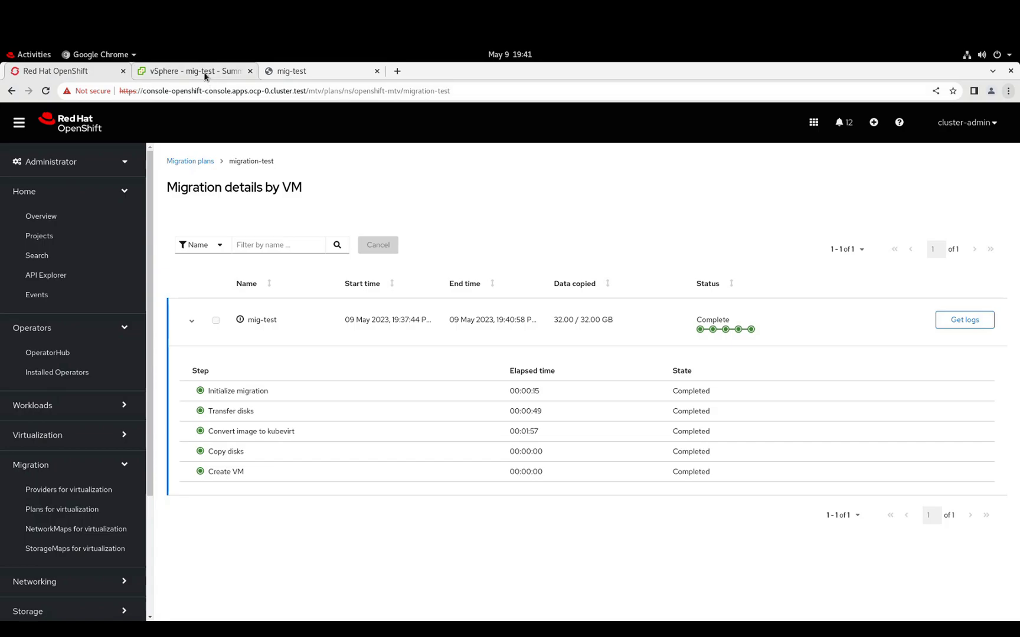
{"action": "left_click", "coordinate": [194, 70]}
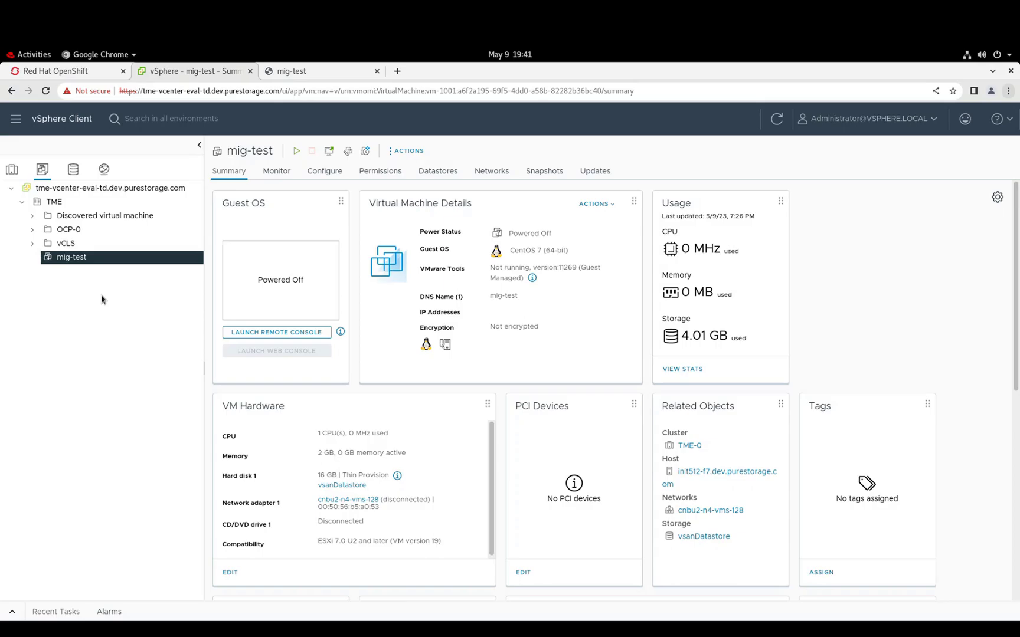
{"action": "left_click", "coordinate": [59, 71]}
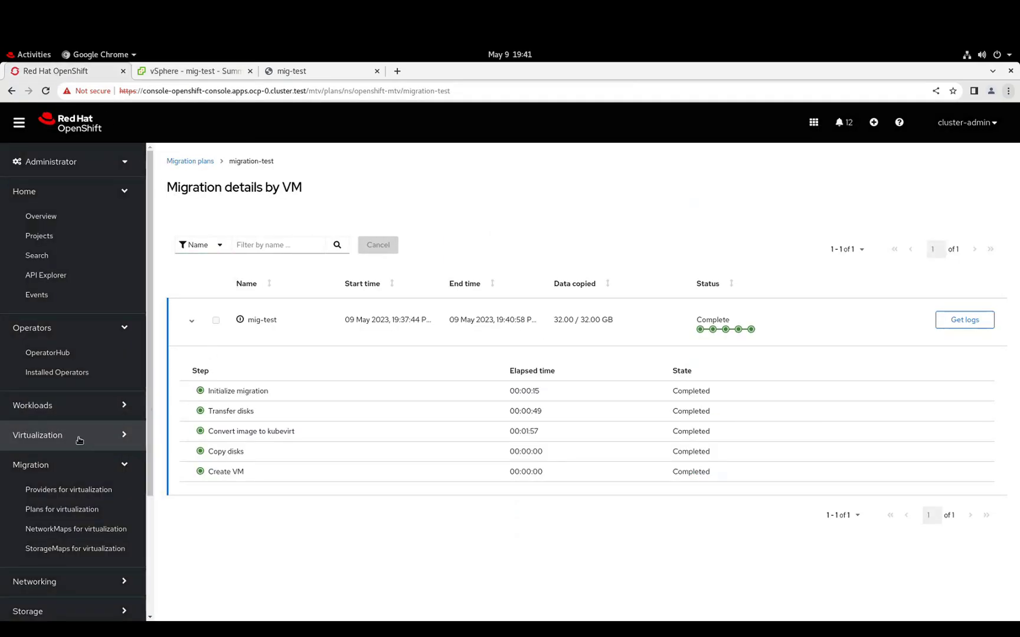
Navigate to Virtualization > VirtualMachines in vms and open mig-test's Overview showing it running.
{"action": "left_click", "coordinate": [38, 434]}
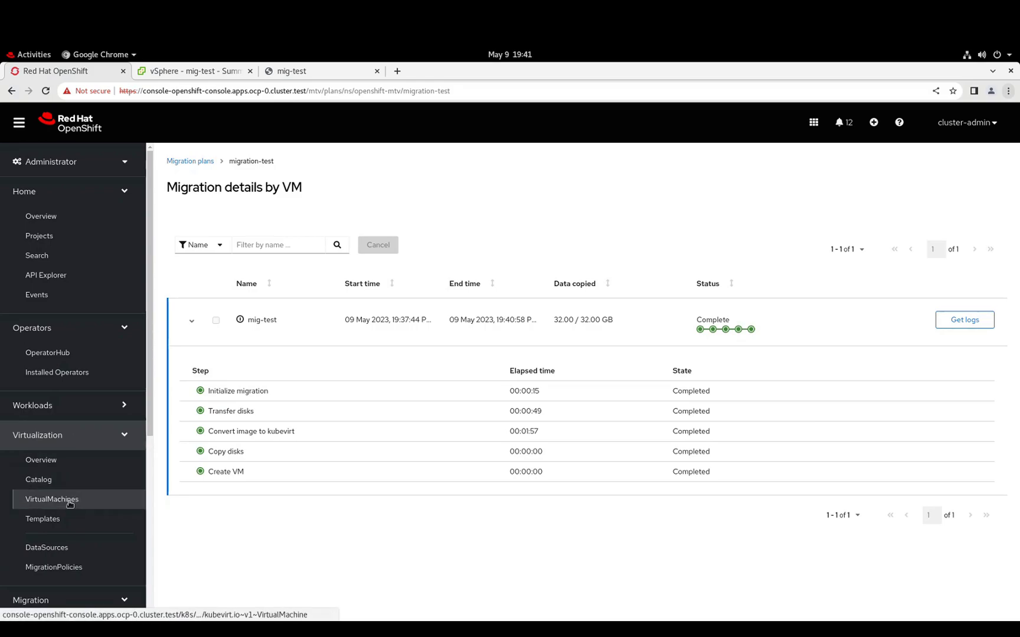
{"action": "left_click", "coordinate": [52, 500]}
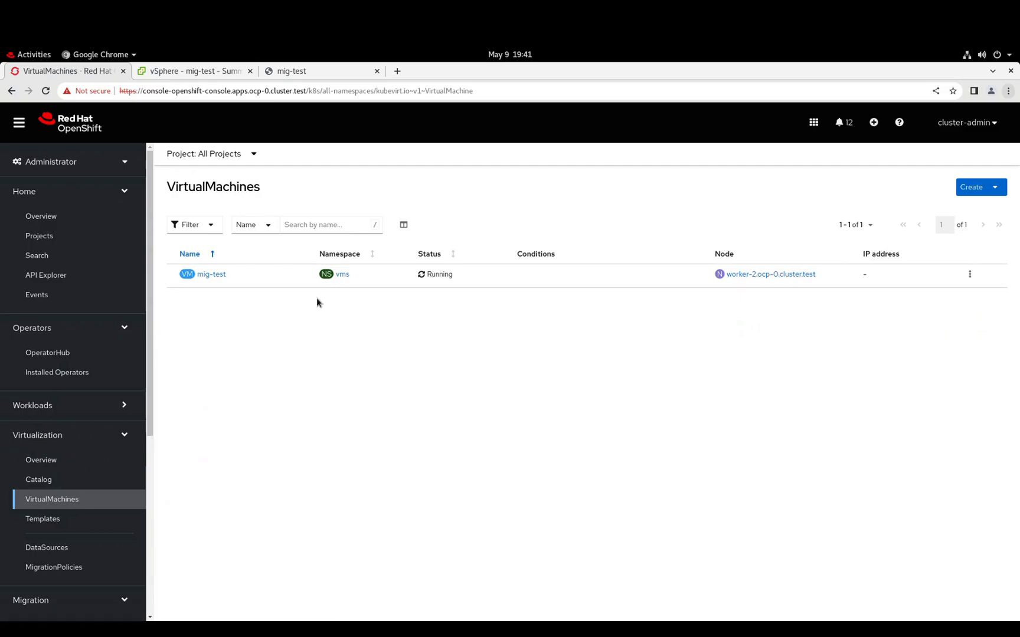
{"action": "mouse_move", "coordinate": [210, 274]}
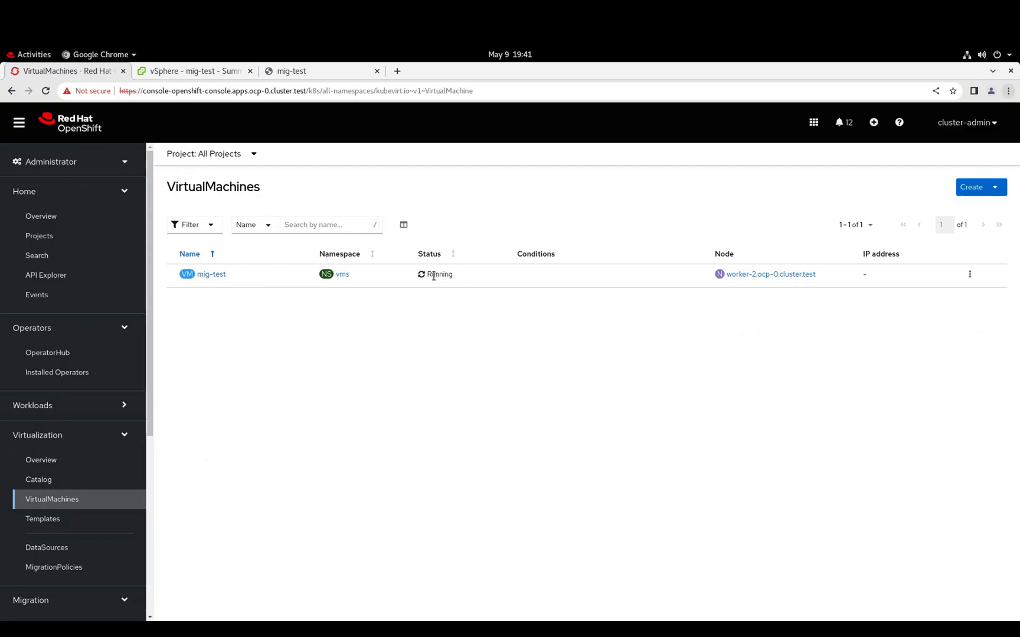
{"action": "mouse_move", "coordinate": [729, 310]}
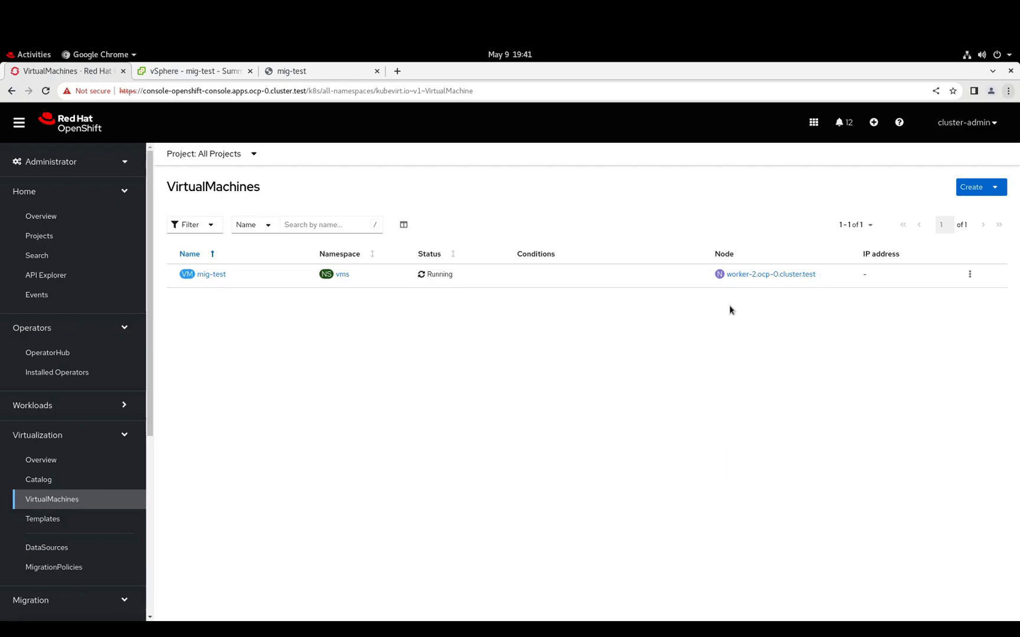
{"action": "mouse_move", "coordinate": [212, 274]}
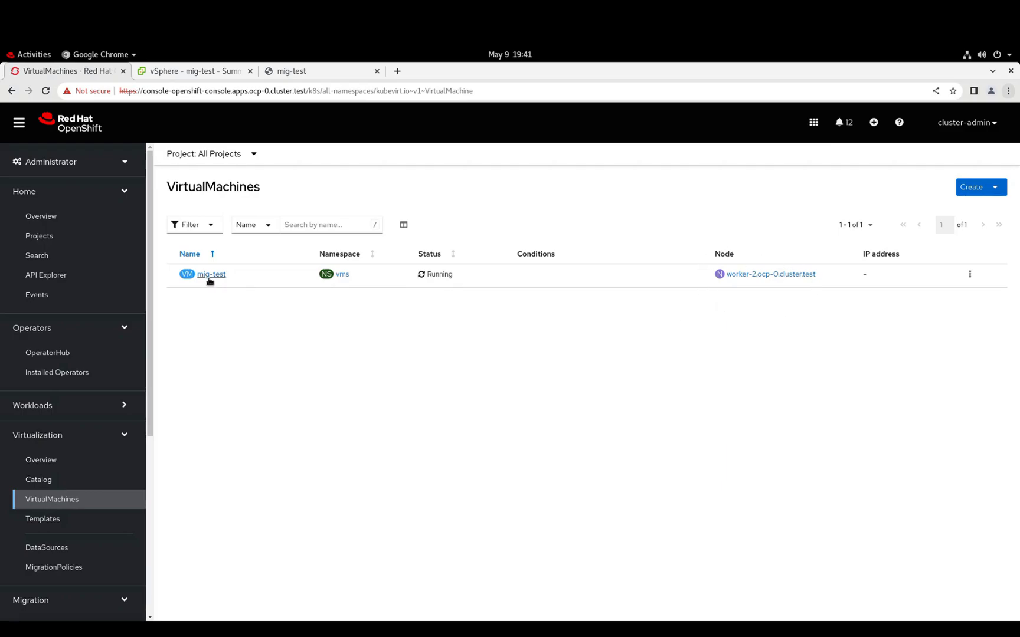
{"action": "left_click", "coordinate": [211, 274]}
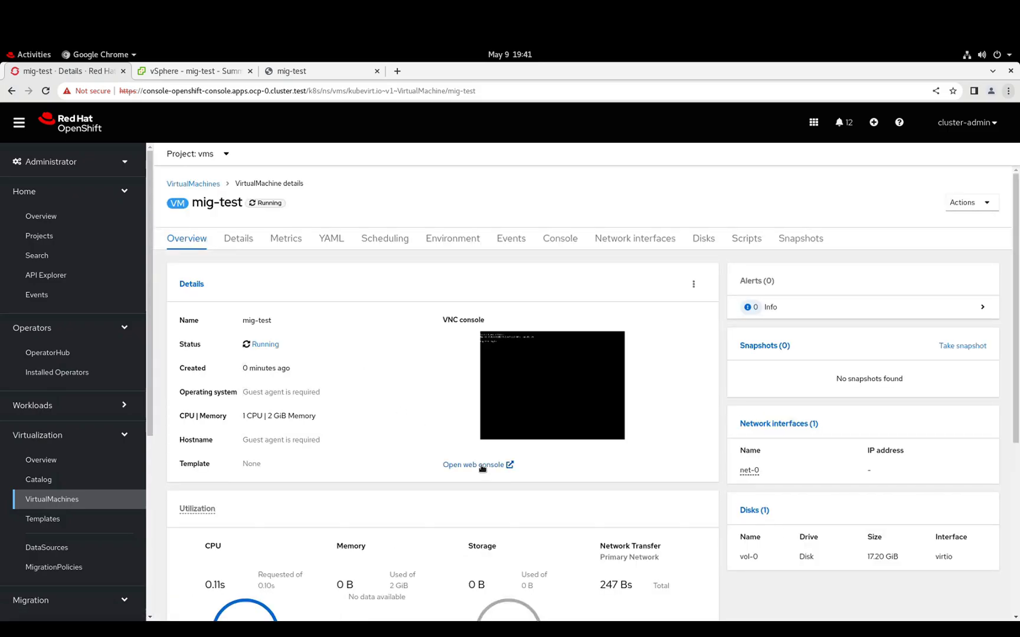
Open the mig-test guest console, log in as root and read test.log's pre-migration date.
{"action": "left_click", "coordinate": [473, 464]}
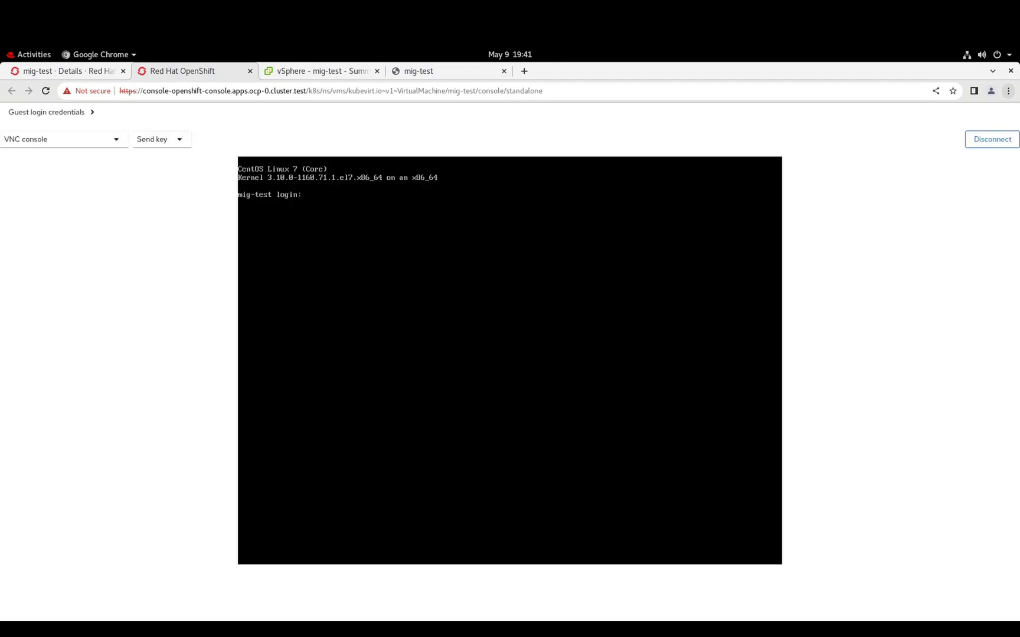
{"action": "type", "text": "root"}
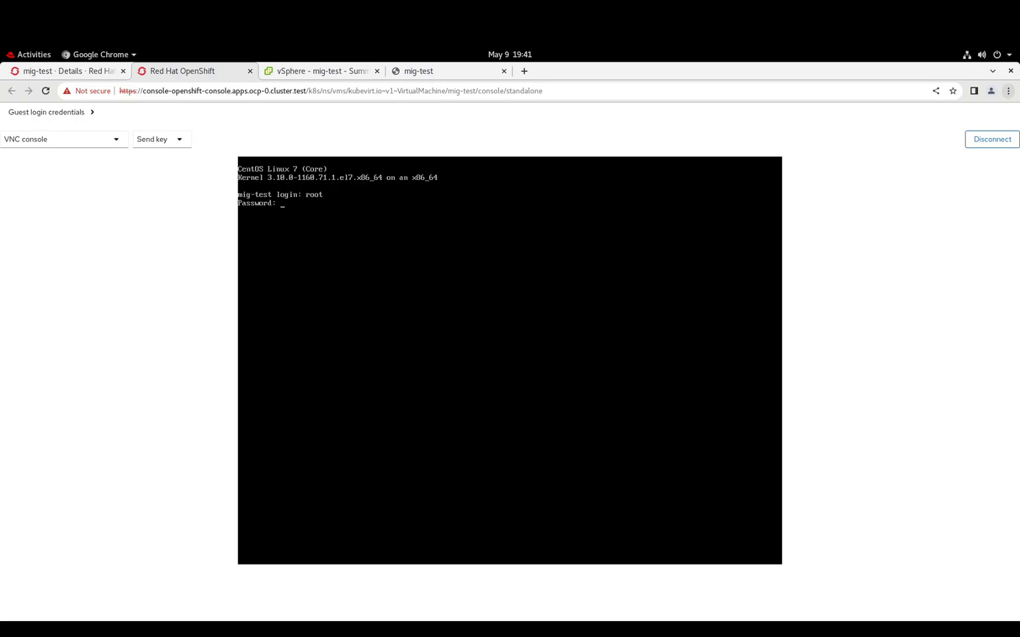
{"action": "type", "text": "cat test.log"}
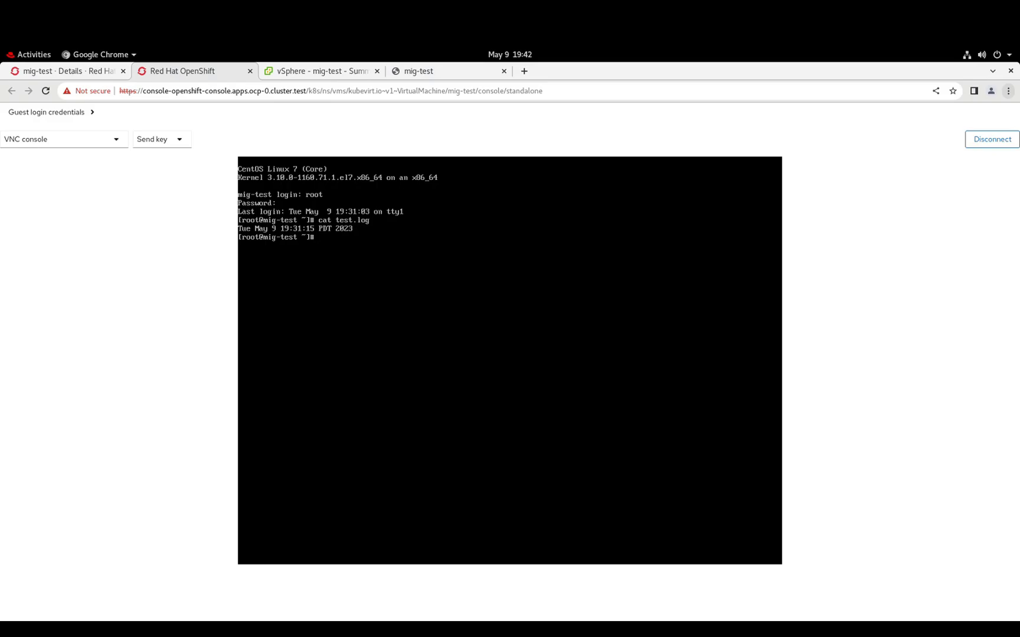
{"action": "mouse_move", "coordinate": [48, 75]}
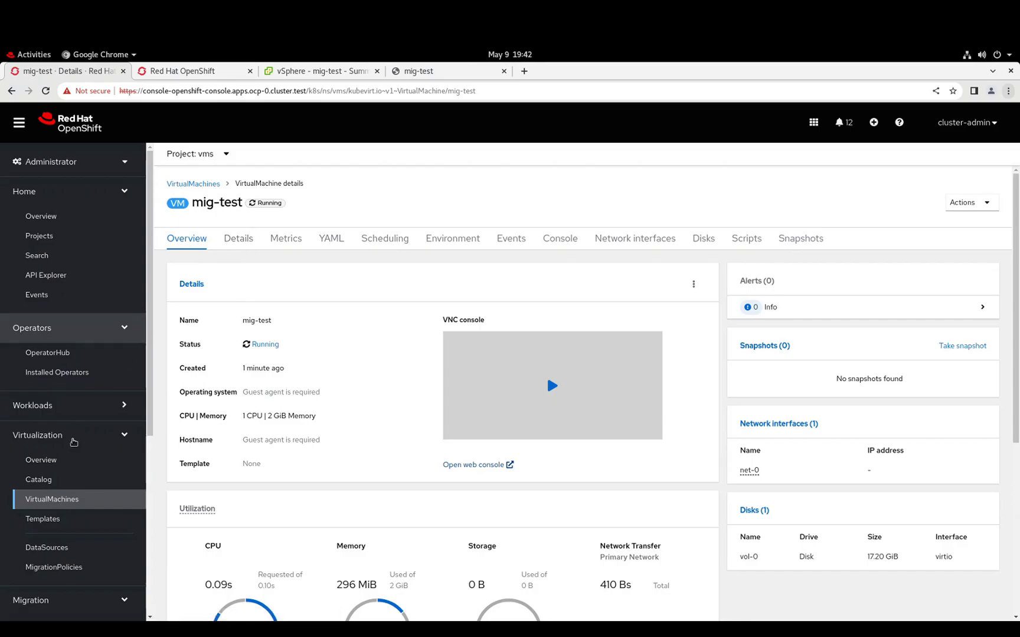
From the VirtualMachines list, live-migrate mig-test via its actions menu from worker-2 to worker-0.
{"action": "left_click", "coordinate": [193, 183]}
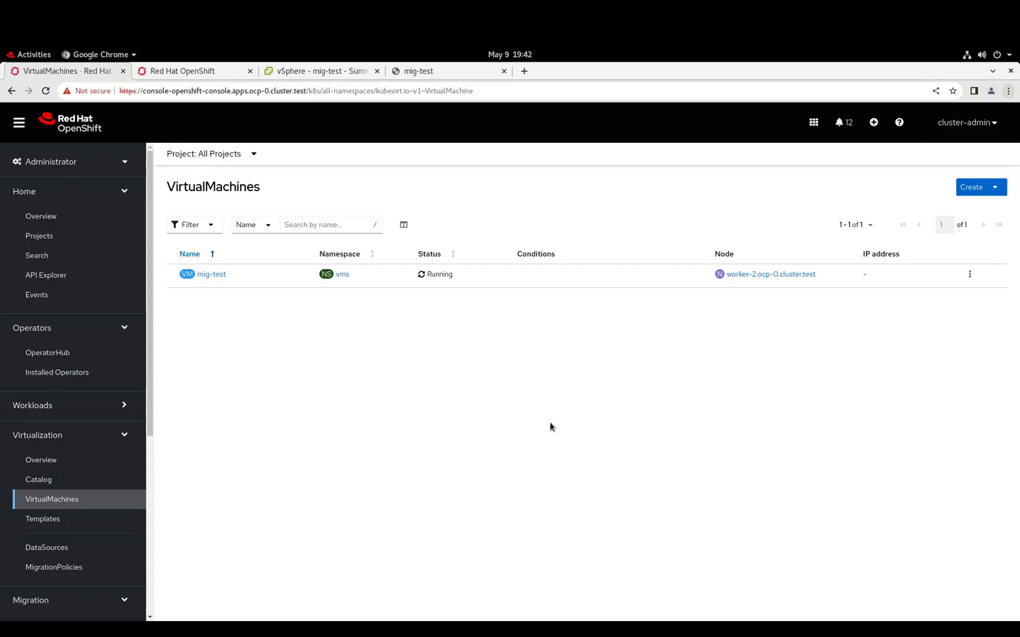
{"action": "mouse_move", "coordinate": [652, 391]}
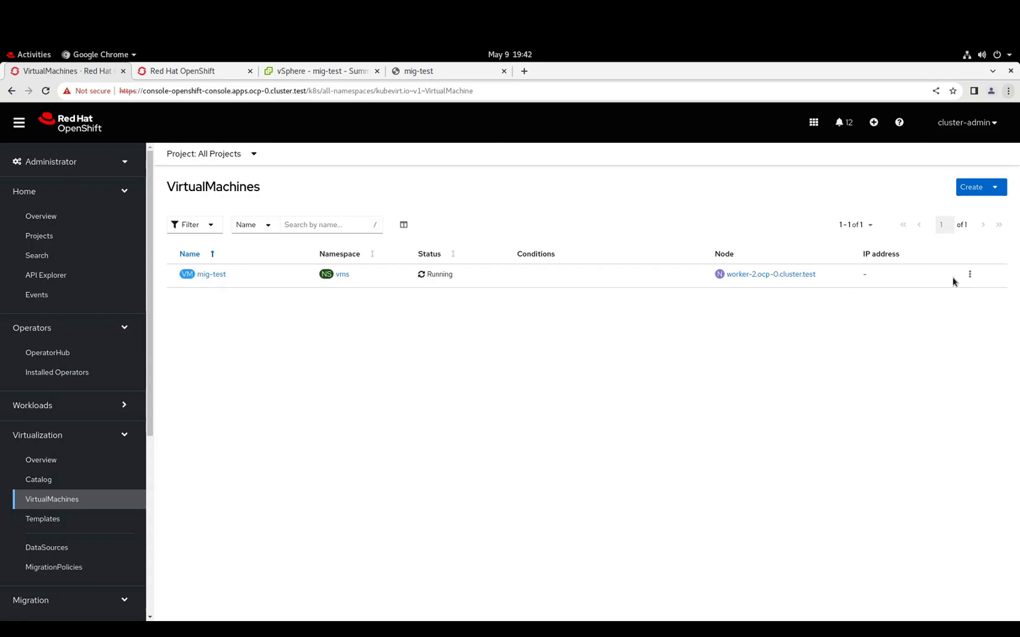
{"action": "left_click", "coordinate": [970, 274]}
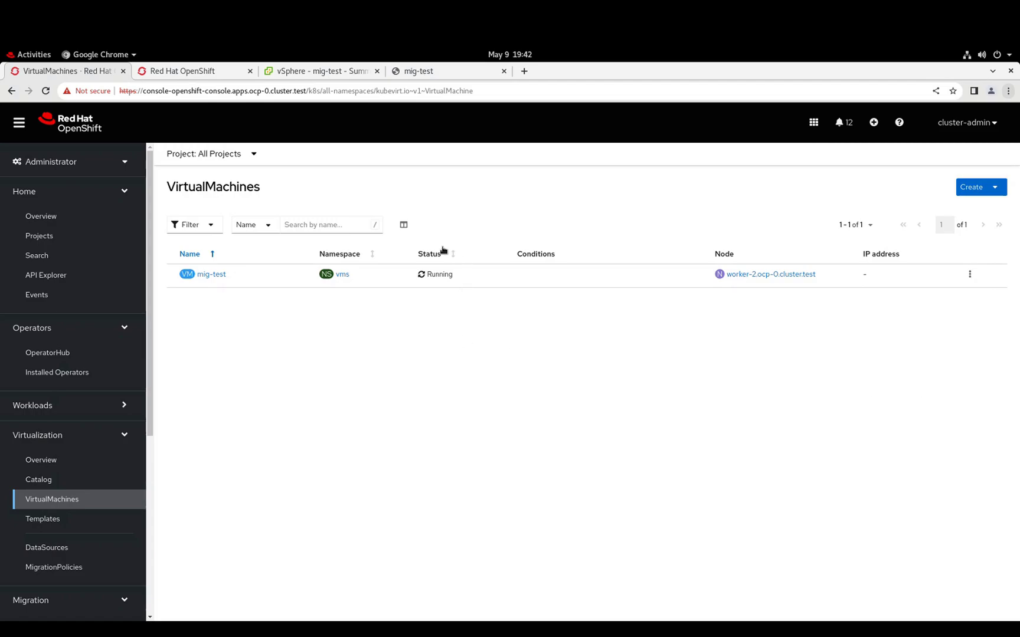
{"action": "mouse_move", "coordinate": [466, 319]}
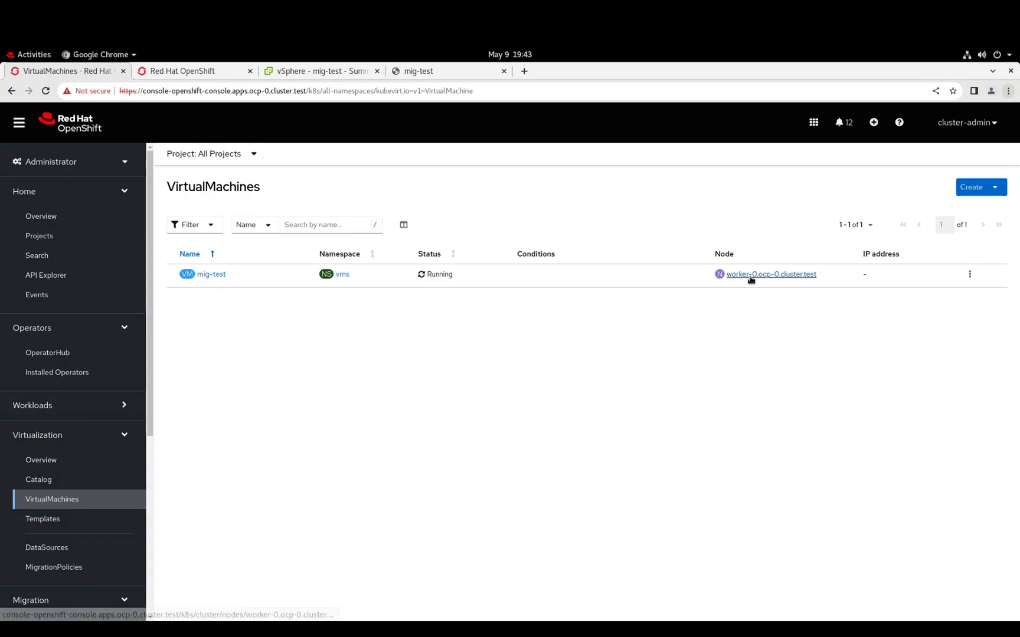
{"action": "mouse_move", "coordinate": [753, 336]}
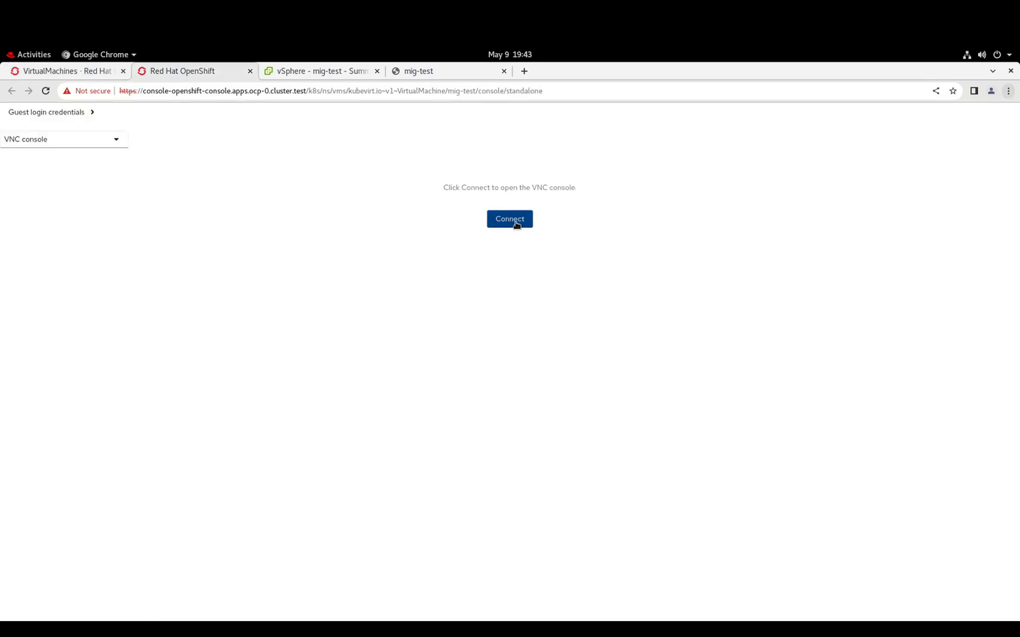
Connect to the mig-test VNC console and run cat test.log to confirm the timestamp survived.
{"action": "left_click", "coordinate": [510, 220]}
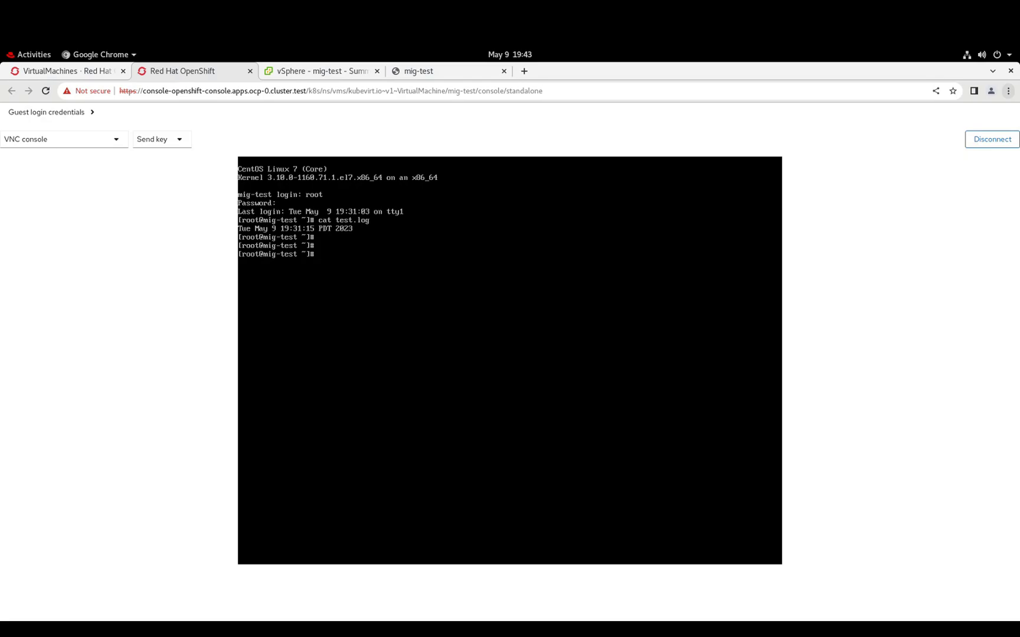
{"action": "type", "text": "cat test.log"}
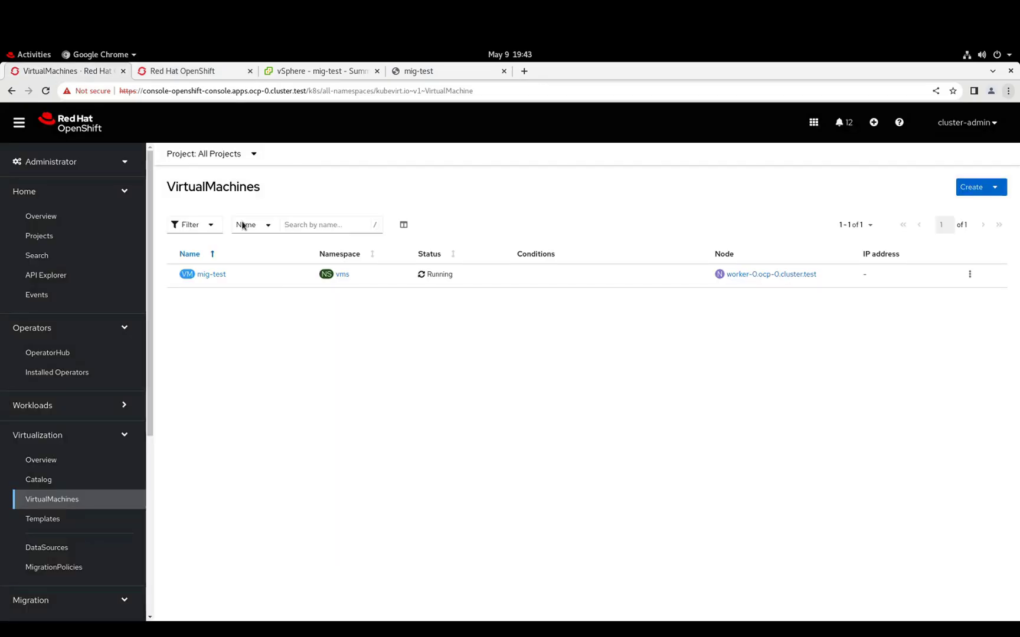
{"action": "mouse_move", "coordinate": [294, 333]}
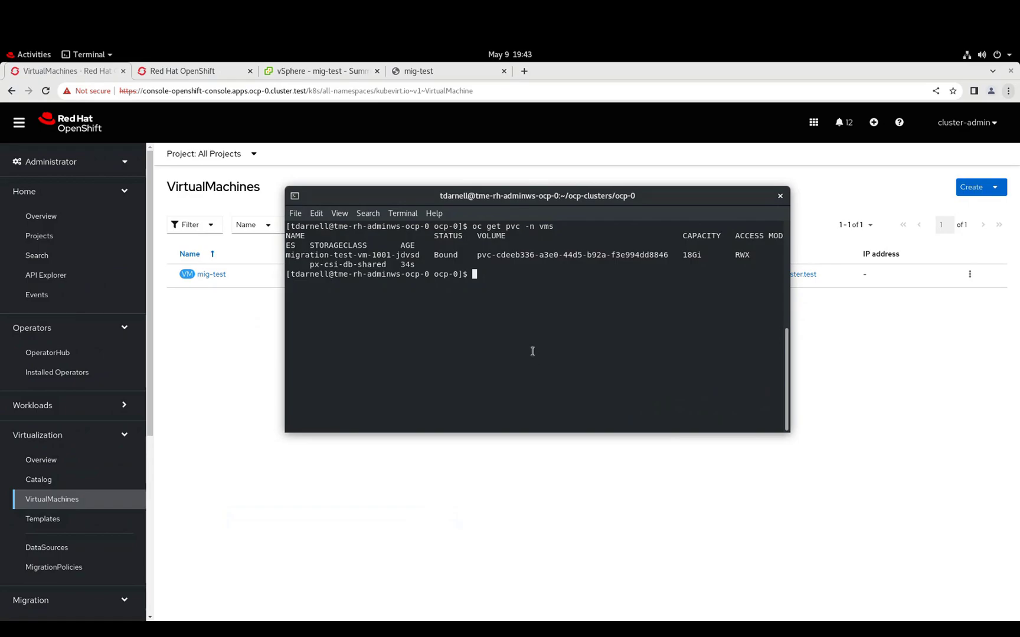
Run oc get node to list the cluster nodes and select worker-0's name.
{"action": "type", "text": "oc get node"}
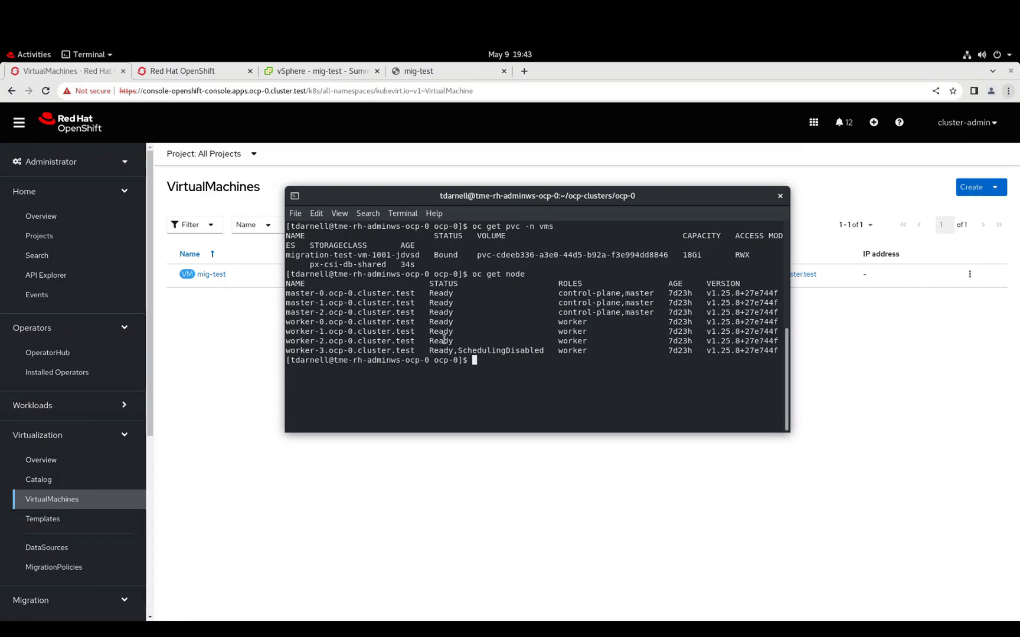
{"action": "double_click", "coordinate": [349, 321]}
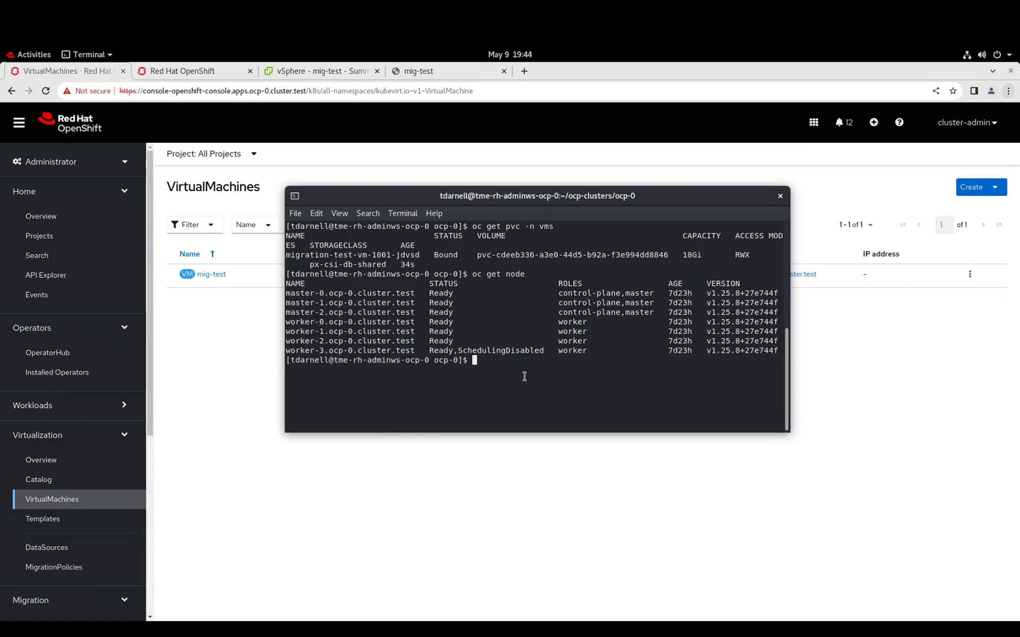
Cordon worker-0.ocp-0.cluster.test with oc adm cordon so nothing new schedules there.
{"action": "type", "text": "oc"}
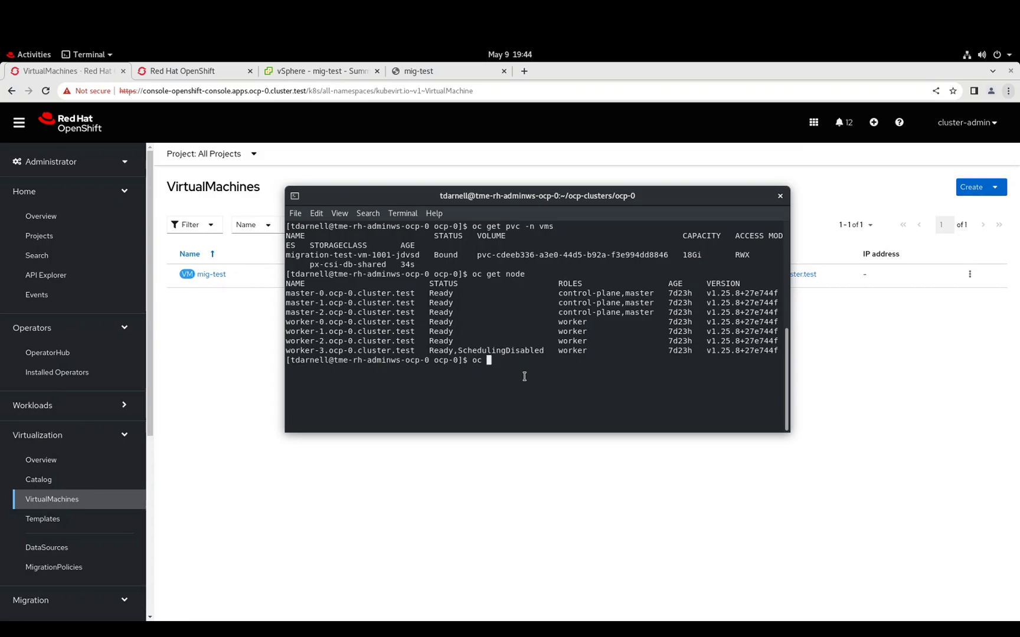
{"action": "type", "text": "adm"}
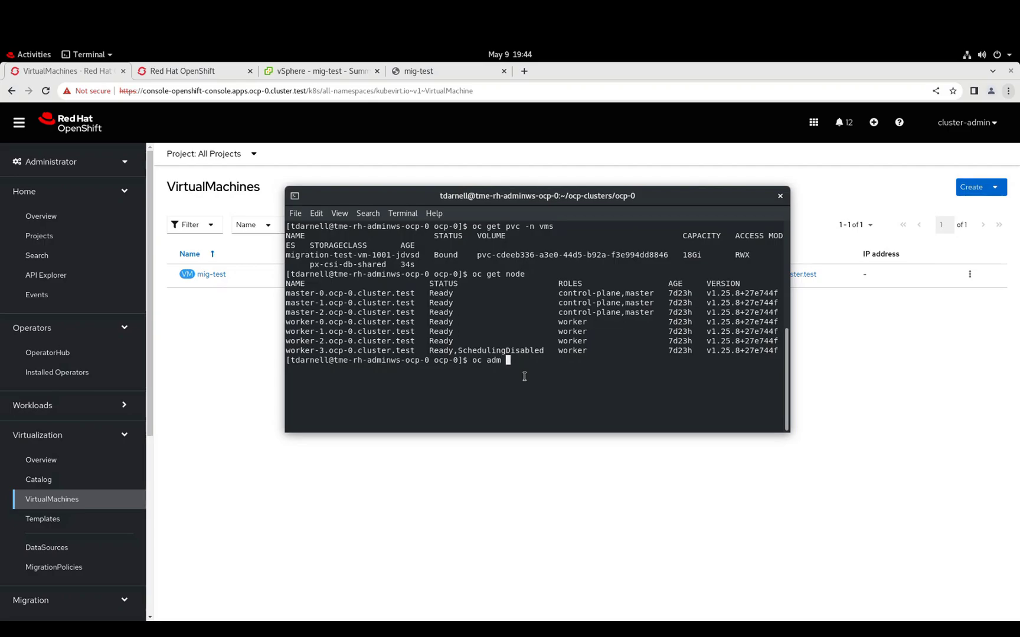
{"action": "type", "text": "cordon"}
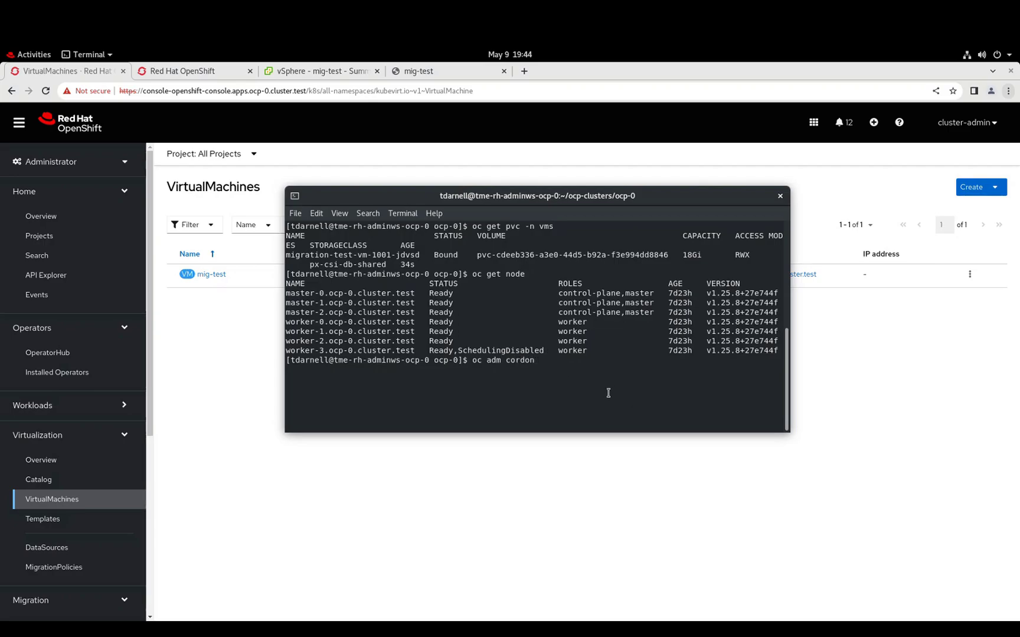
{"action": "type", "text": "worker-0.ocp-0.cluster.test"}
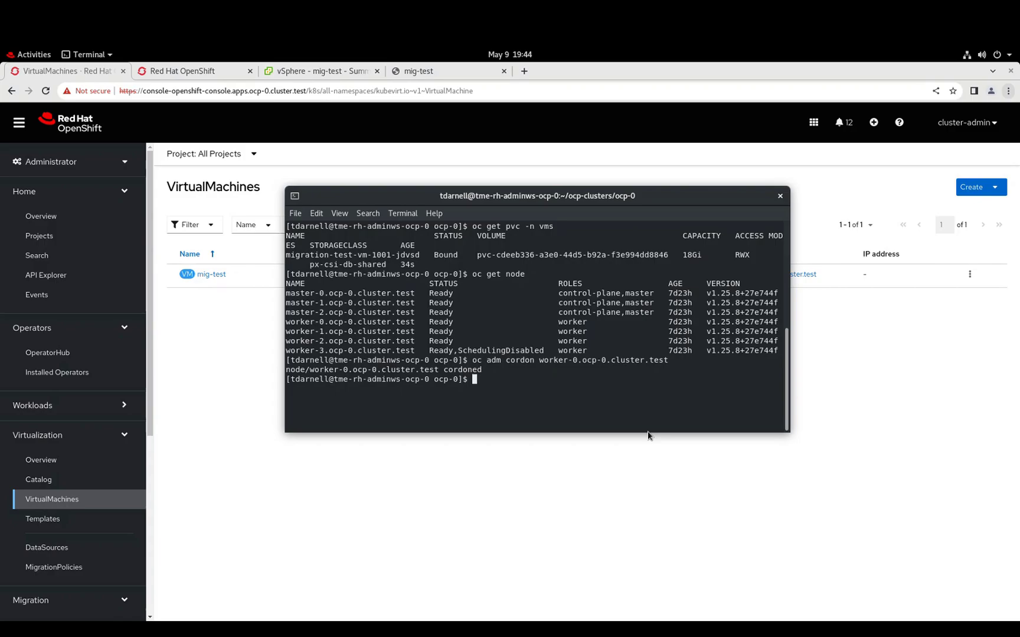
List pods in vms and delete the running virt-launcher-mig-test pod so the VM restarts on worker-2.
{"action": "type", "text": "oc delete"}
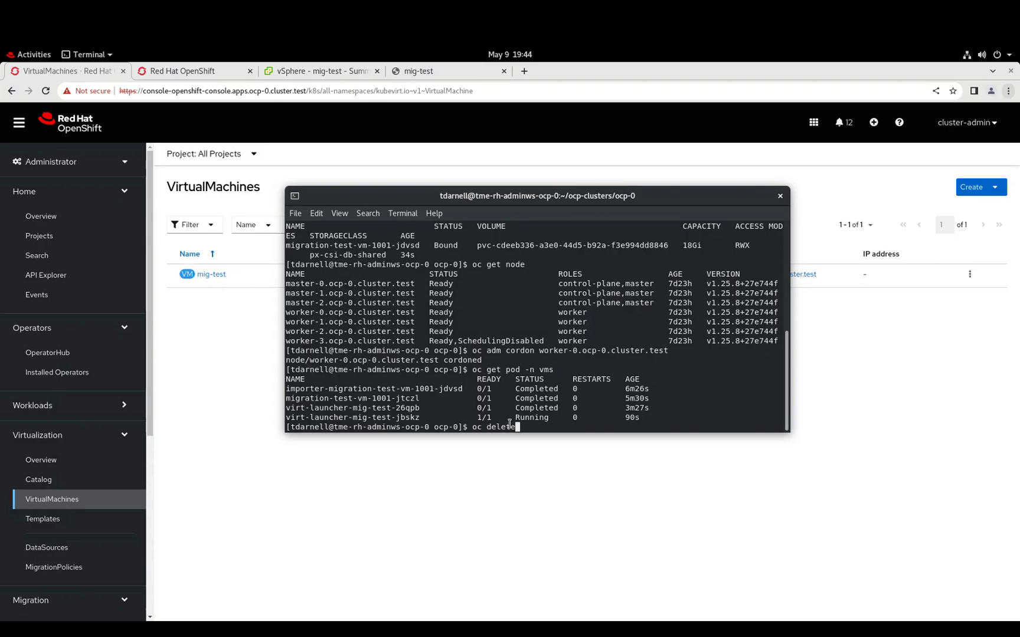
{"action": "right_click", "coordinate": [514, 426]}
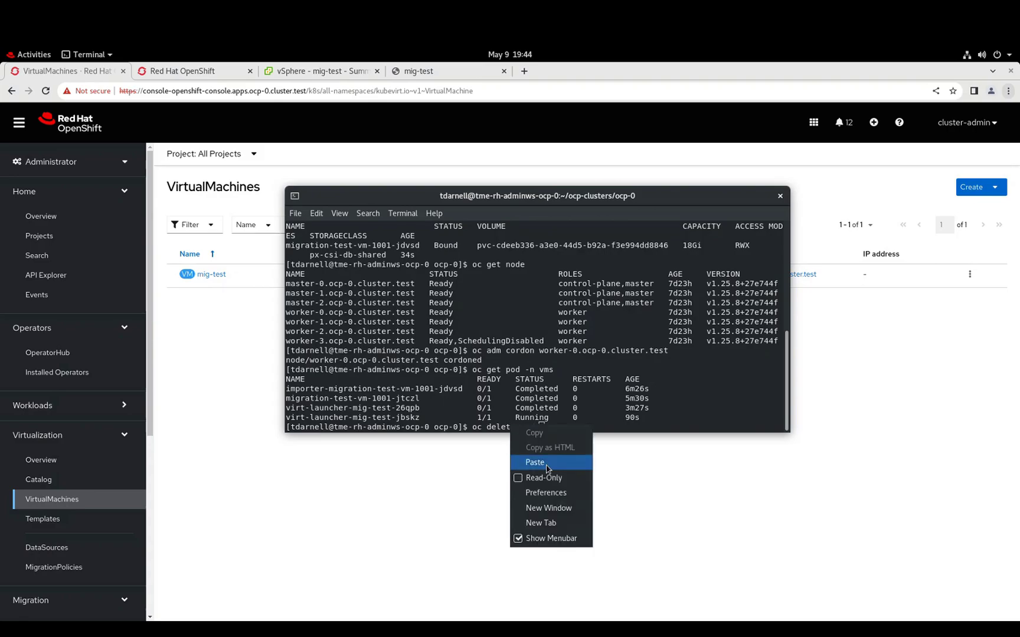
{"action": "left_click", "coordinate": [533, 463]}
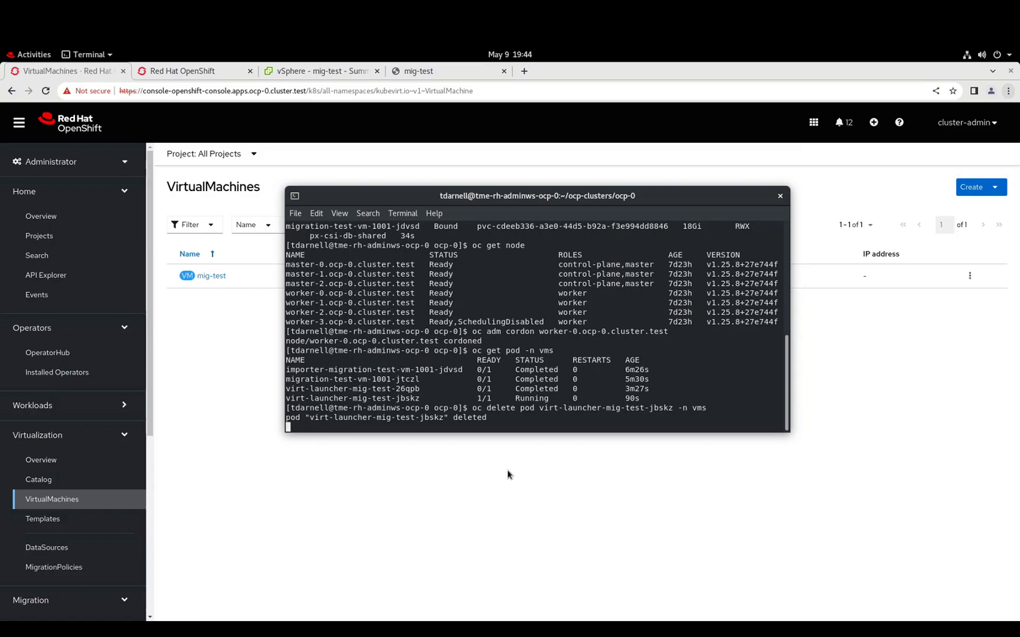
{"action": "mouse_move", "coordinate": [524, 197]}
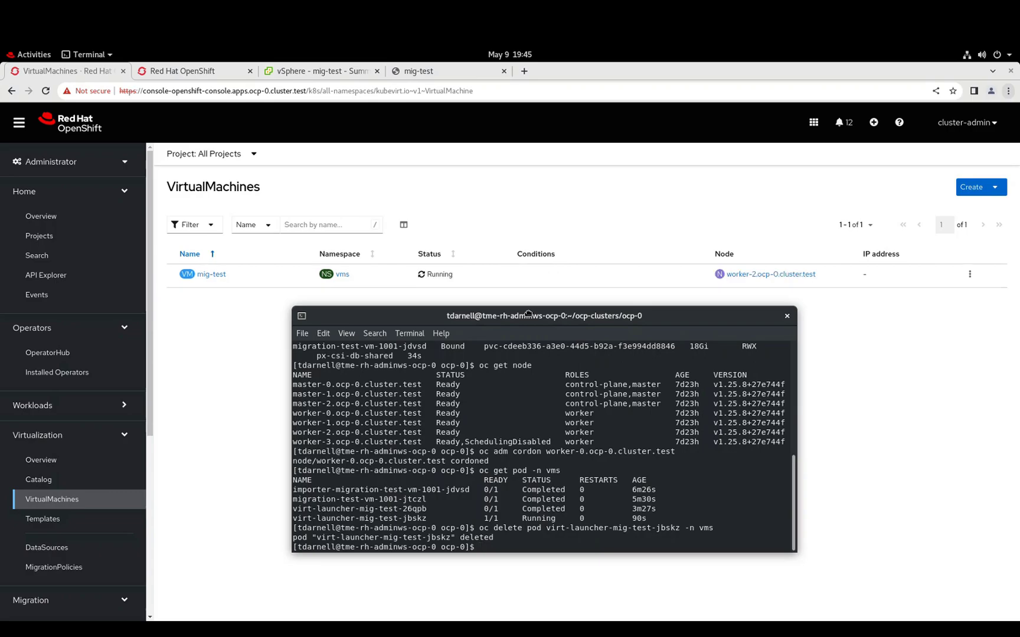
{"action": "mouse_move", "coordinate": [883, 347]}
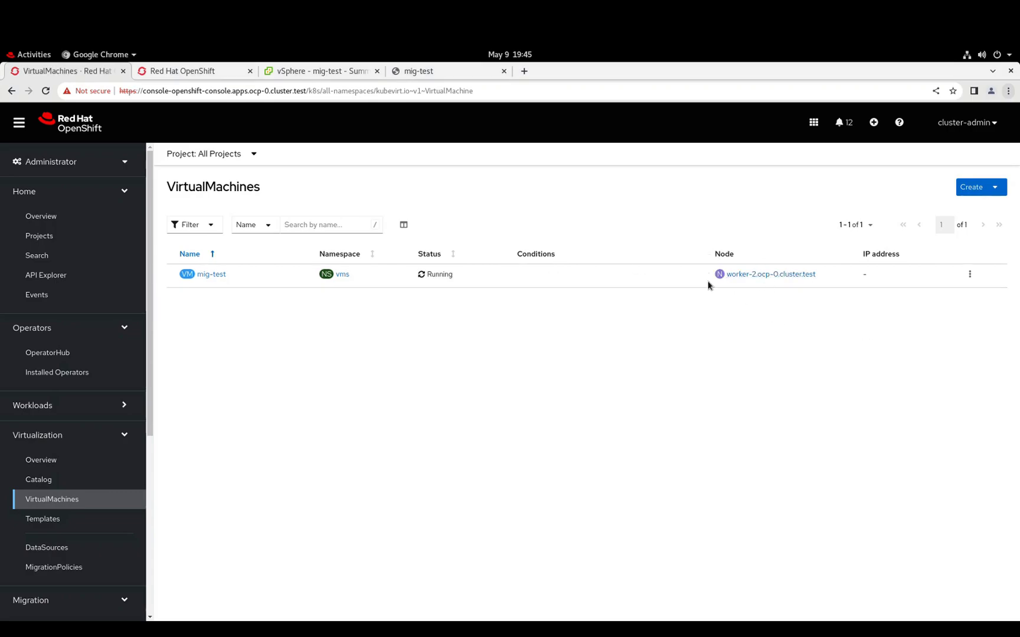
{"action": "mouse_move", "coordinate": [429, 359]}
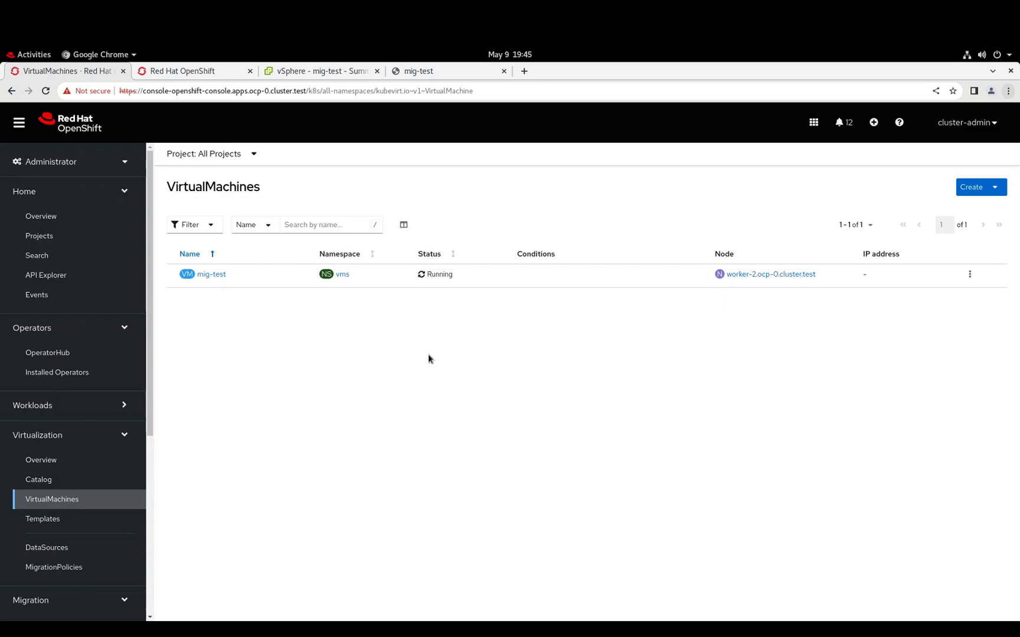
{"action": "mouse_move", "coordinate": [285, 323]}
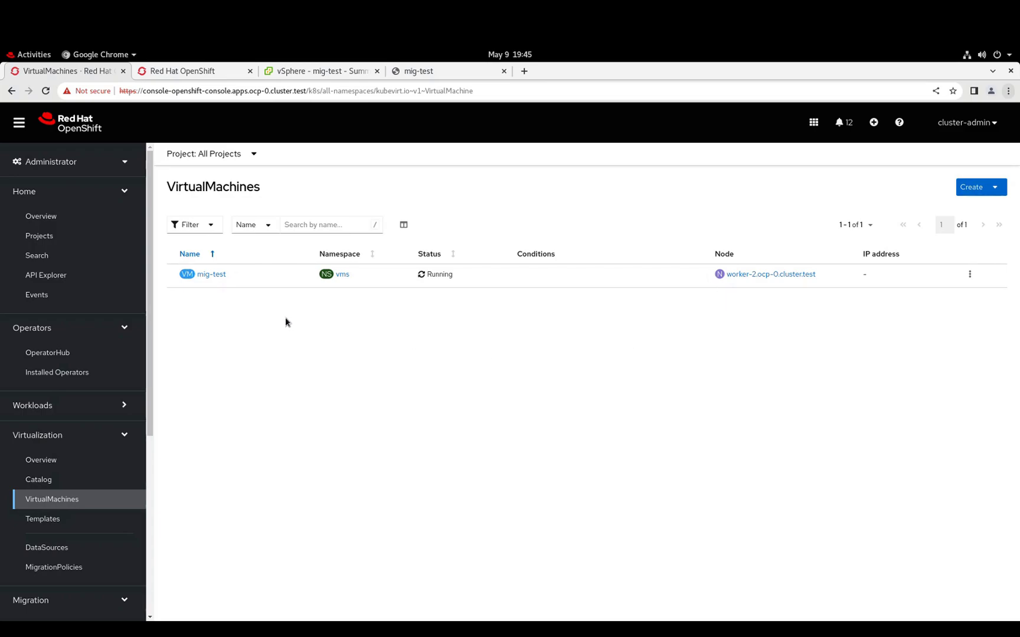
Open the rescheduled mig-test's details and launch its guest console in a new tab.
{"action": "left_click", "coordinate": [210, 274]}
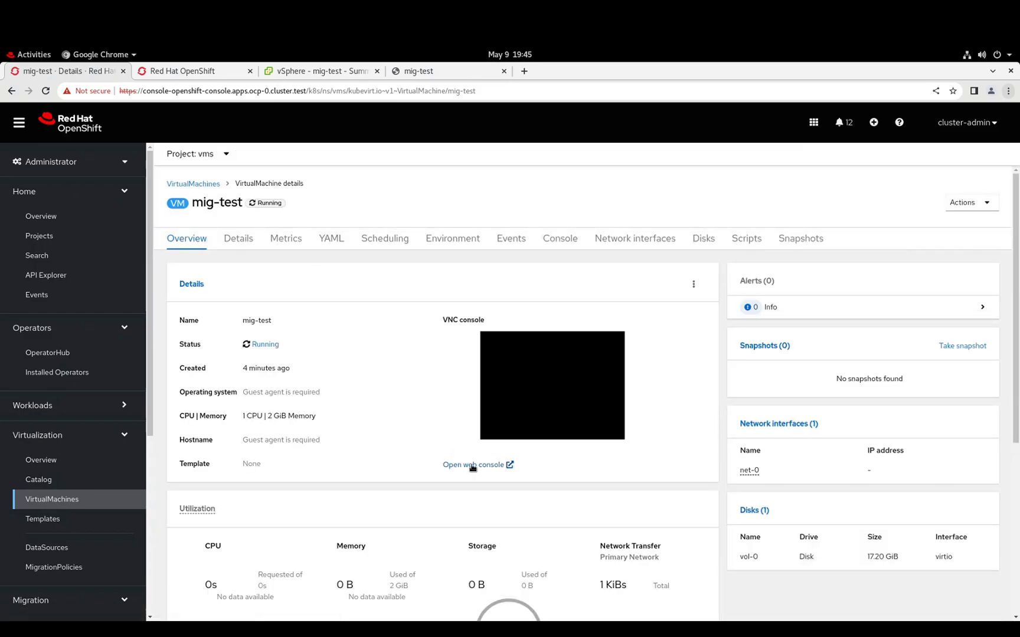
{"action": "left_click", "coordinate": [474, 464]}
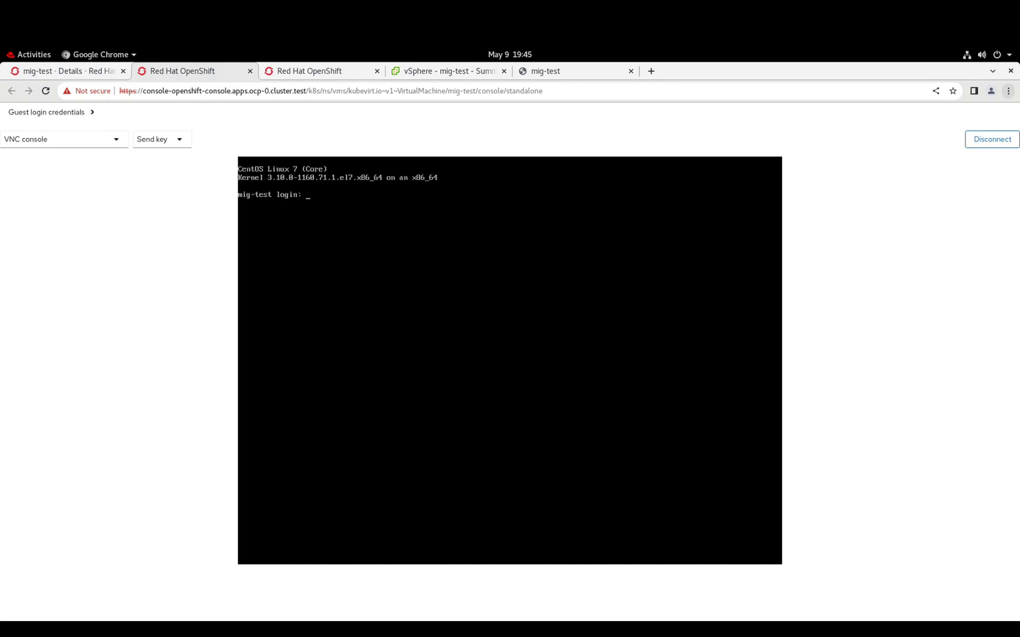
Log in as root and run cat test.log to read the preserved timestamp once more.
{"action": "type", "text": "root"}
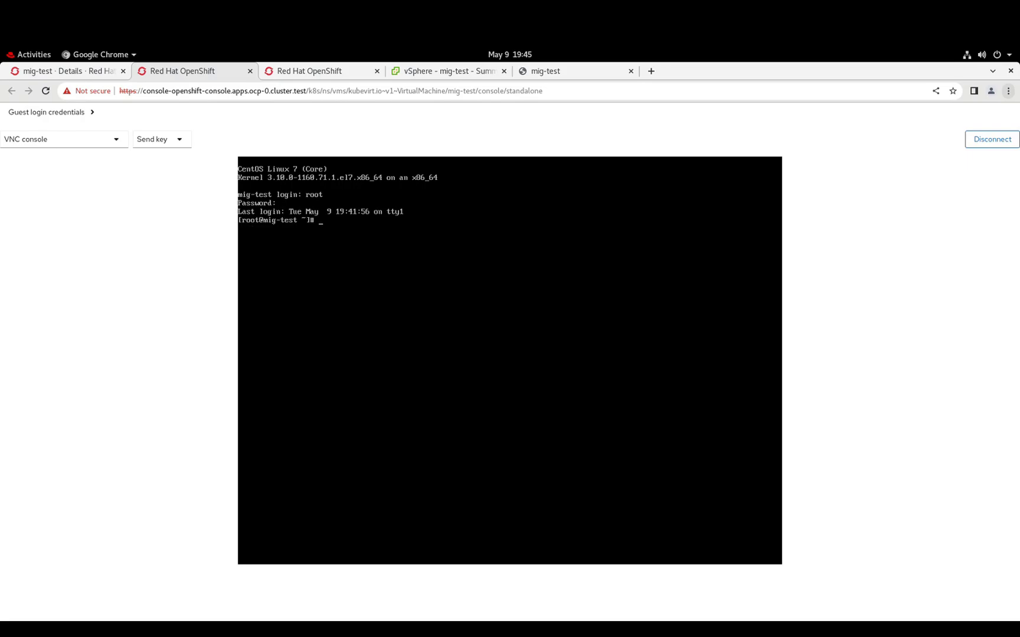
{"action": "type", "text": "cat"}
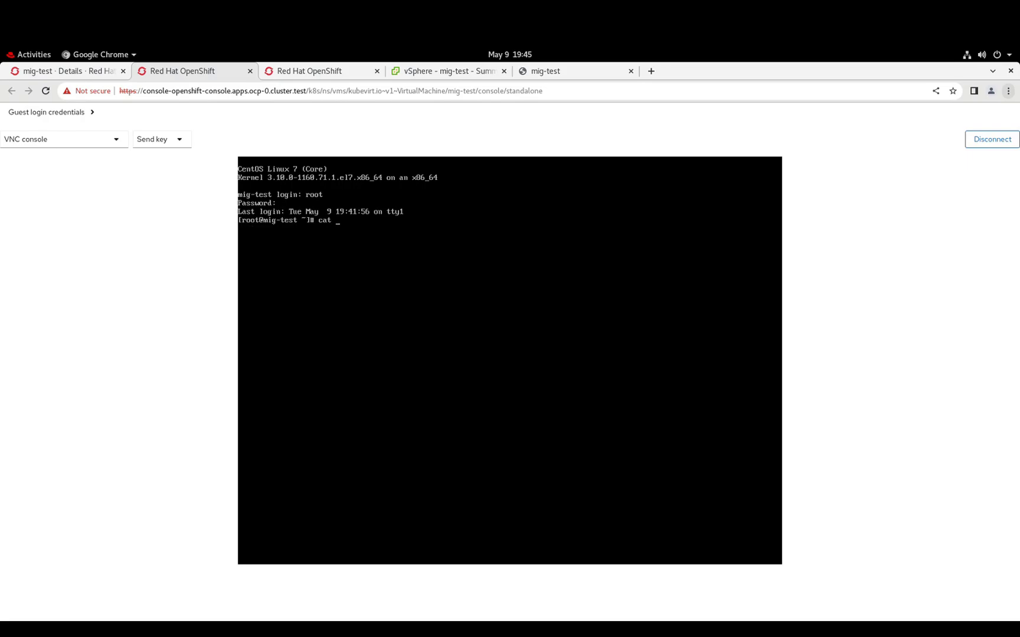
{"action": "type", "text": "test.log"}
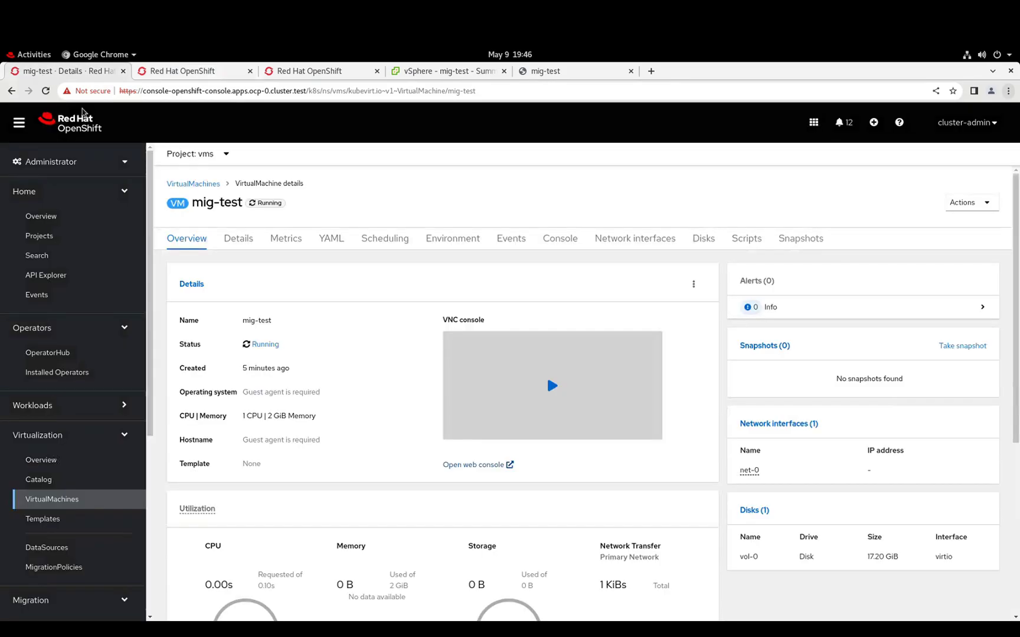
{"action": "mouse_move", "coordinate": [368, 356]}
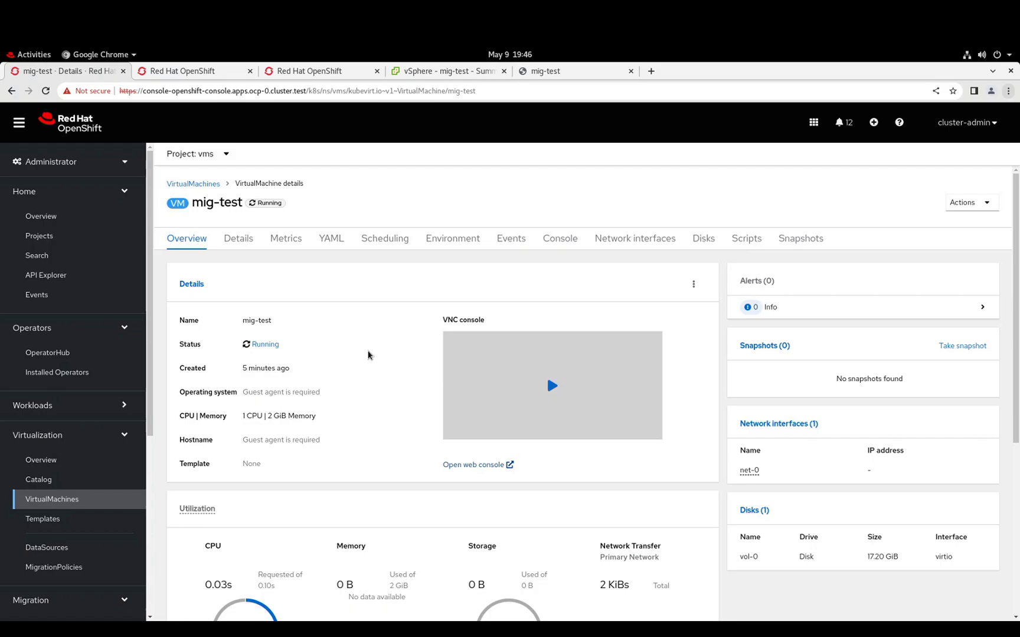
{"action": "mouse_move", "coordinate": [379, 362]}
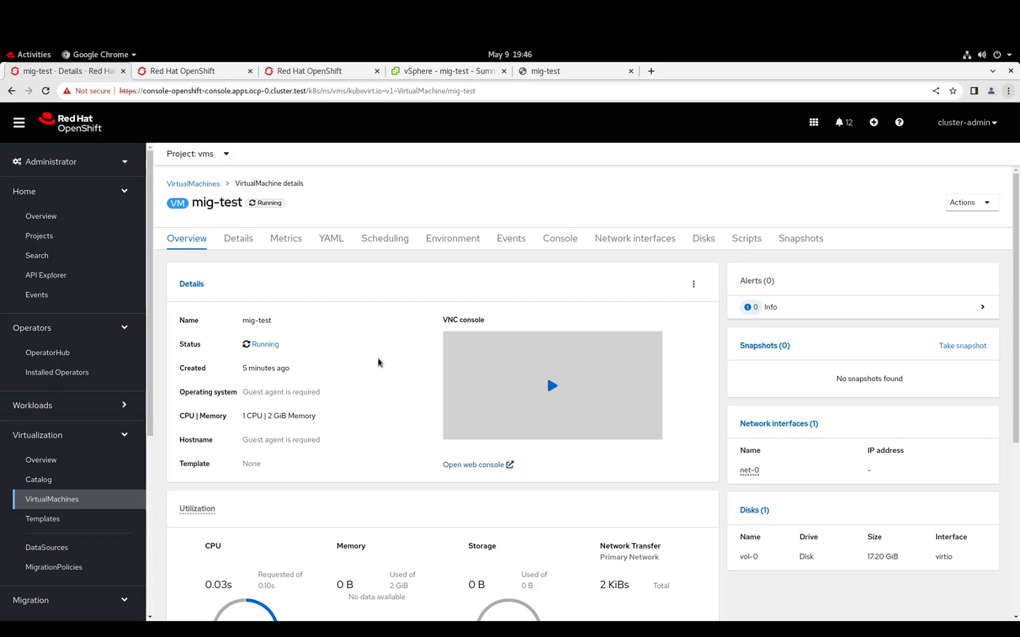